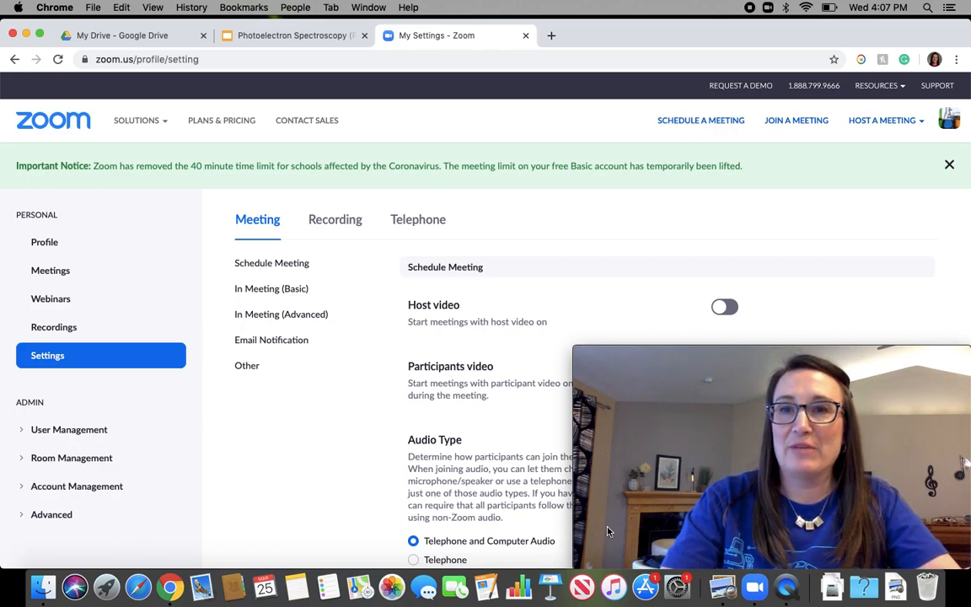
mouse_move(624, 318)
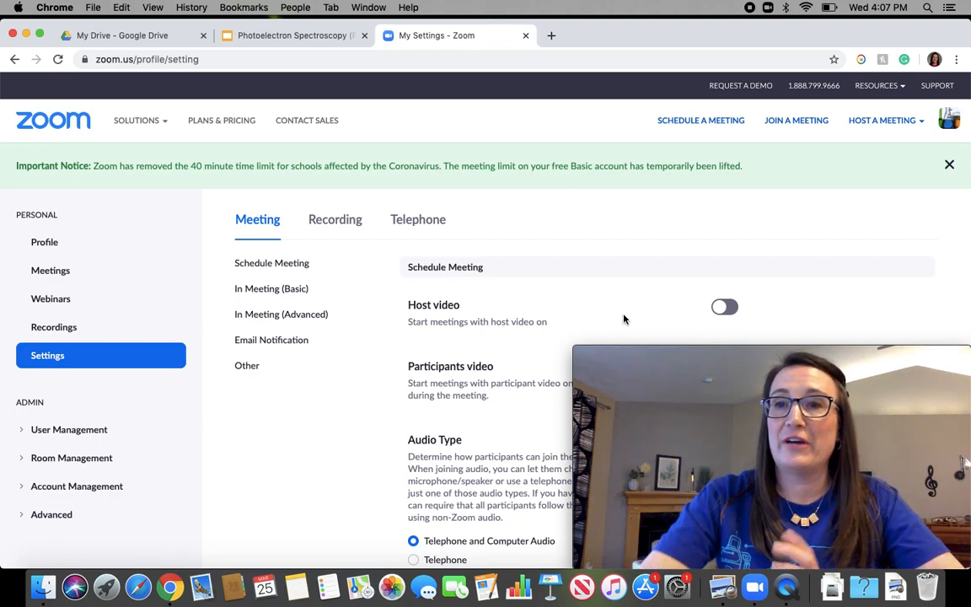
- Dismiss the time-limit notice and scroll to the meeting password and mute-on-entry settings
left_click(949, 165)
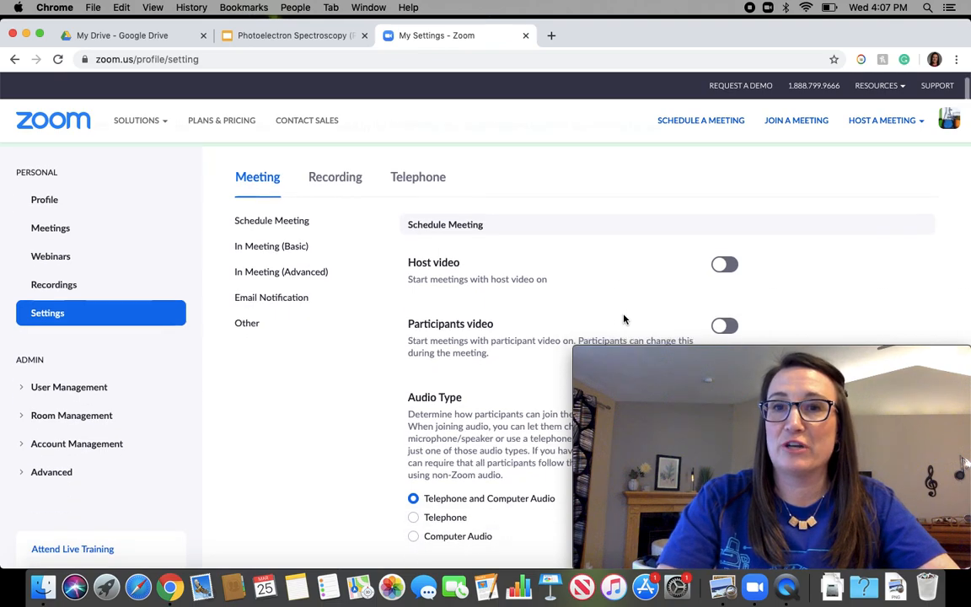
scroll("down", 3)
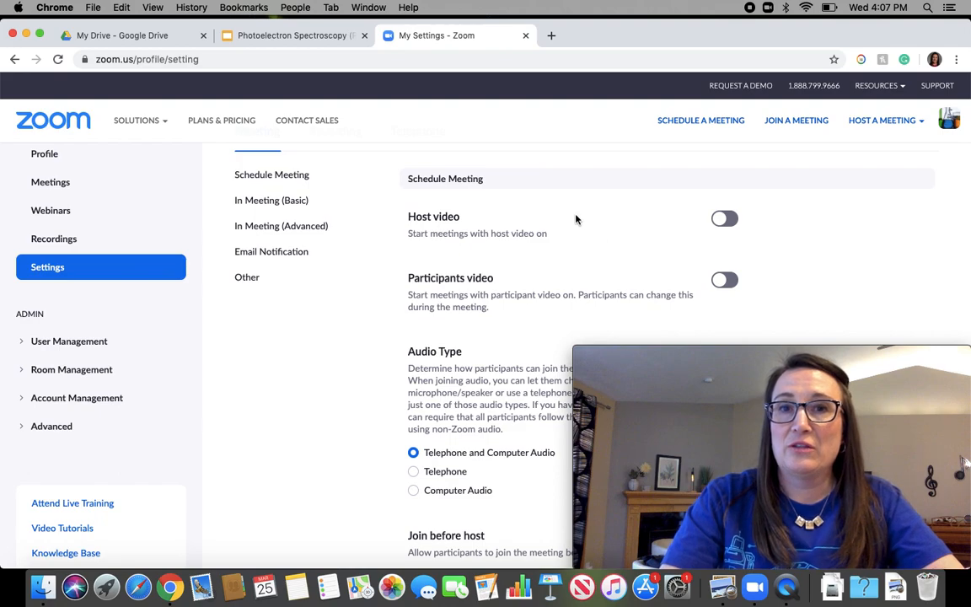
scroll("down", 3)
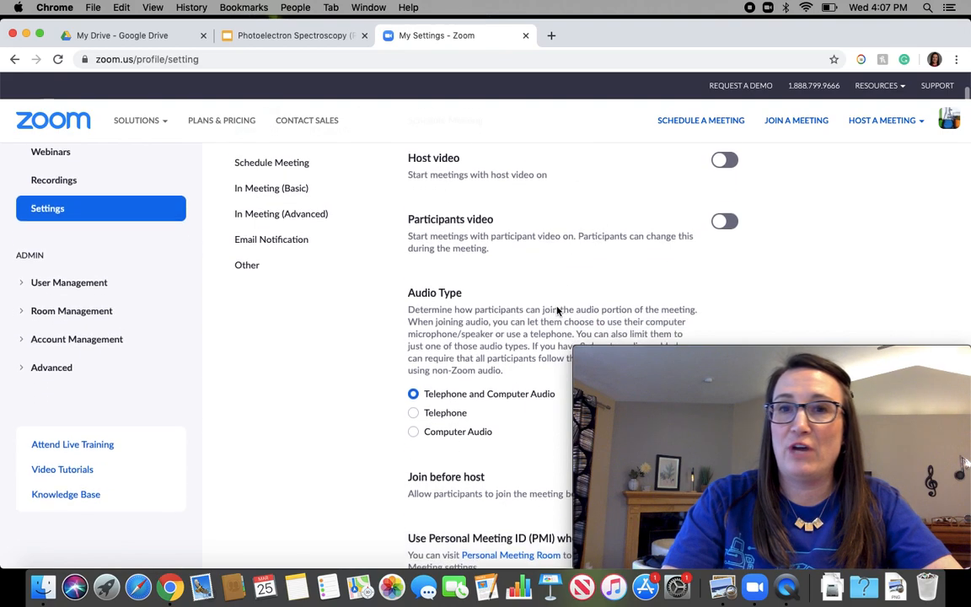
scroll("down", 3)
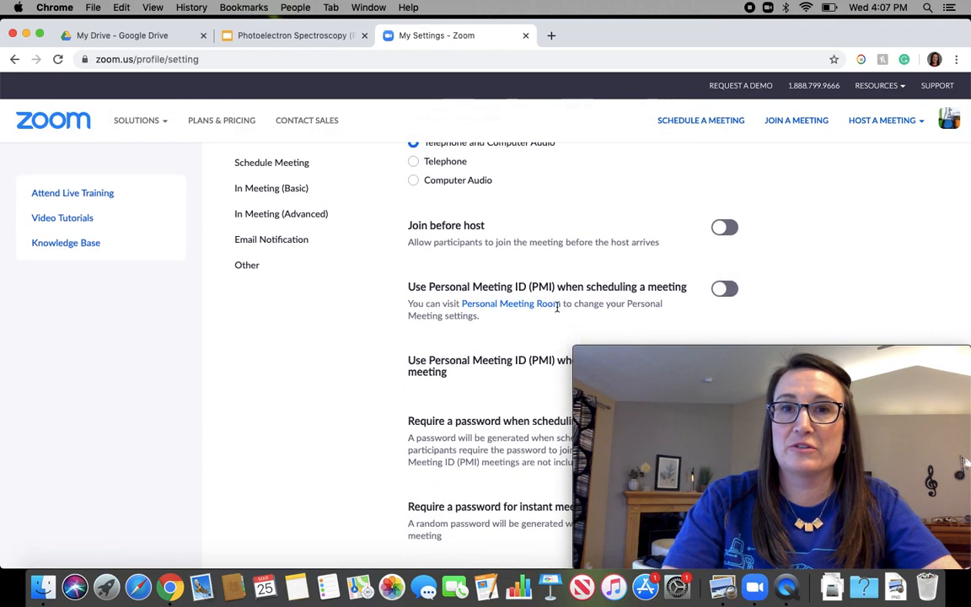
scroll("down", 3)
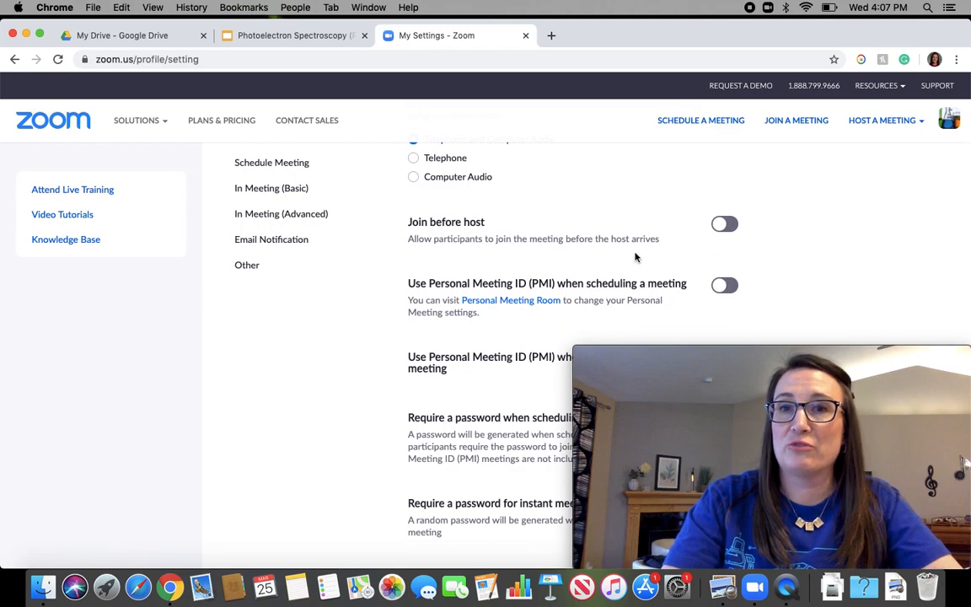
scroll("down", 3)
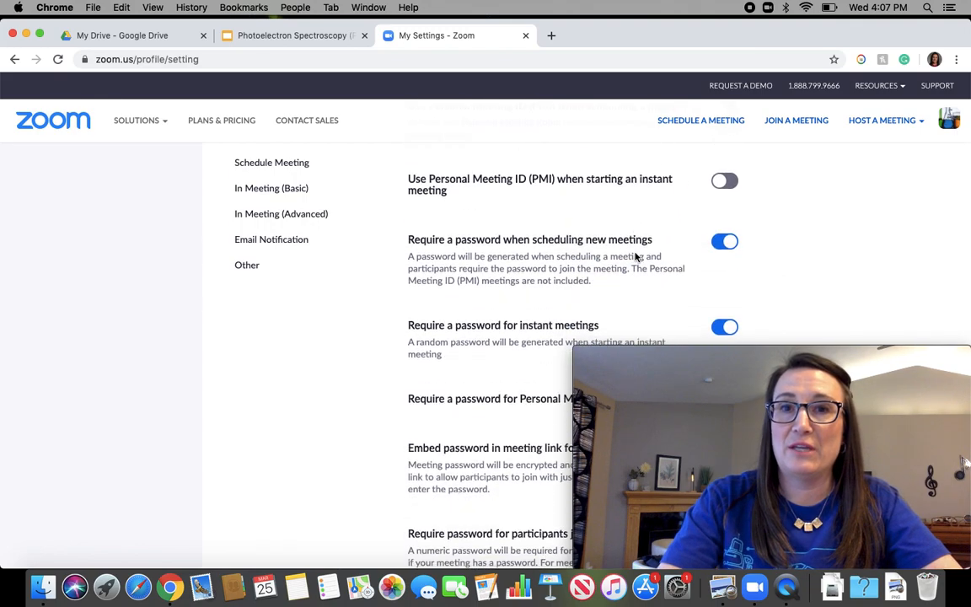
scroll("down", 3)
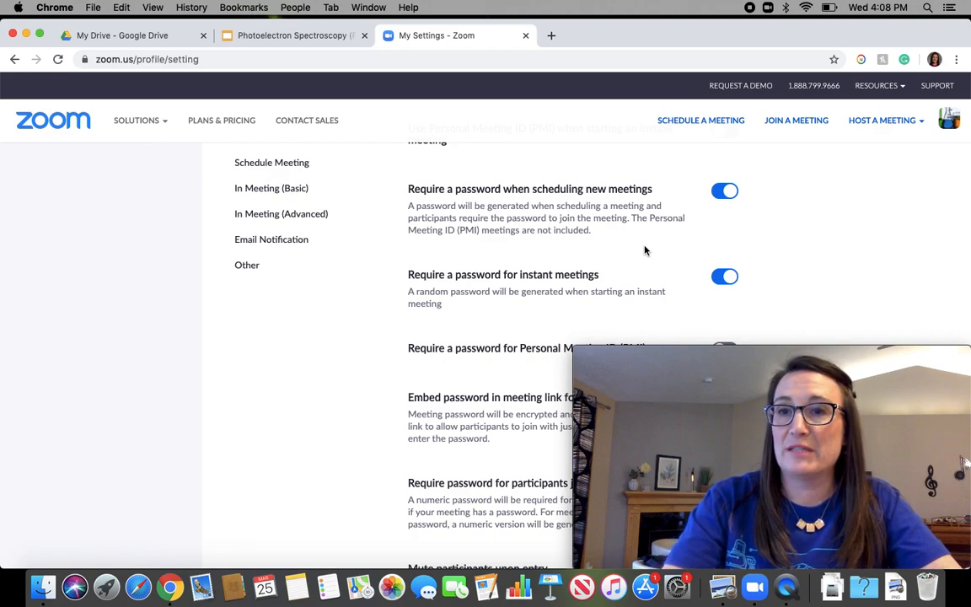
scroll("down", 3)
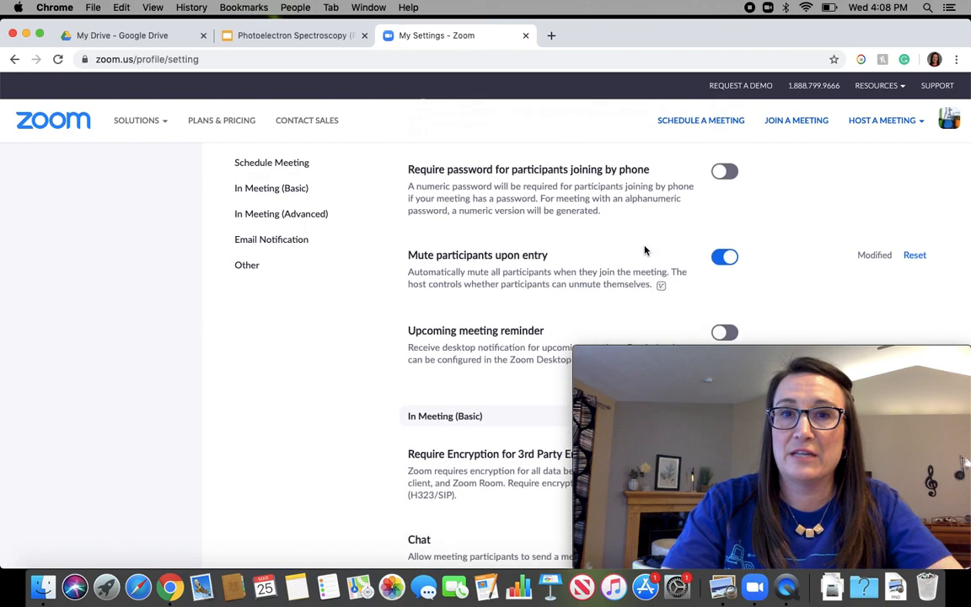
scroll("down", 3)
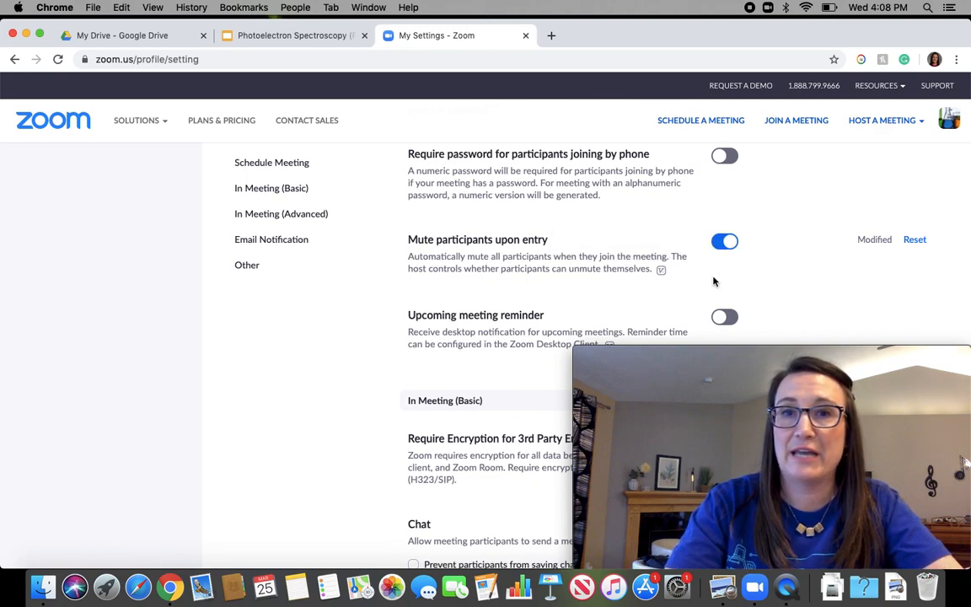
scroll("down", 3)
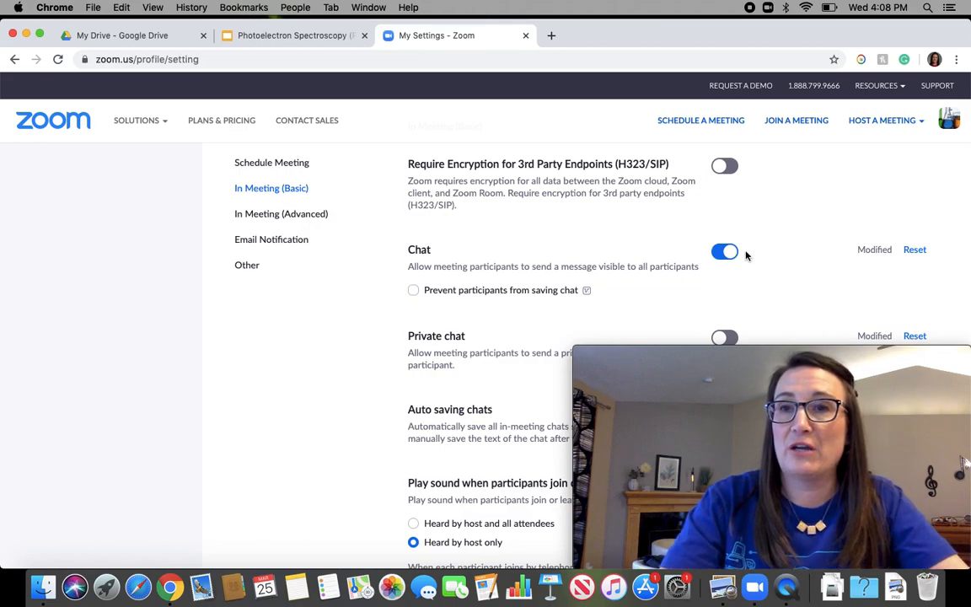
mouse_move(767, 302)
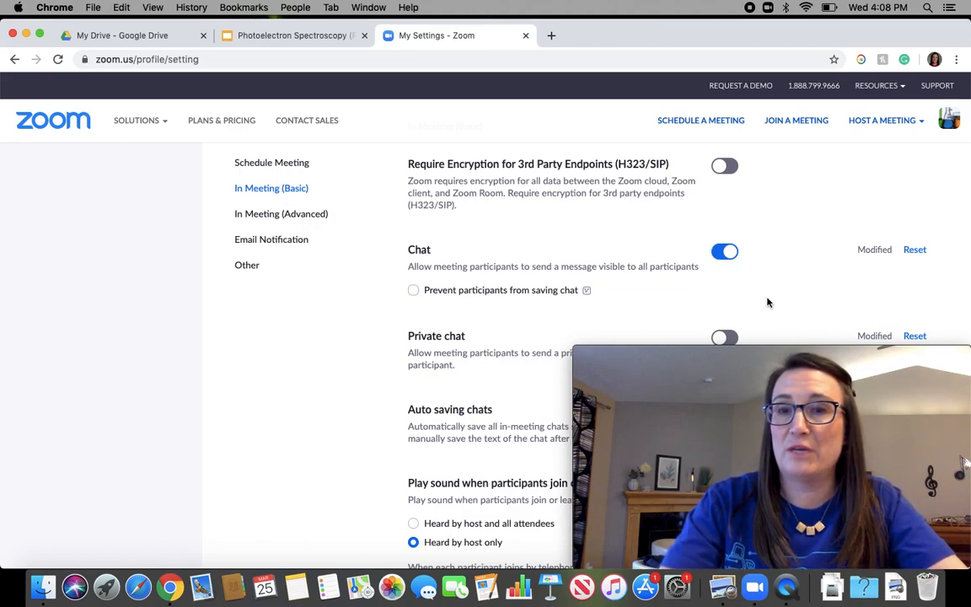
scroll("down", 3)
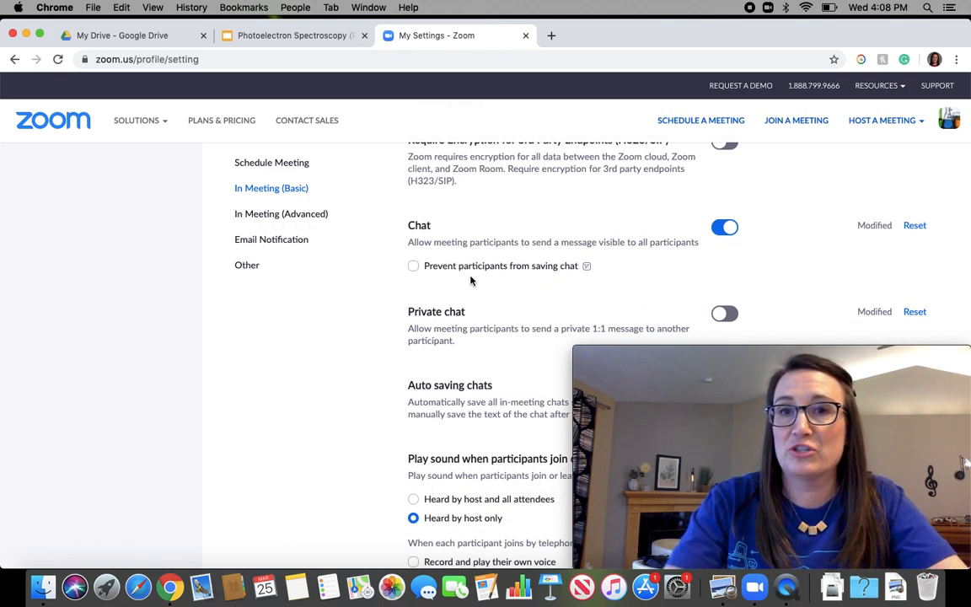
mouse_move(651, 284)
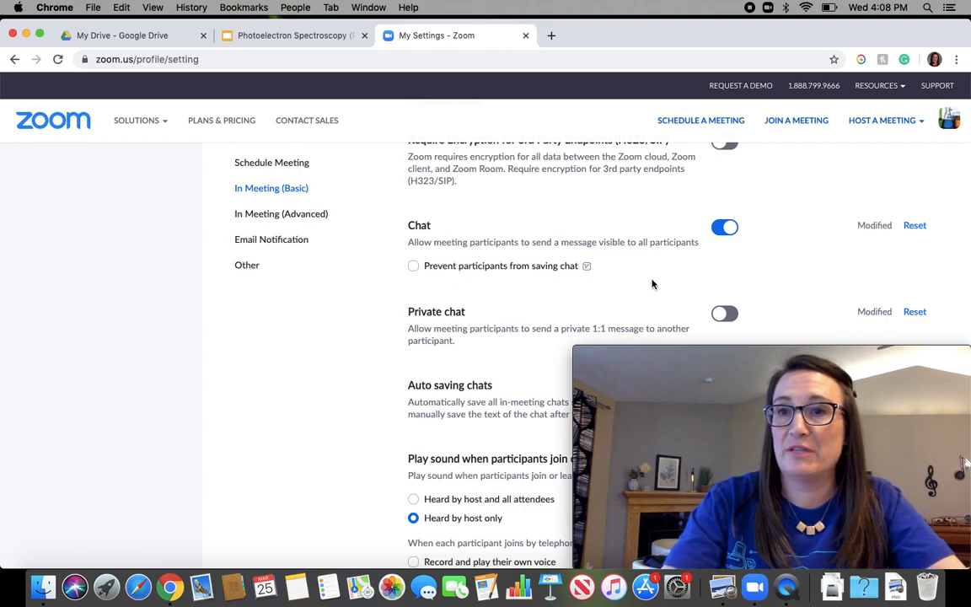
scroll("down", 3)
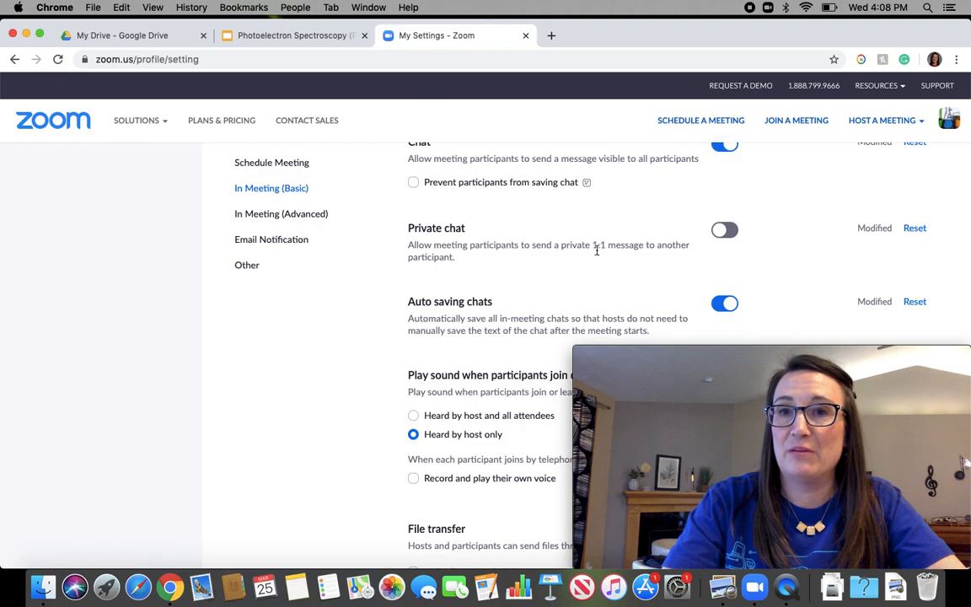
mouse_move(620, 271)
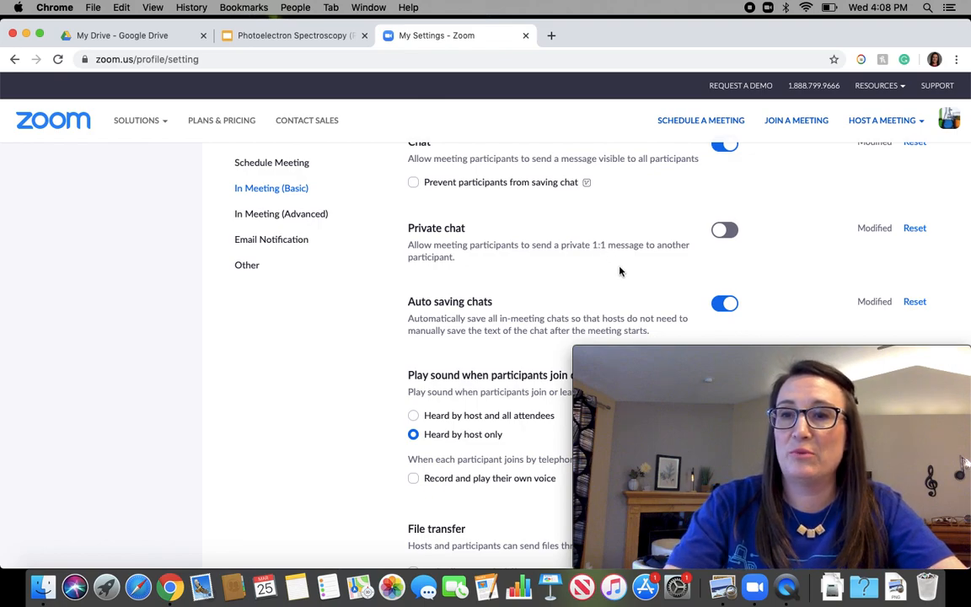
scroll("down", 3)
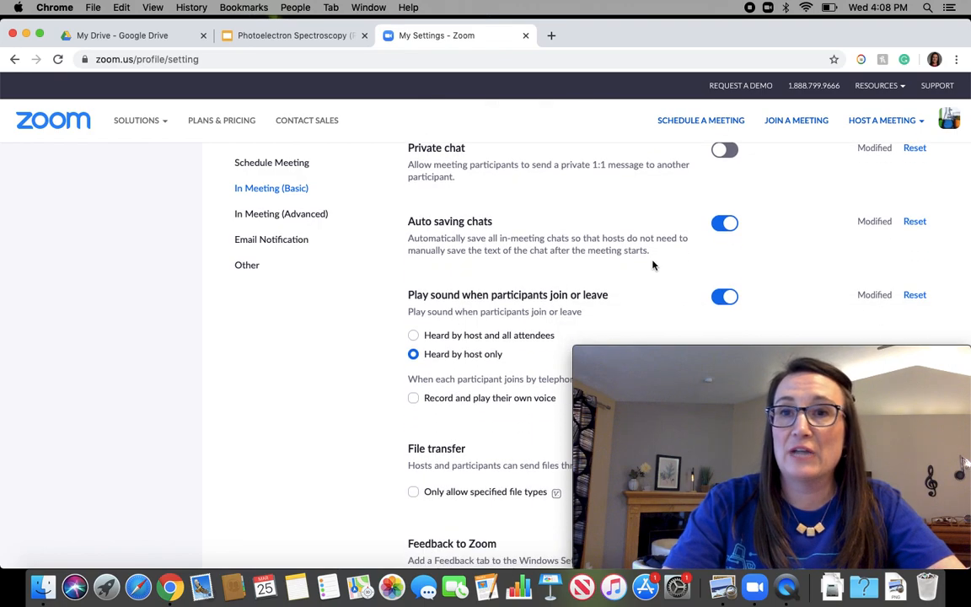
scroll("down", 3)
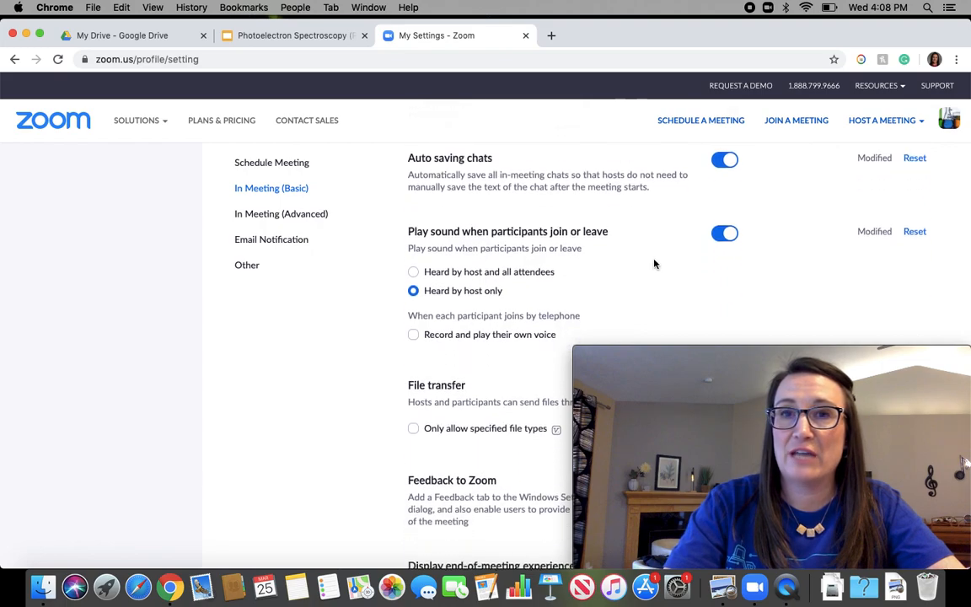
mouse_move(593, 272)
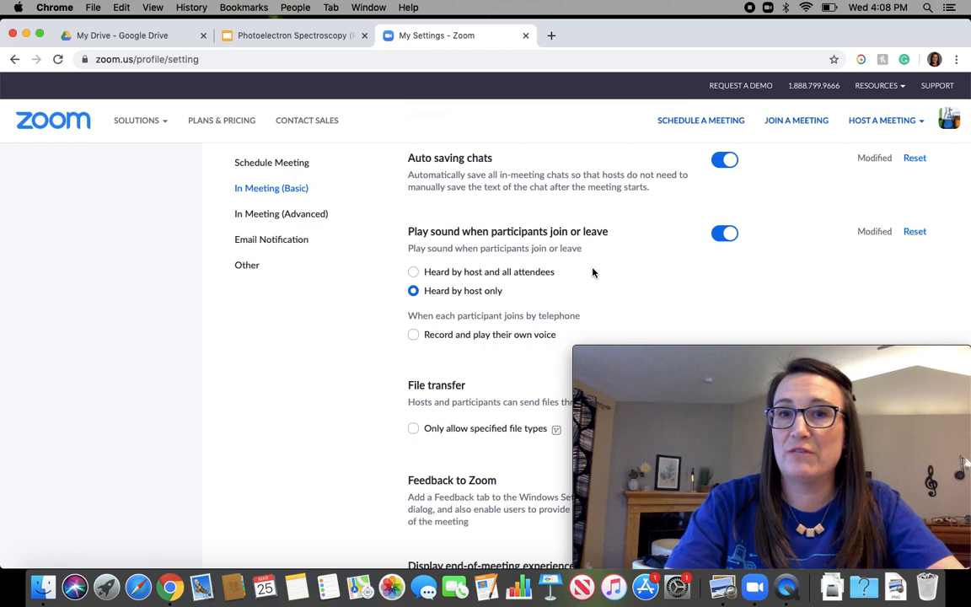
mouse_move(525, 284)
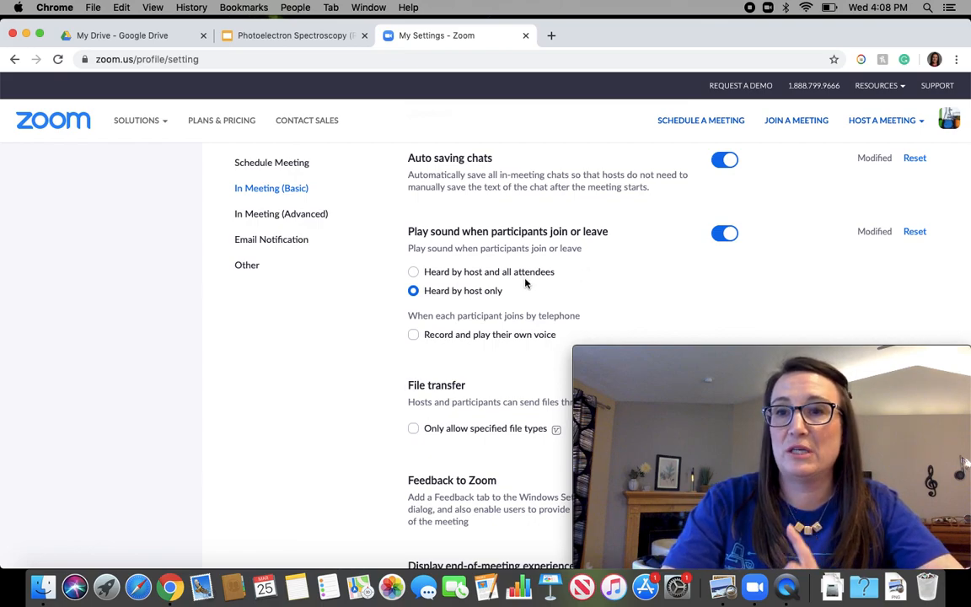
scroll("down", 3)
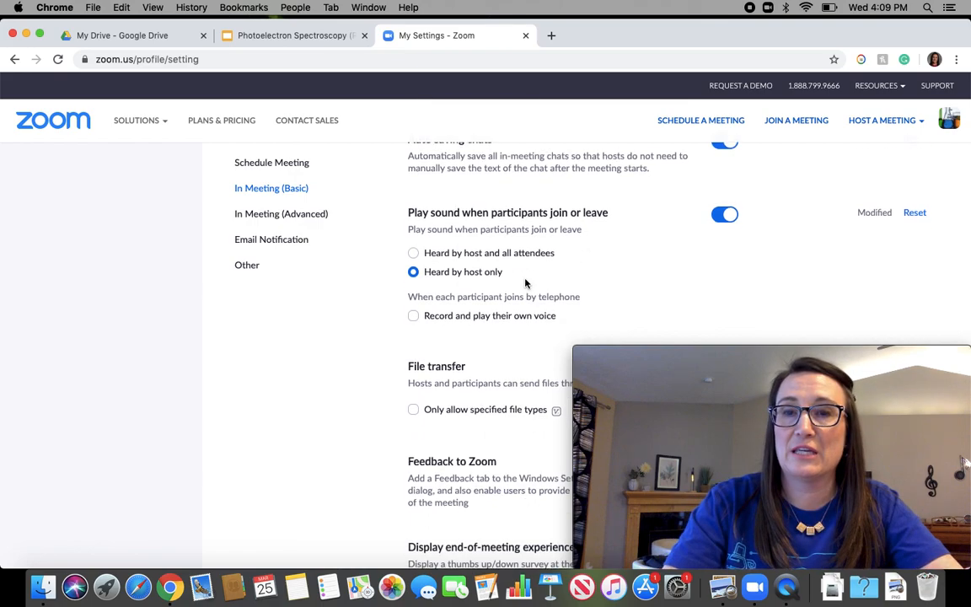
scroll("down", 3)
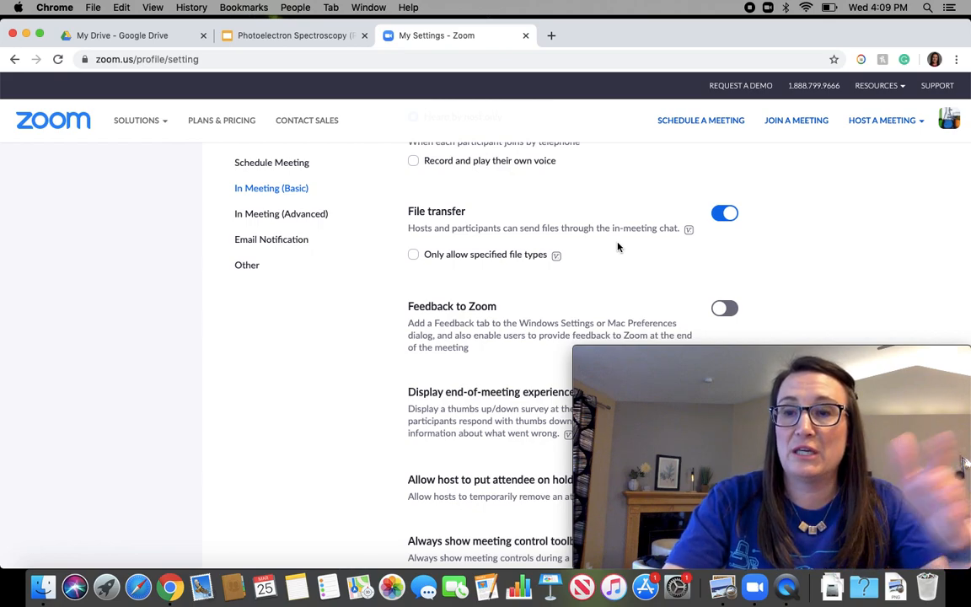
mouse_move(584, 246)
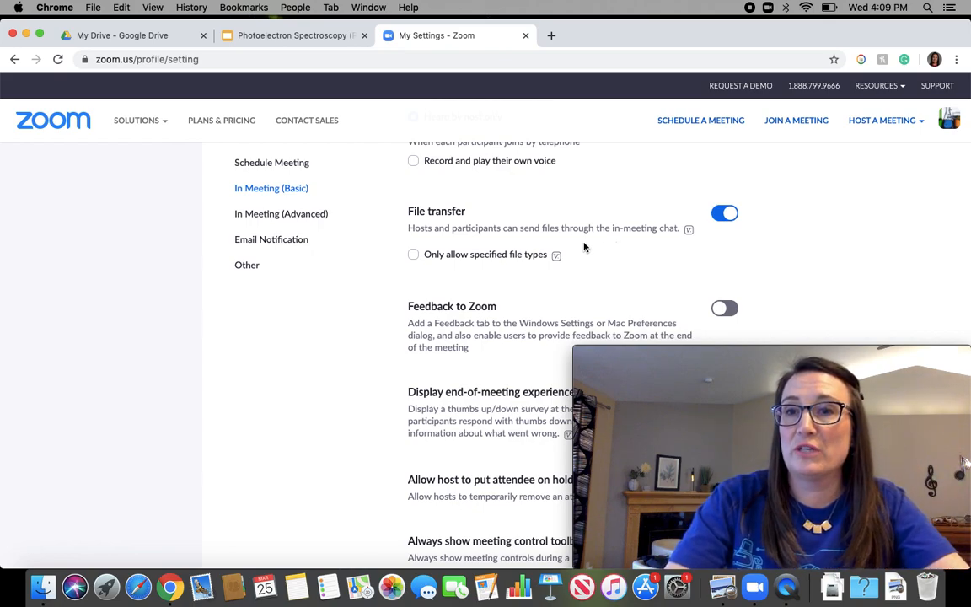
mouse_move(643, 258)
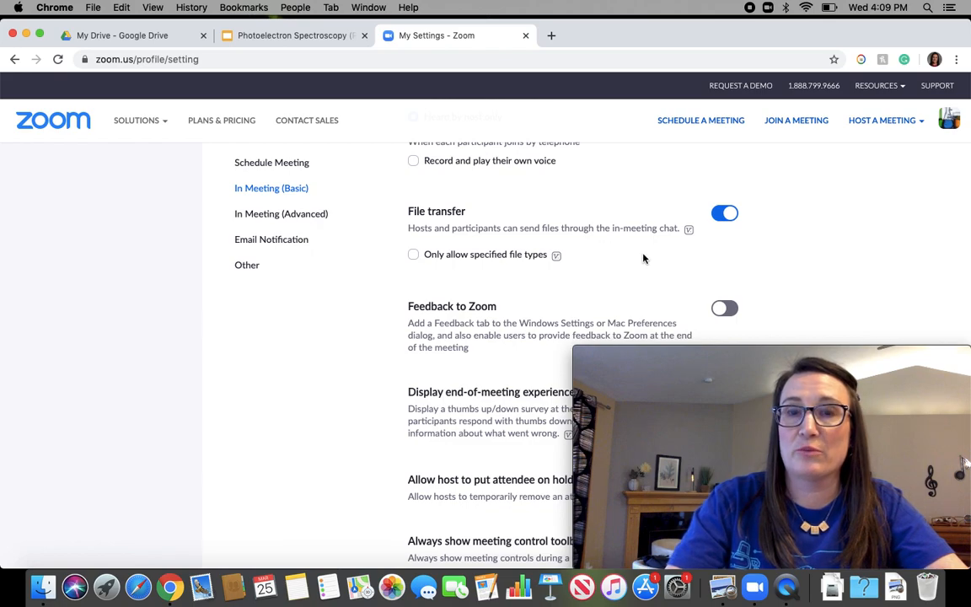
scroll("down", 3)
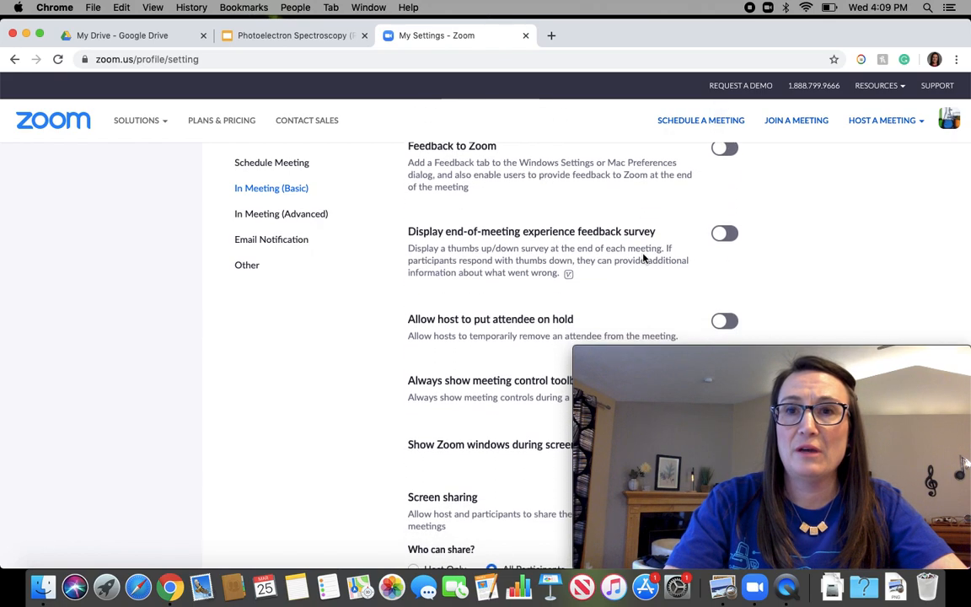
scroll("down", 3)
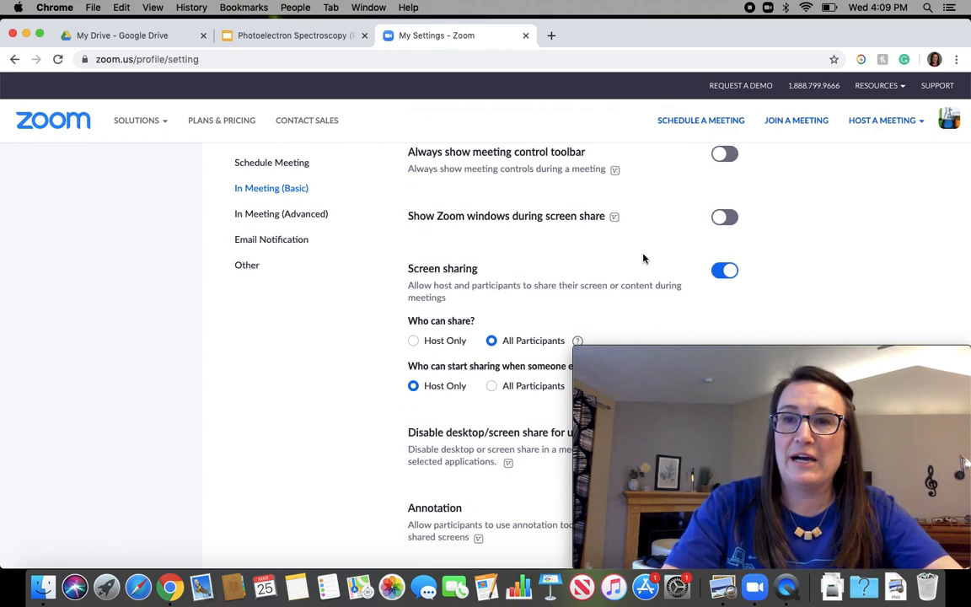
mouse_move(532, 322)
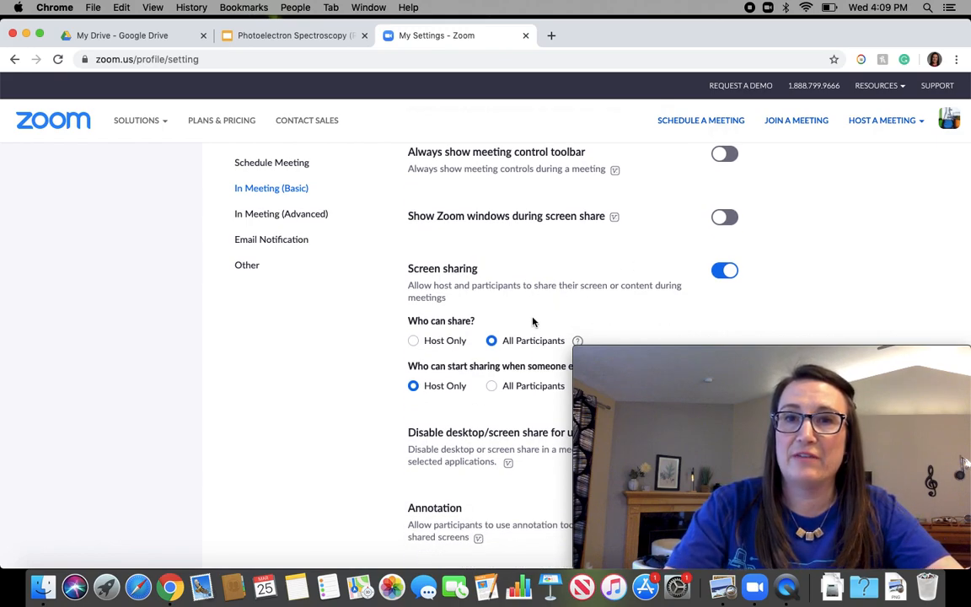
scroll("down", 3)
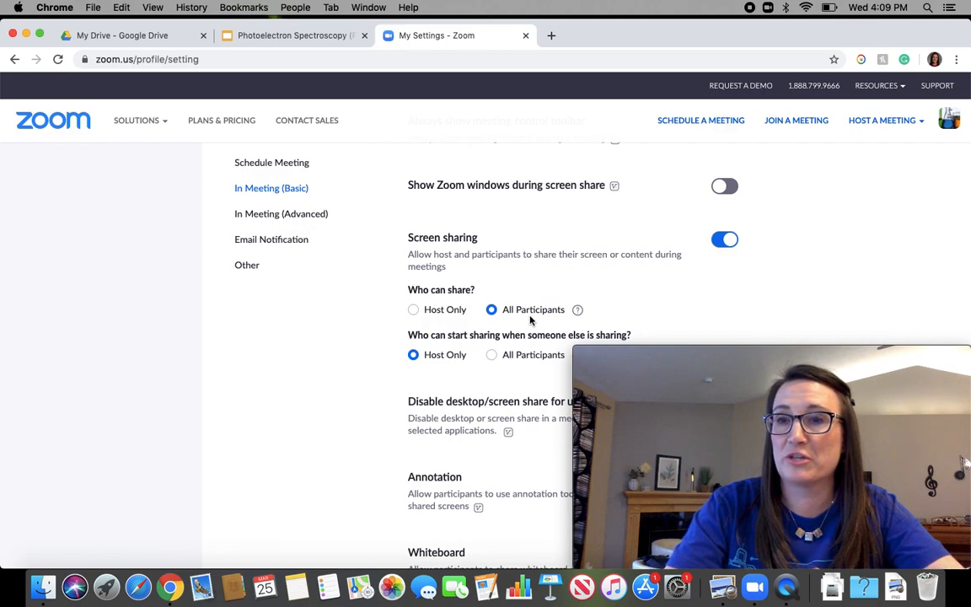
mouse_move(577, 310)
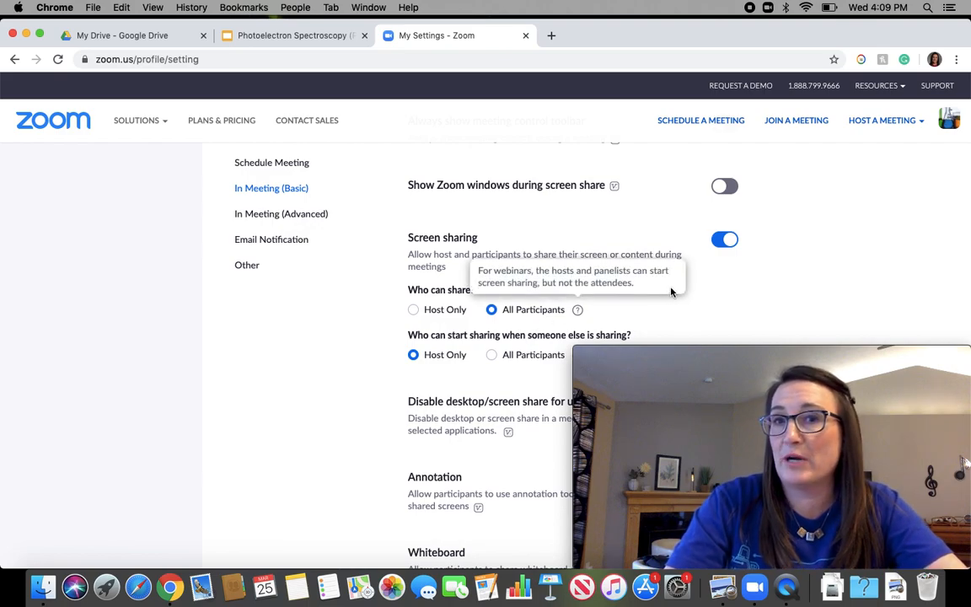
scroll("down", 3)
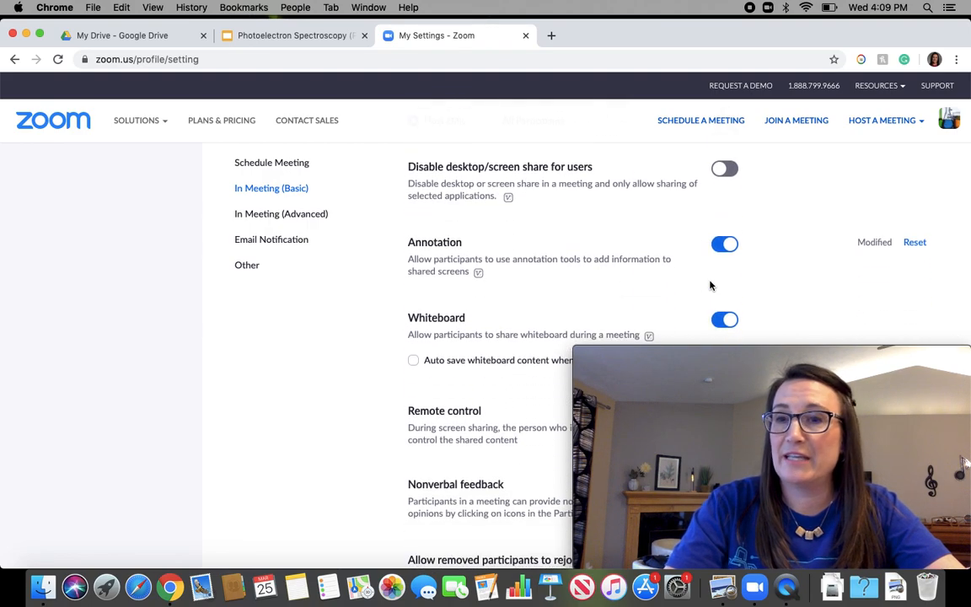
mouse_move(756, 235)
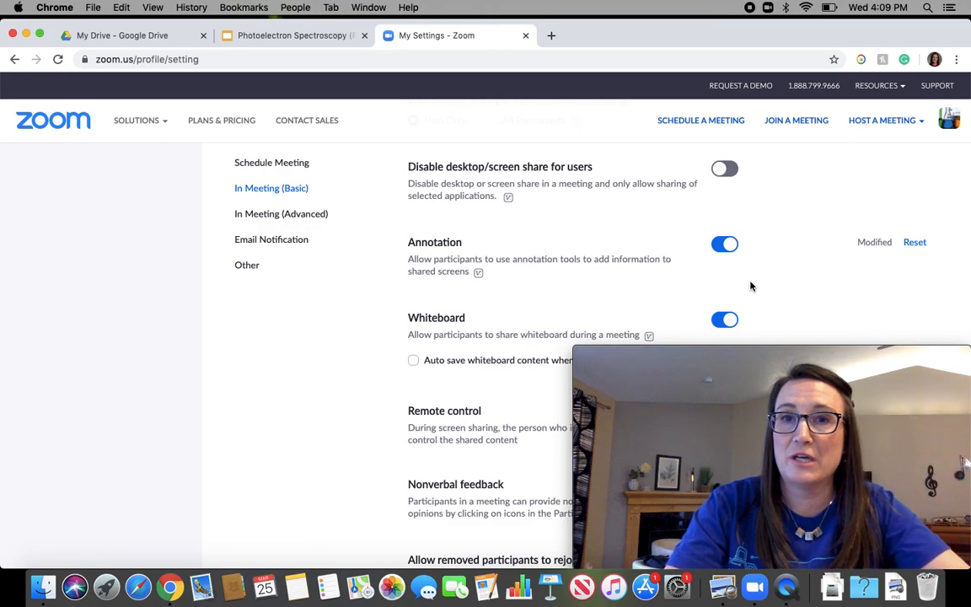
scroll("down", 3)
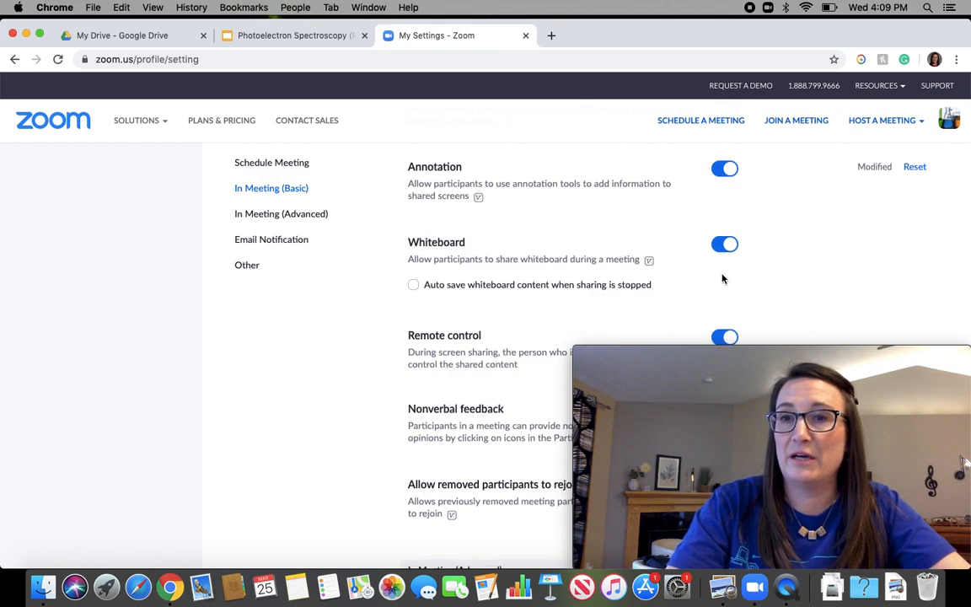
scroll("down", 3)
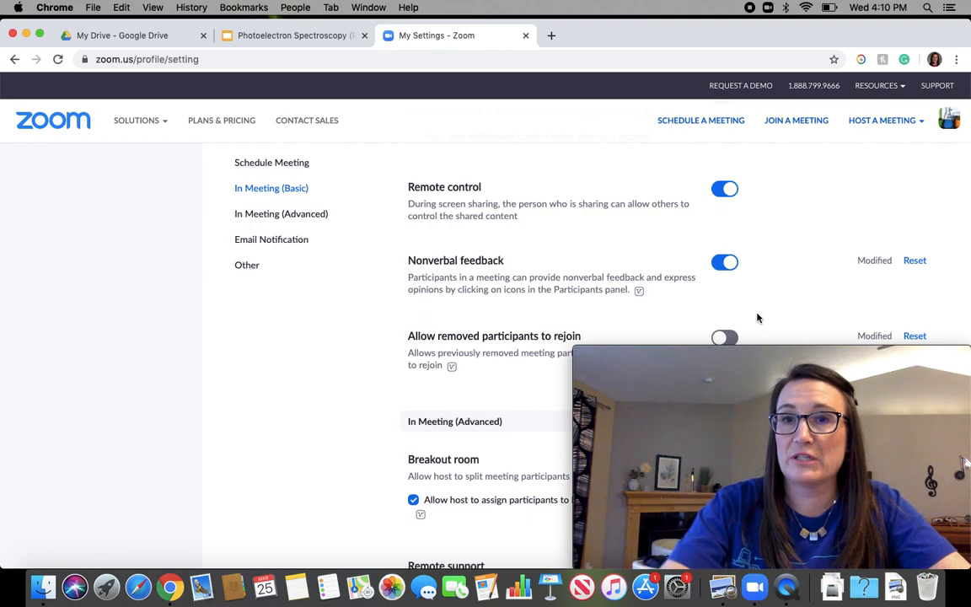
scroll("down", 3)
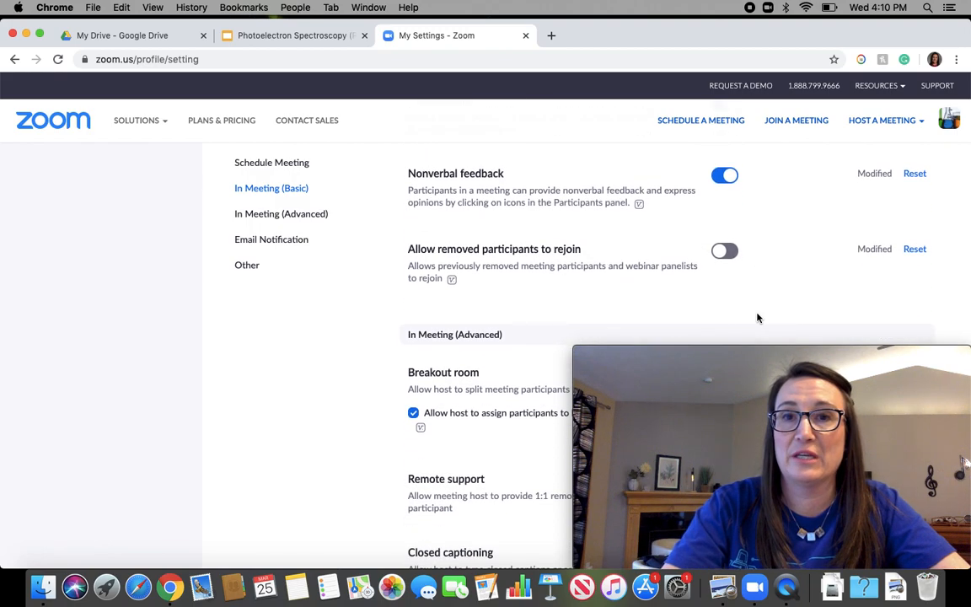
scroll("down", 3)
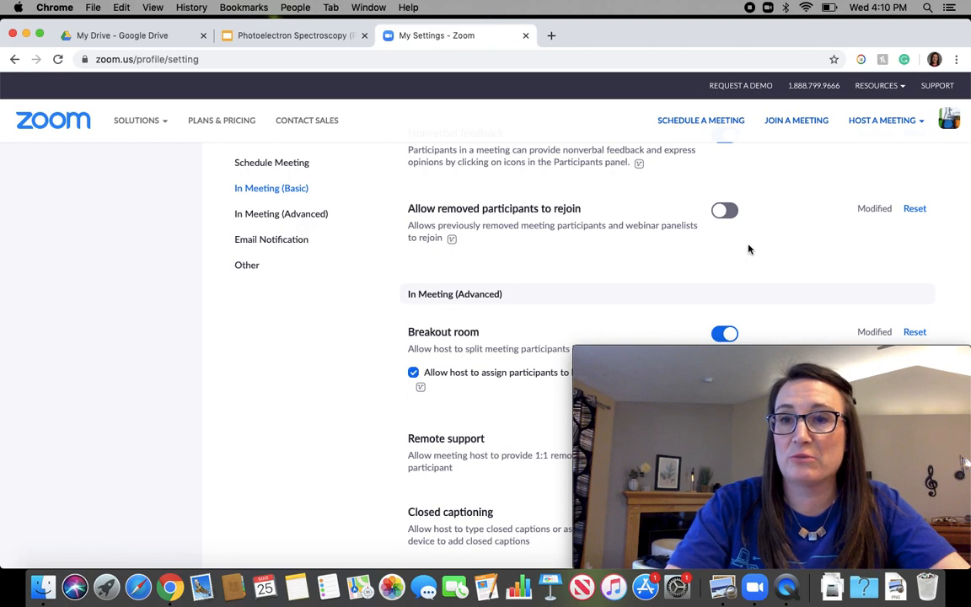
scroll("down", 3)
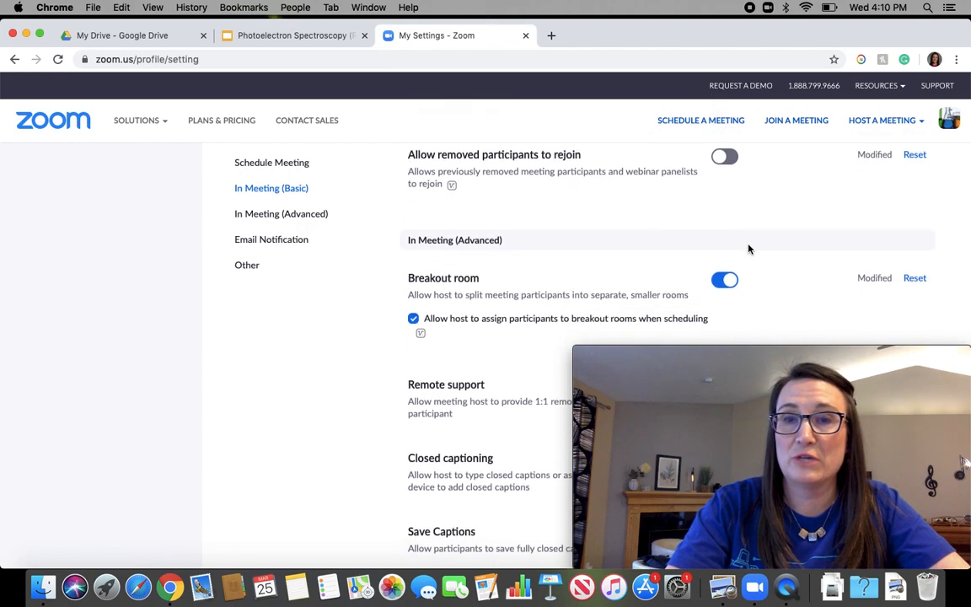
scroll("down", 3)
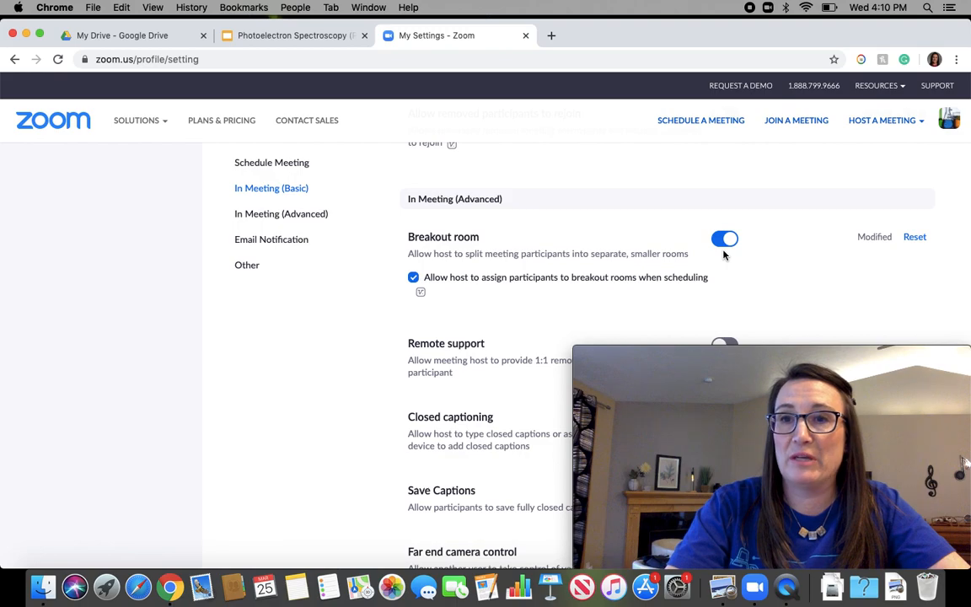
scroll("down", 3)
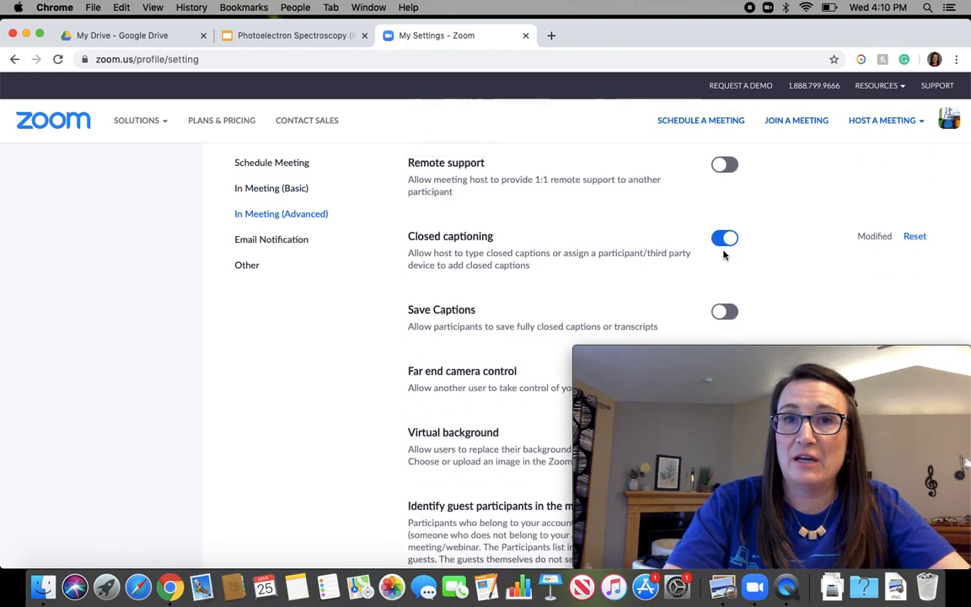
scroll("down", 3)
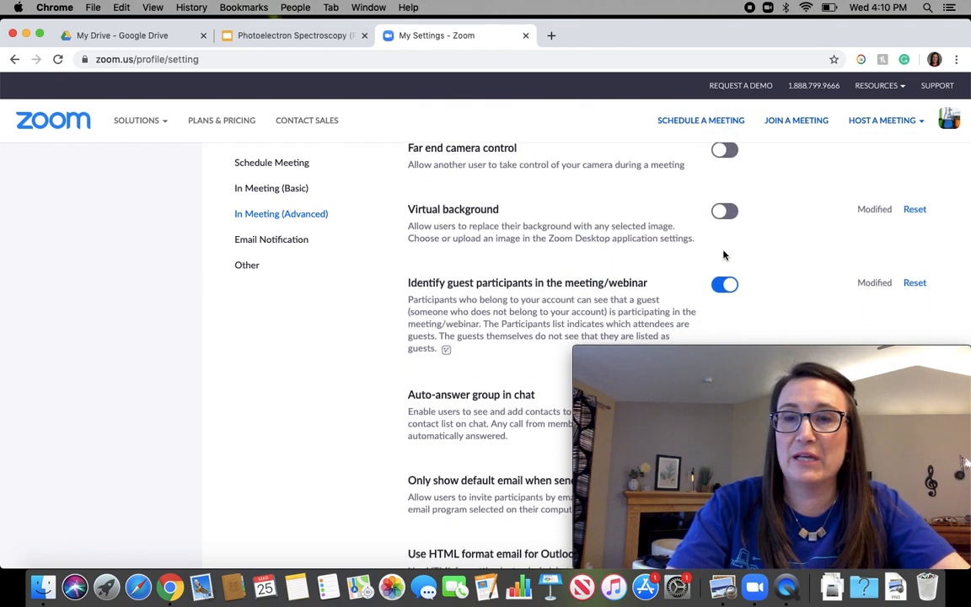
scroll("down", 3)
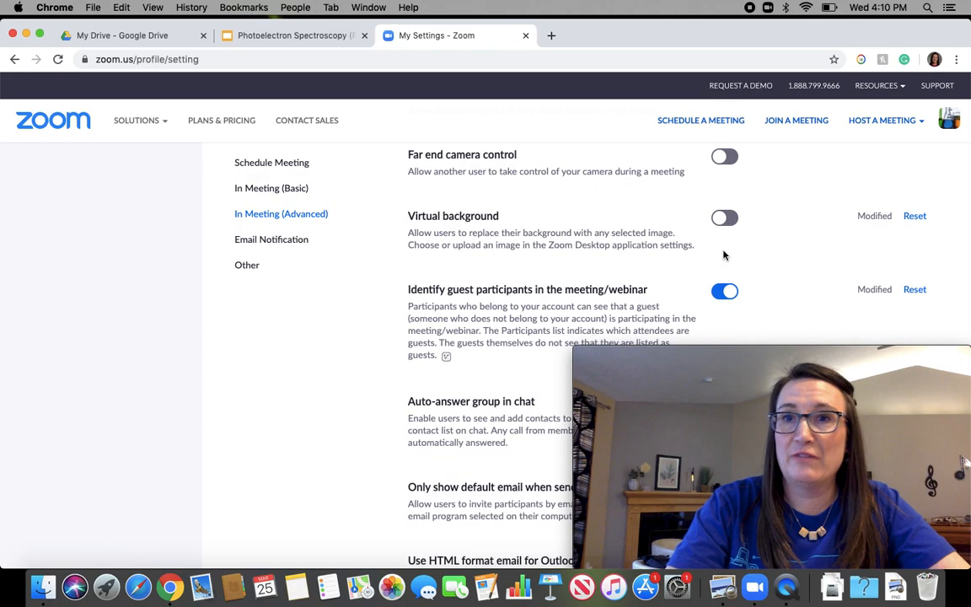
scroll("down", 3)
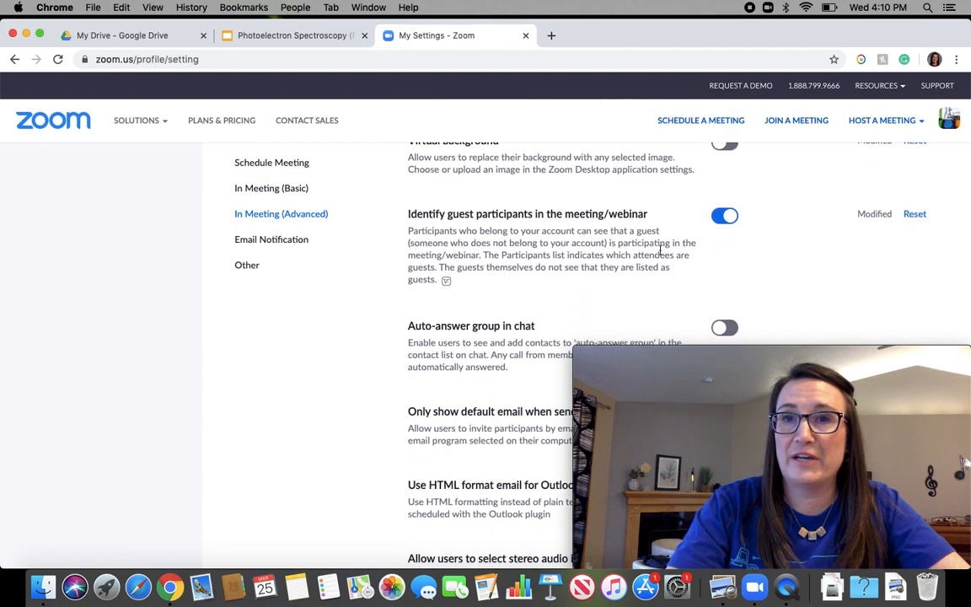
scroll("down", 3)
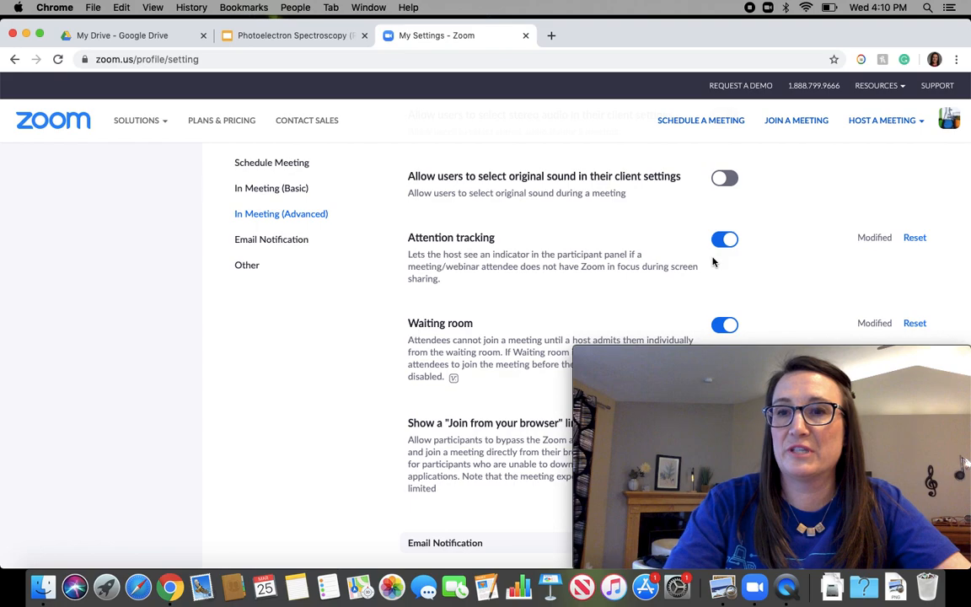
scroll("down", 3)
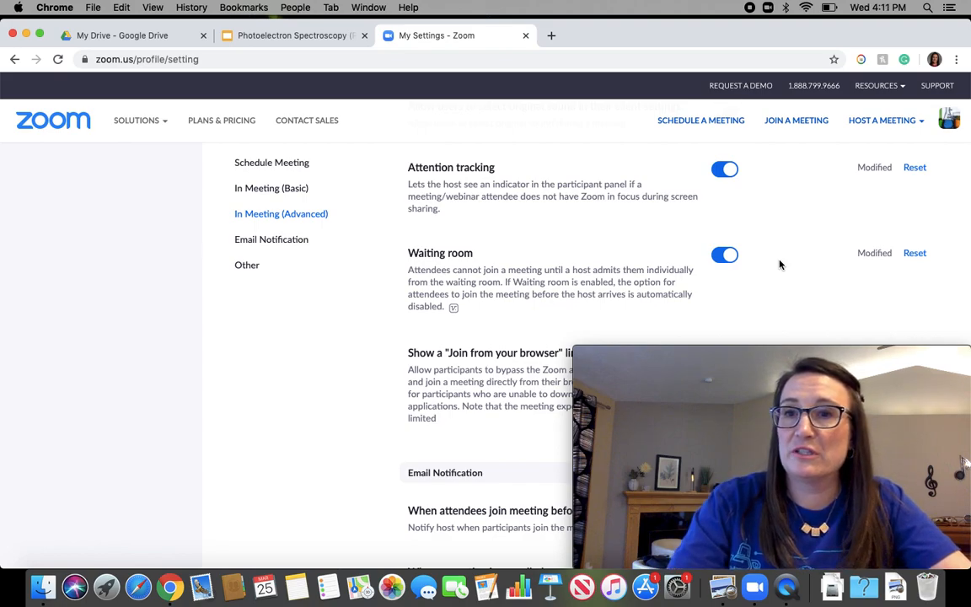
mouse_move(738, 268)
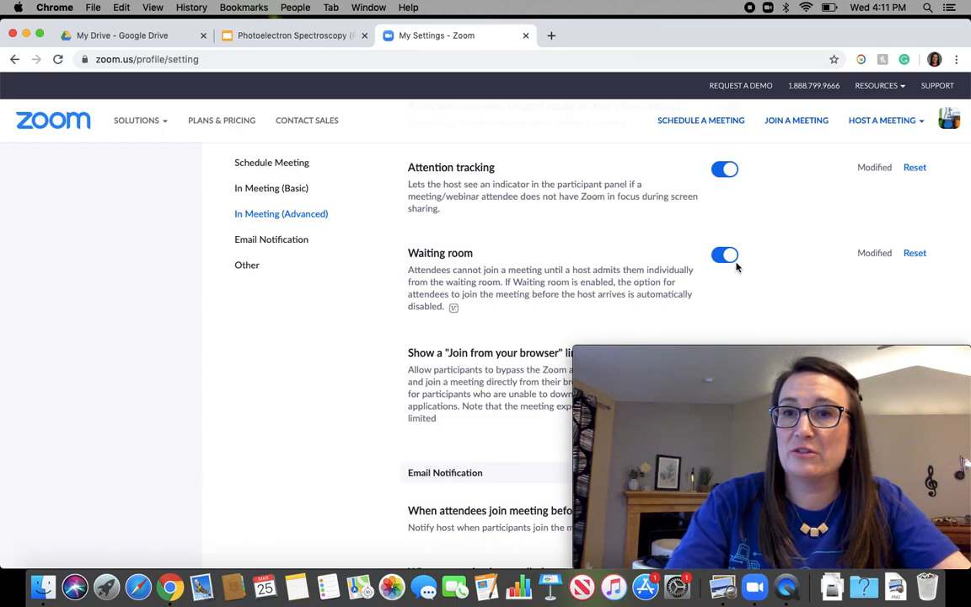
mouse_move(733, 290)
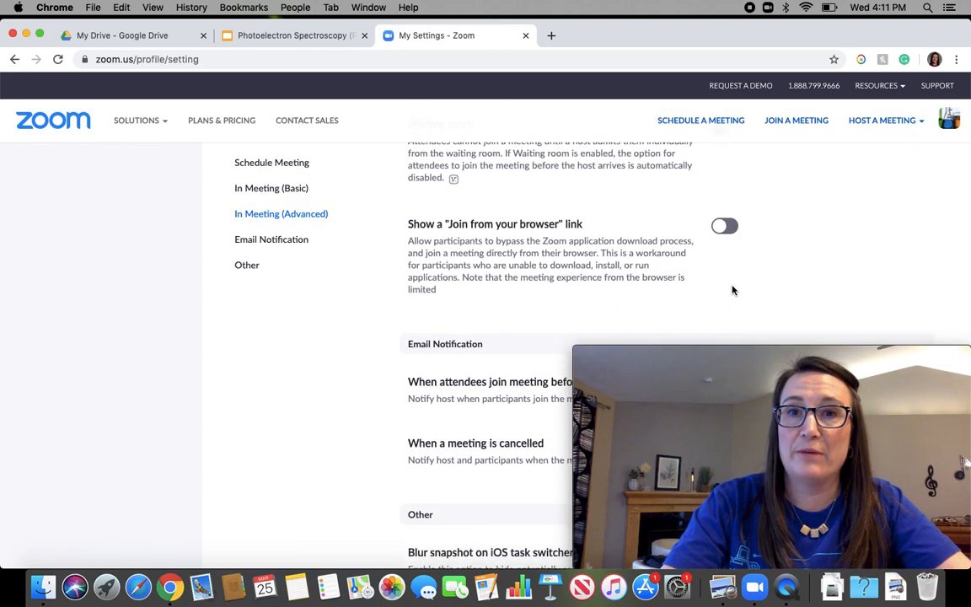
scroll("down", 3)
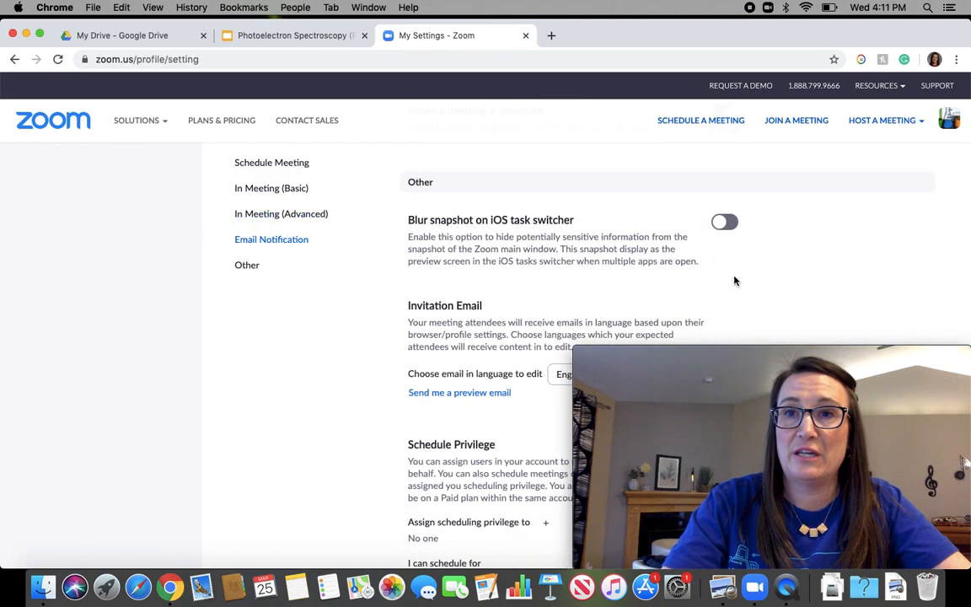
scroll("down", 3)
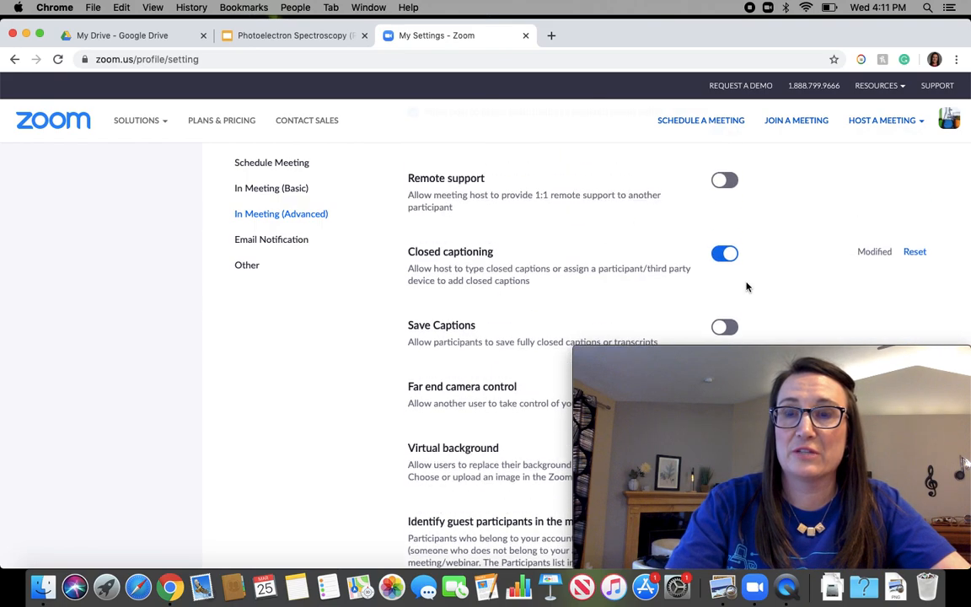
scroll("down", 3)
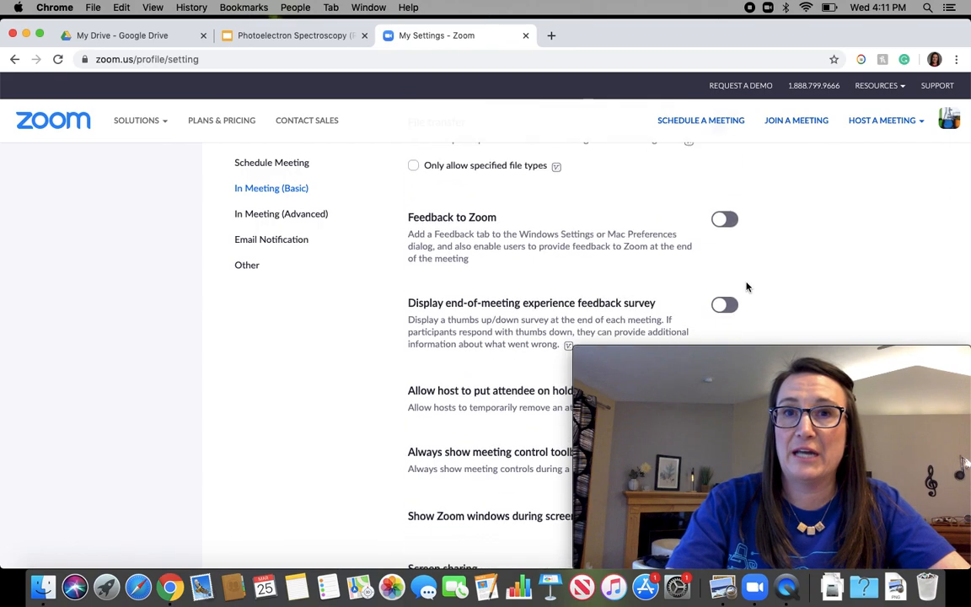
scroll("up", 3)
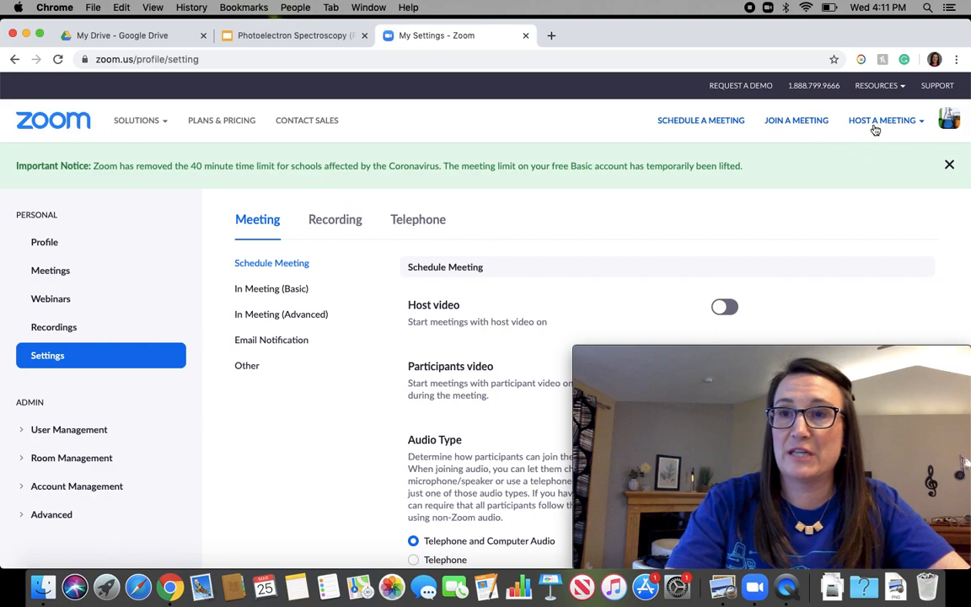
- Host a meeting with video on and let the browser launch the Zoom app
left_click(882, 120)
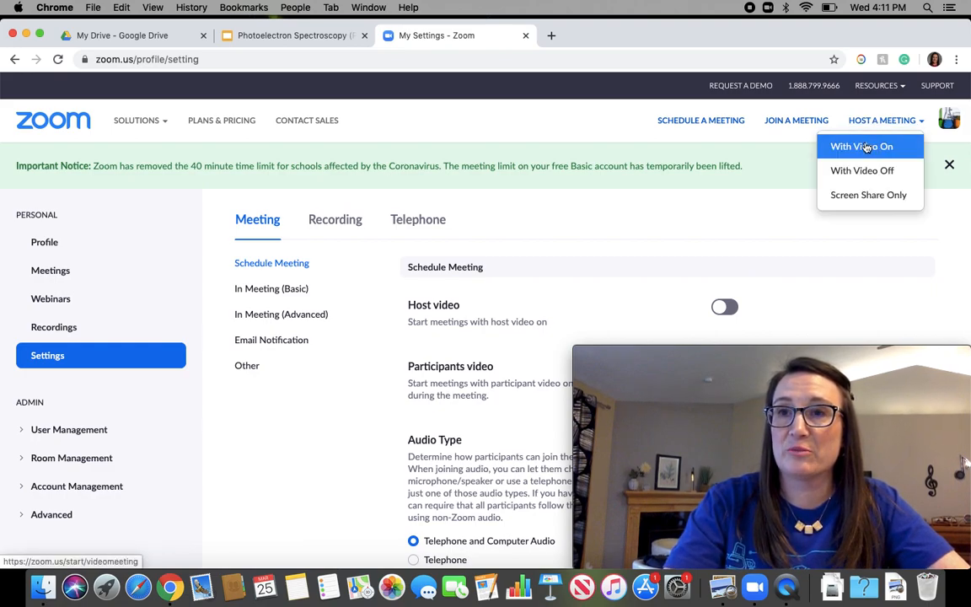
left_click(861, 146)
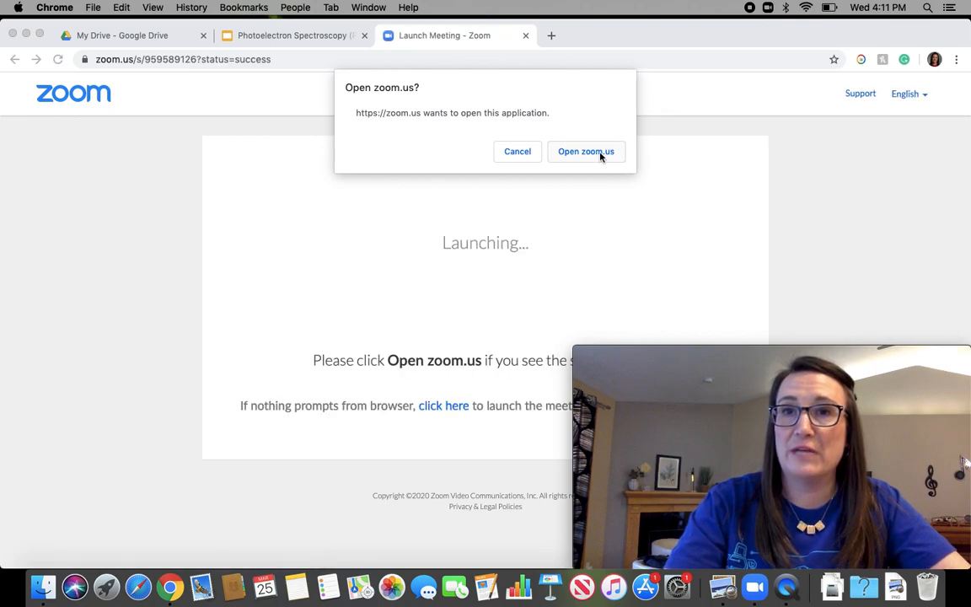
left_click(586, 151)
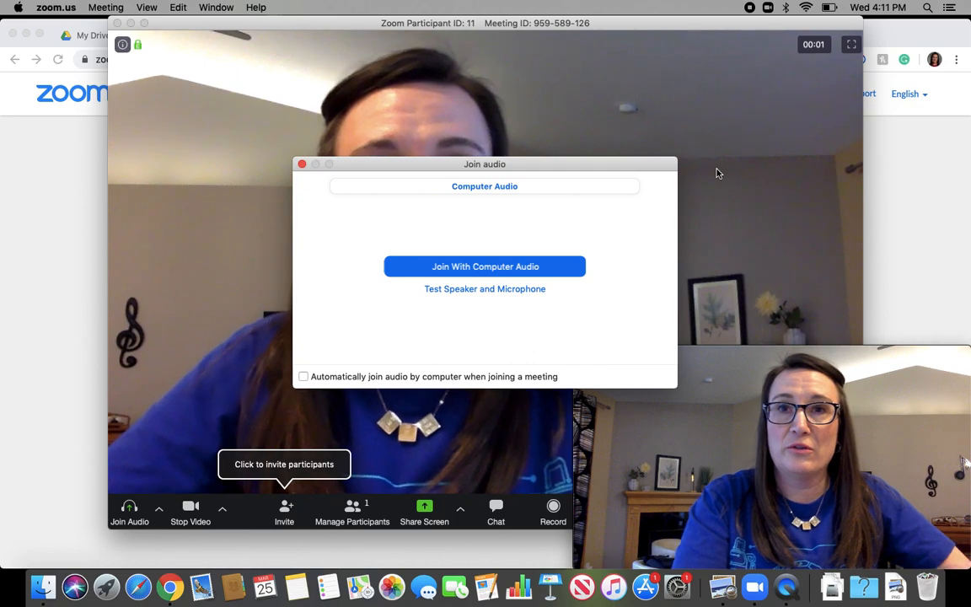
- Join meeting audio from the computer and close the 'Invite people to join meeting' window
left_click(485, 266)
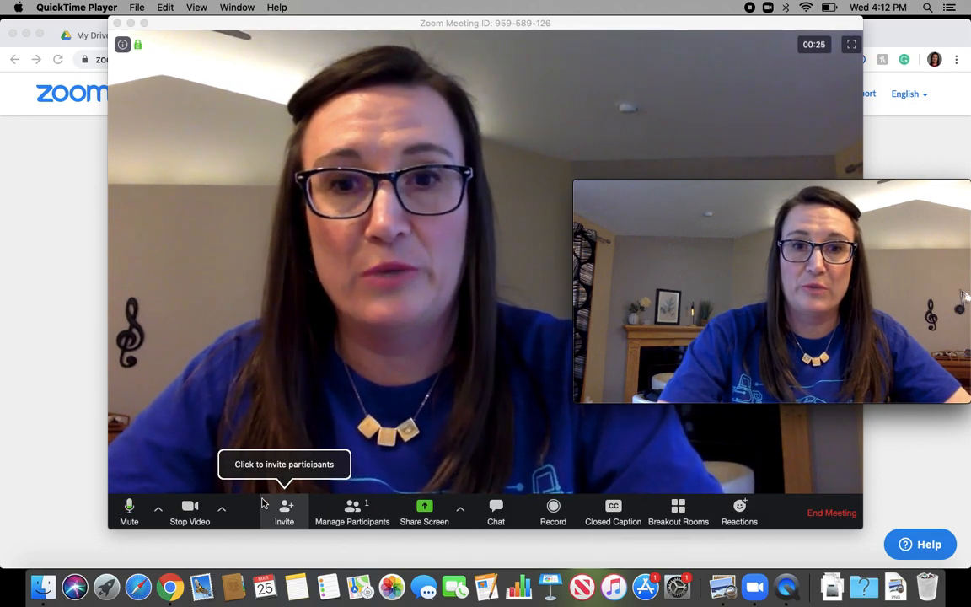
left_click(284, 512)
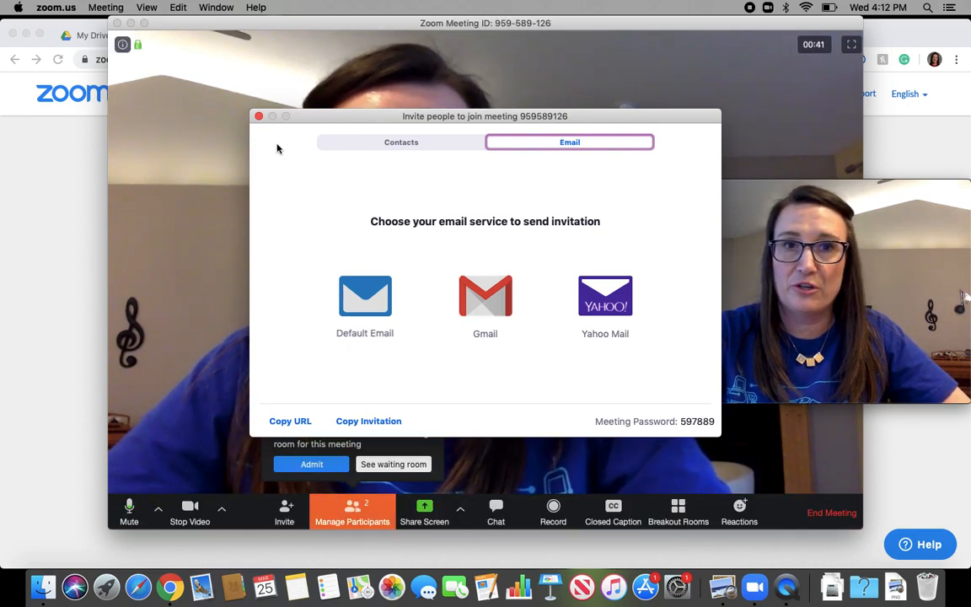
left_click(259, 115)
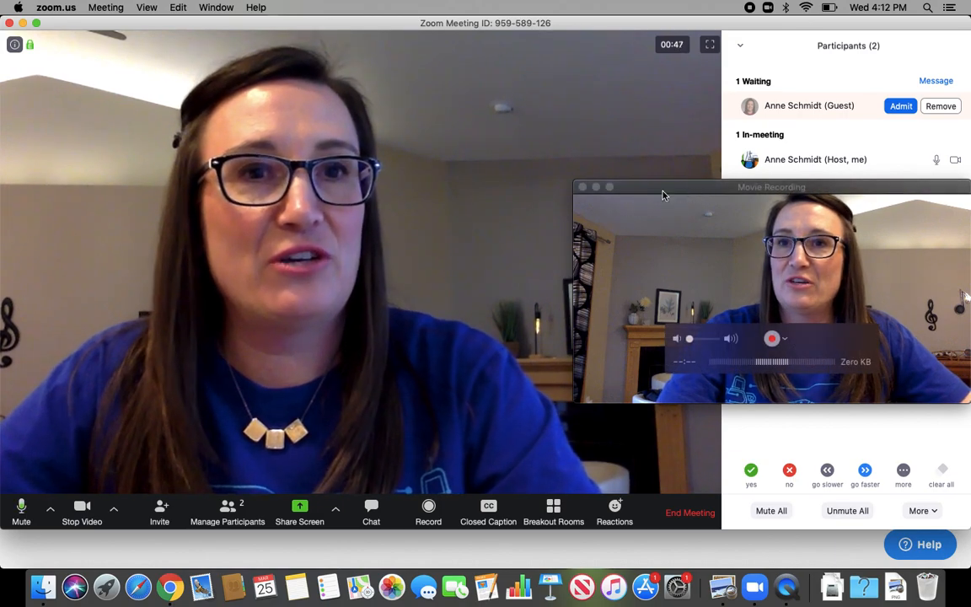
- Glance at the extra feedback reactions, then admit the waiting guest from Participants
left_click_drag(772, 187, 597, 150)
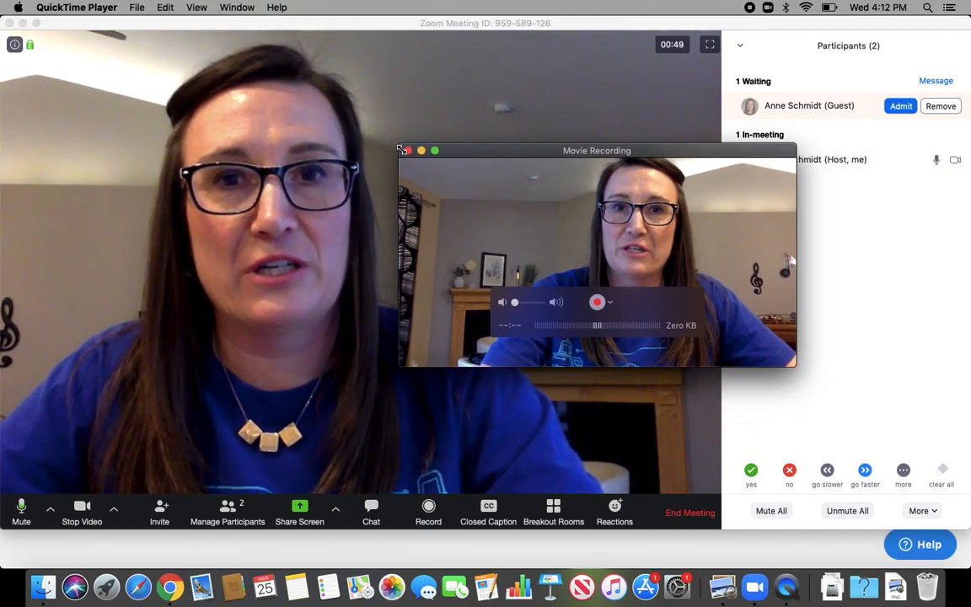
left_click_drag(597, 150, 652, 212)
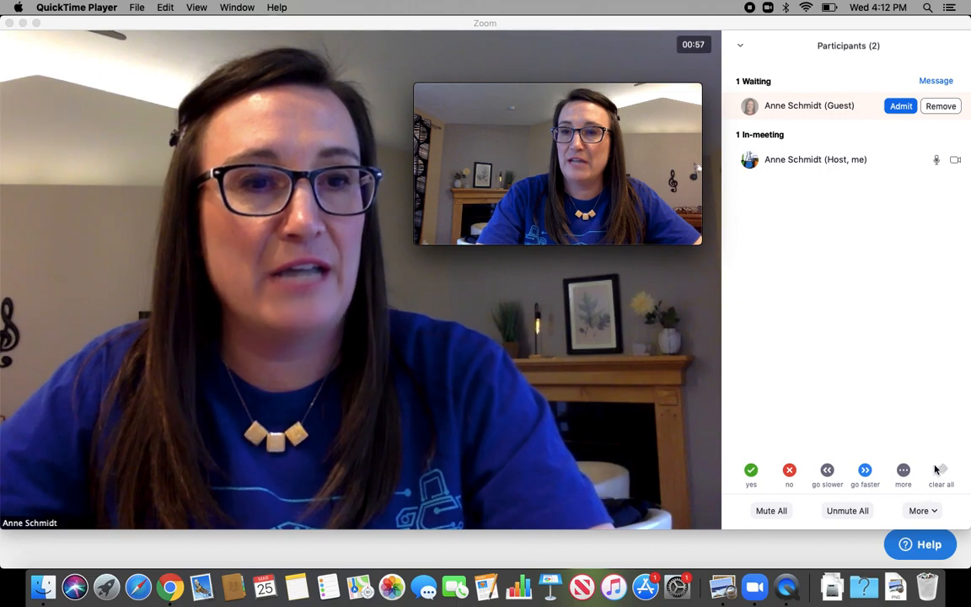
left_click(903, 471)
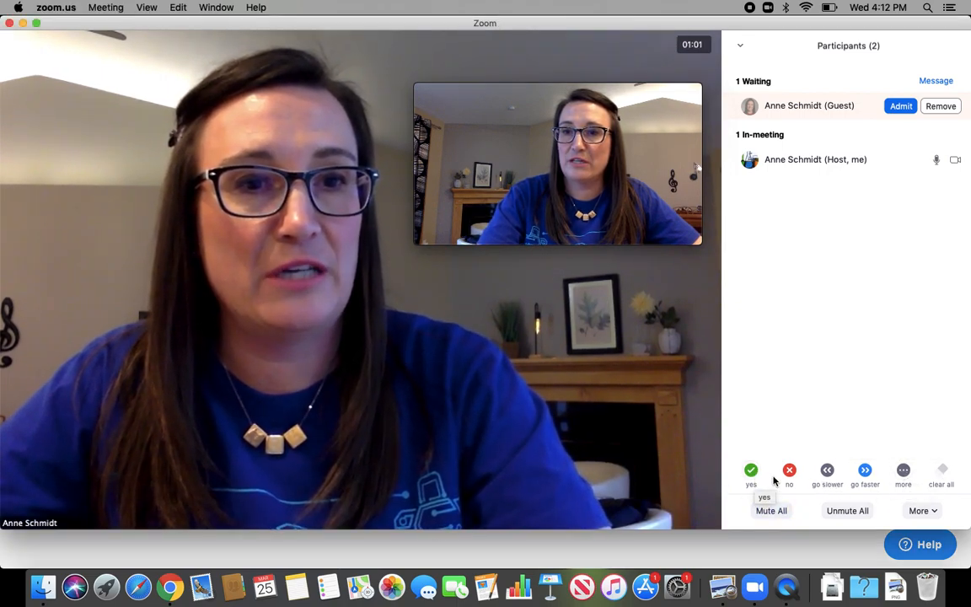
left_click(903, 470)
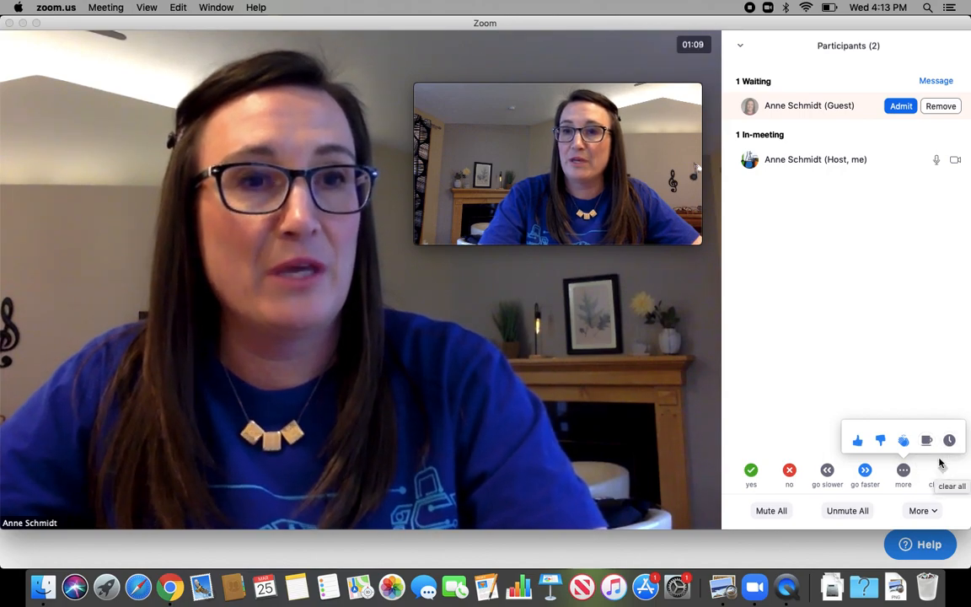
left_click(900, 106)
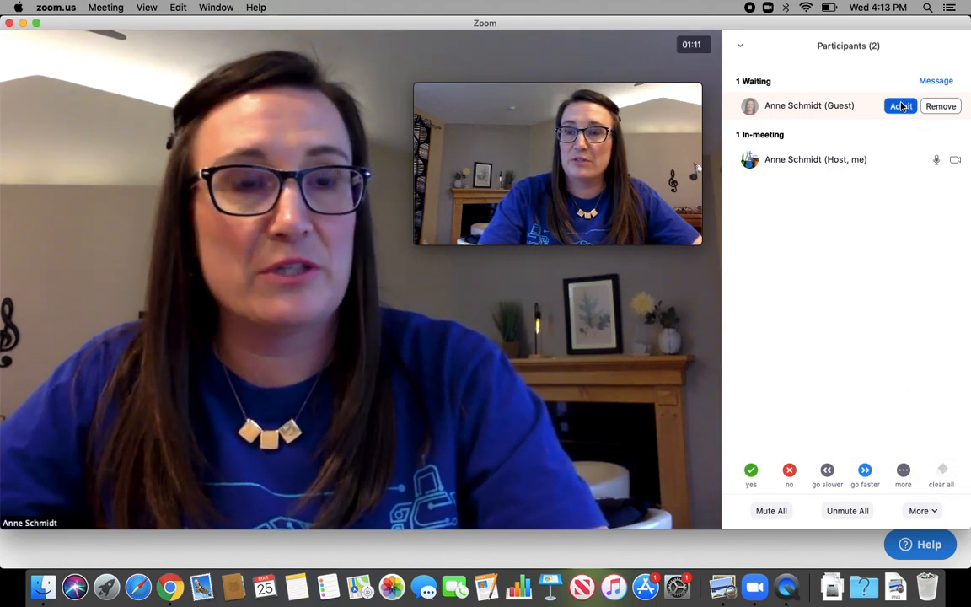
left_click(900, 105)
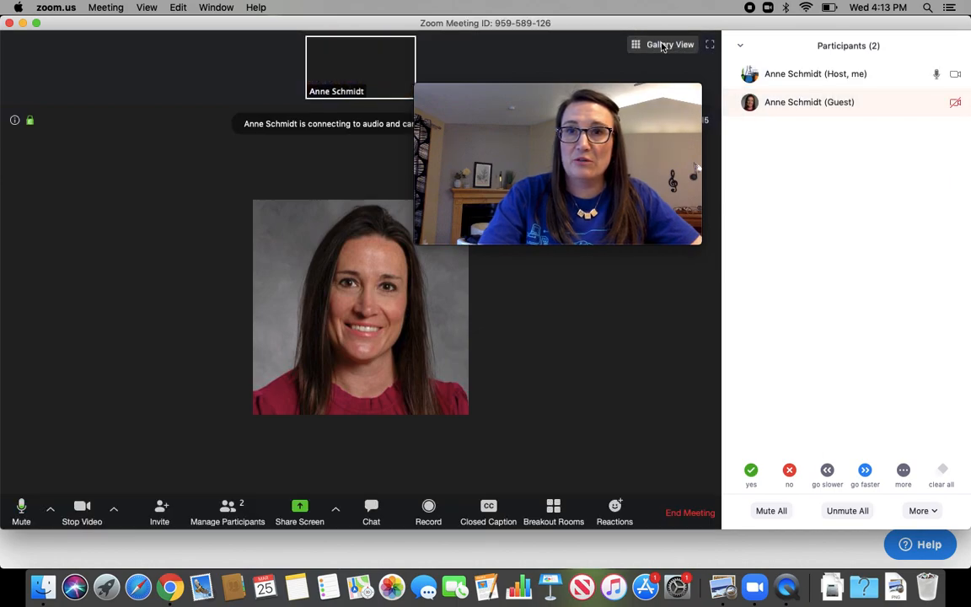
- Switch to Gallery View and pin the host's own video tile
left_click(670, 44)
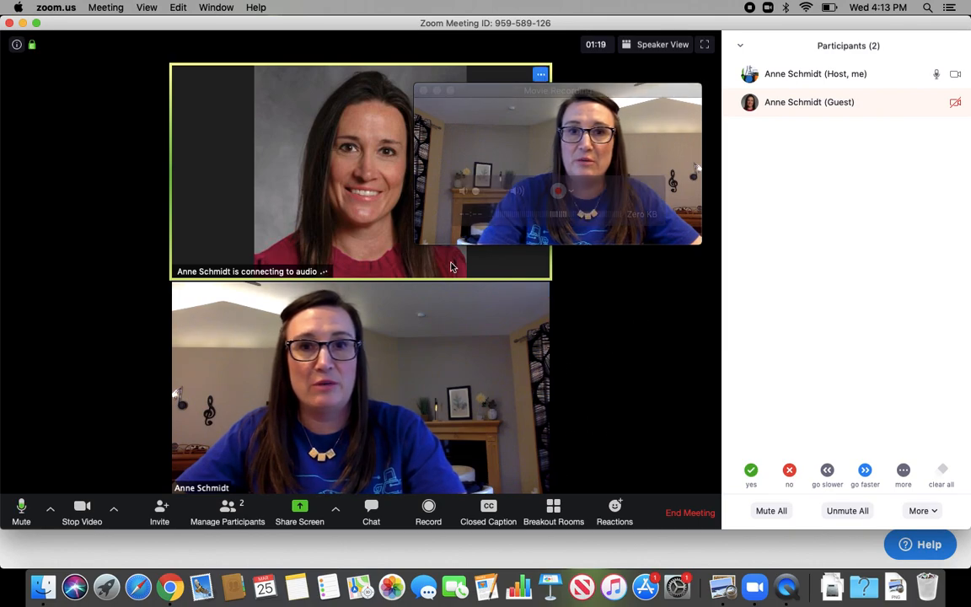
left_click(541, 291)
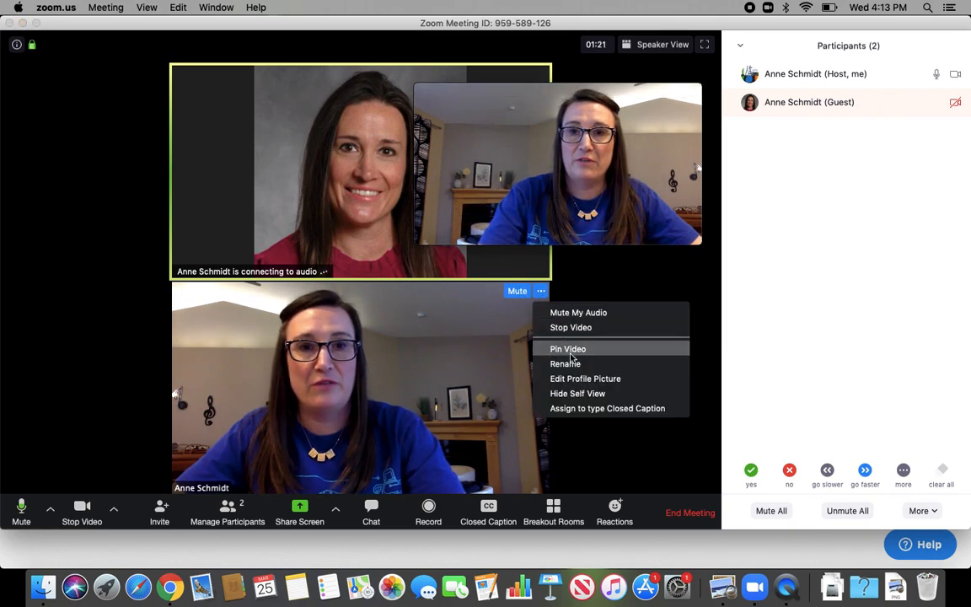
left_click(568, 349)
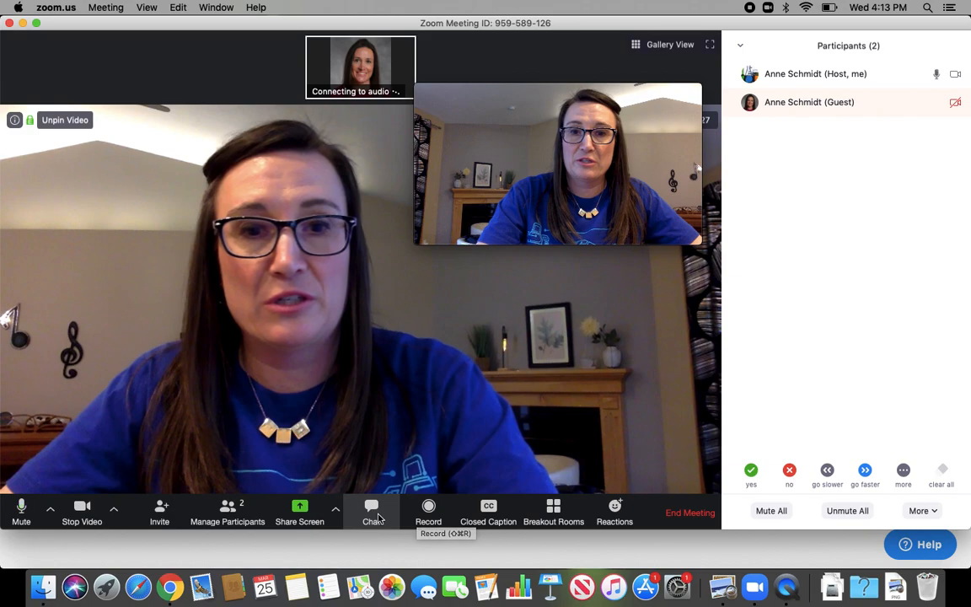
- Open chat, keep recipients as Everyone, and explore the file-sharing and extra chat options
left_click(371, 512)
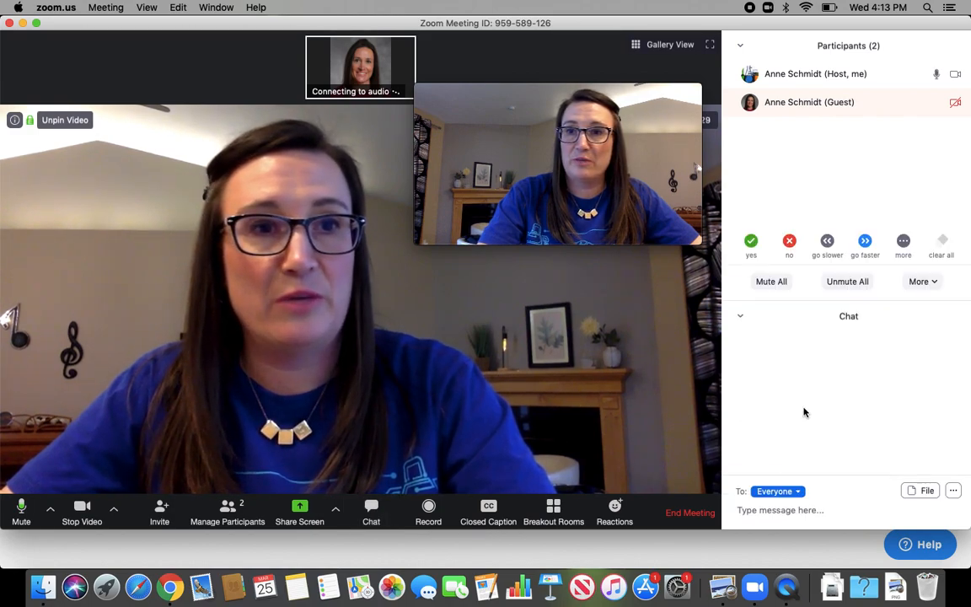
left_click(777, 490)
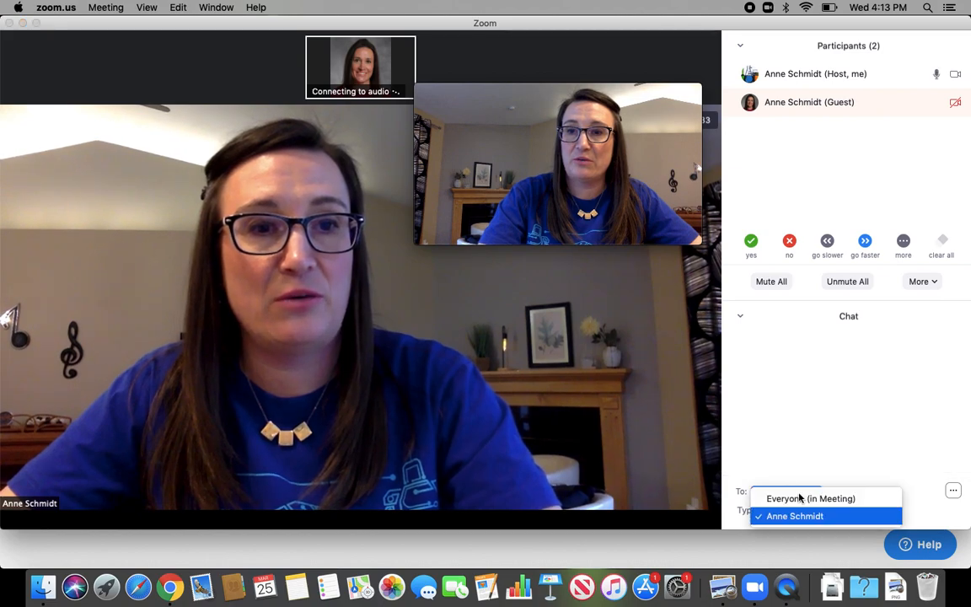
left_click(810, 498)
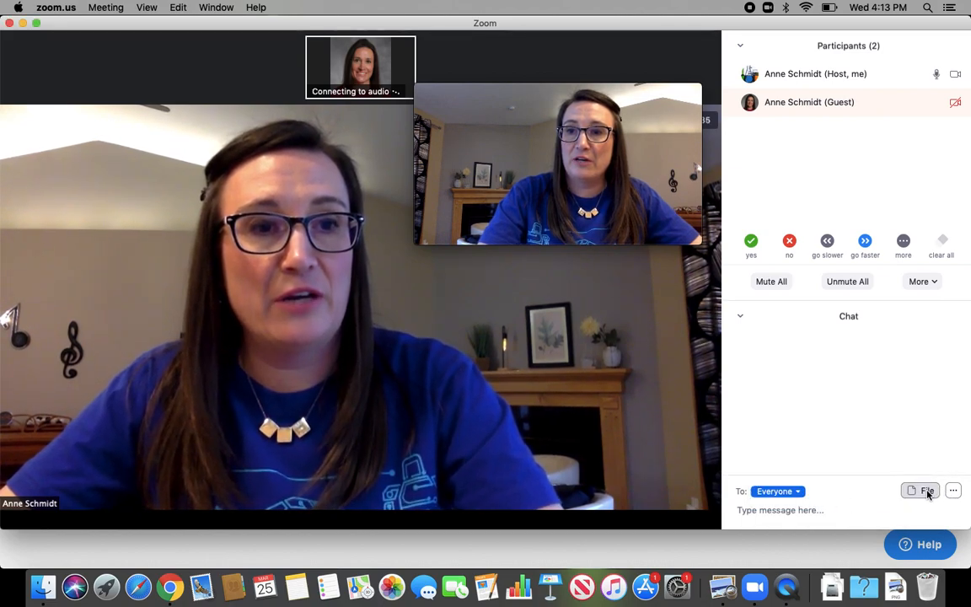
left_click(926, 490)
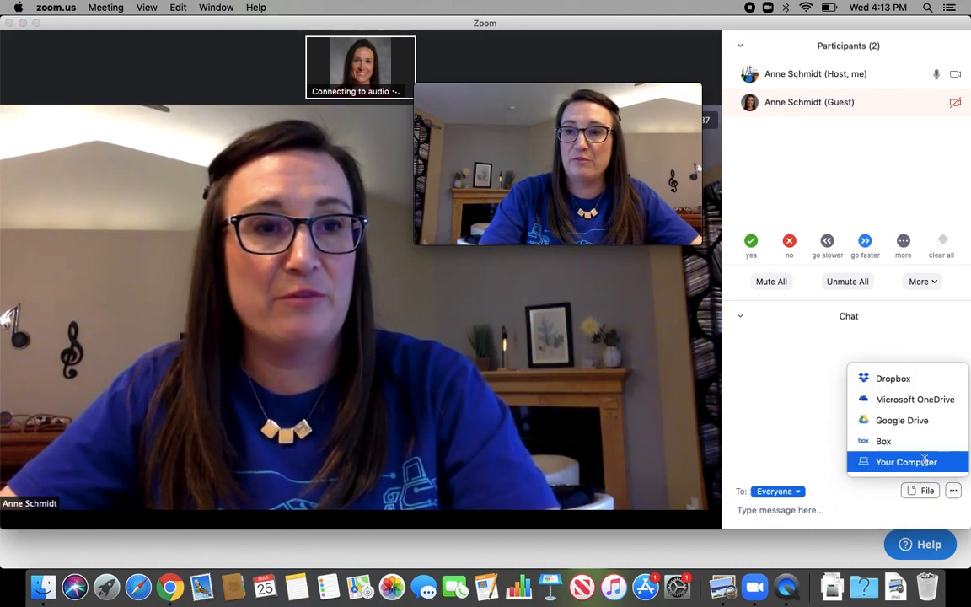
left_click(906, 462)
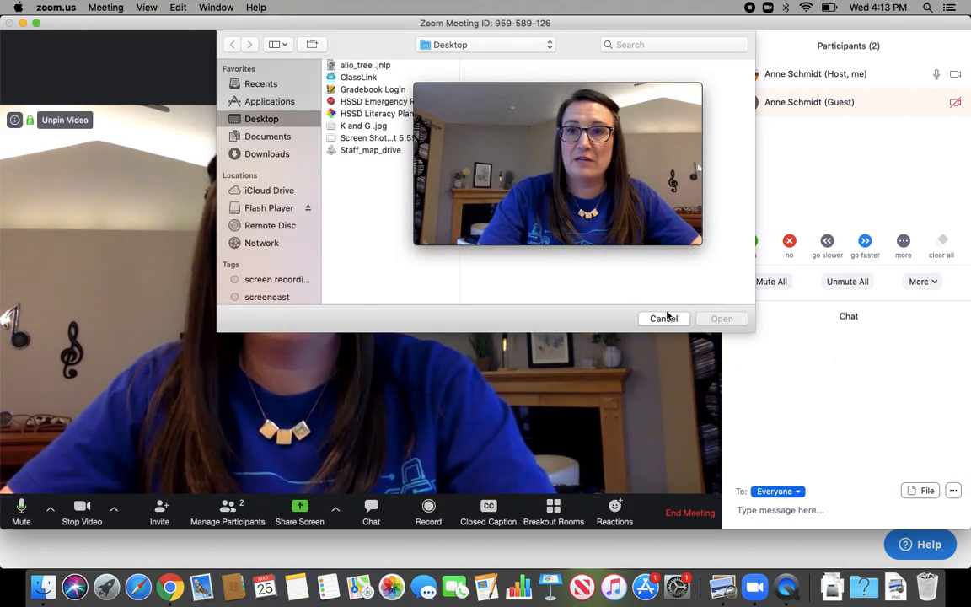
left_click(663, 318)
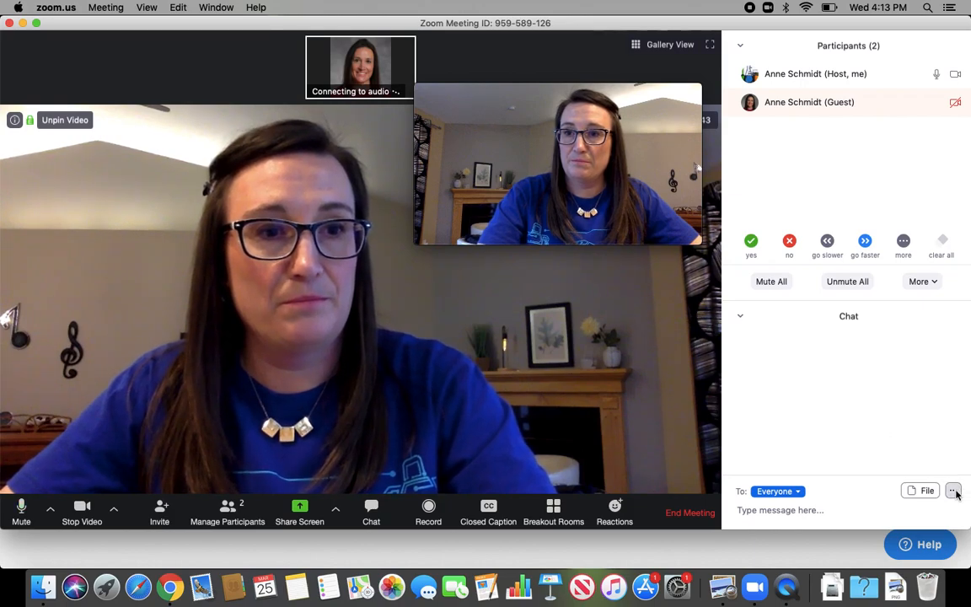
left_click(953, 491)
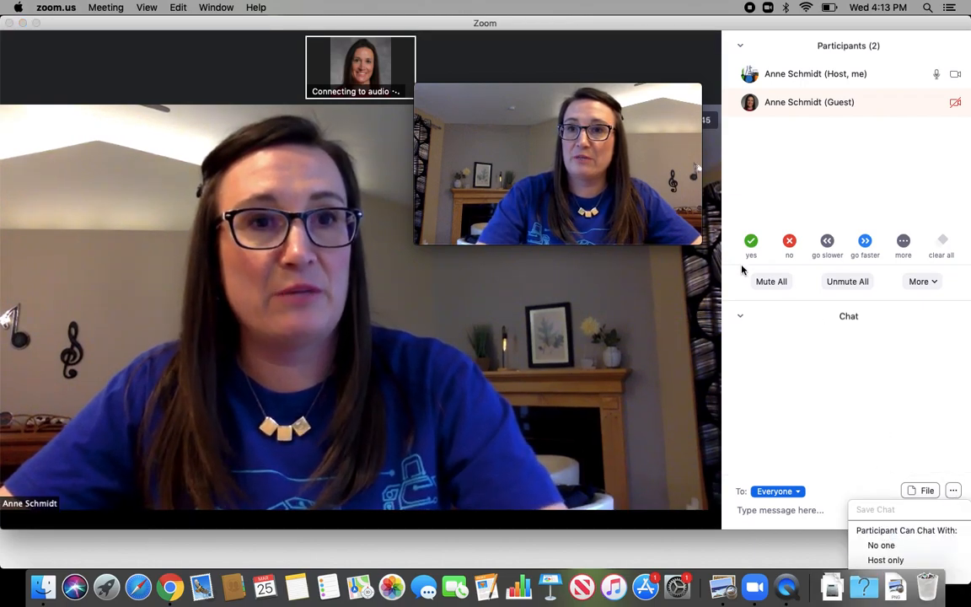
left_click(740, 46)
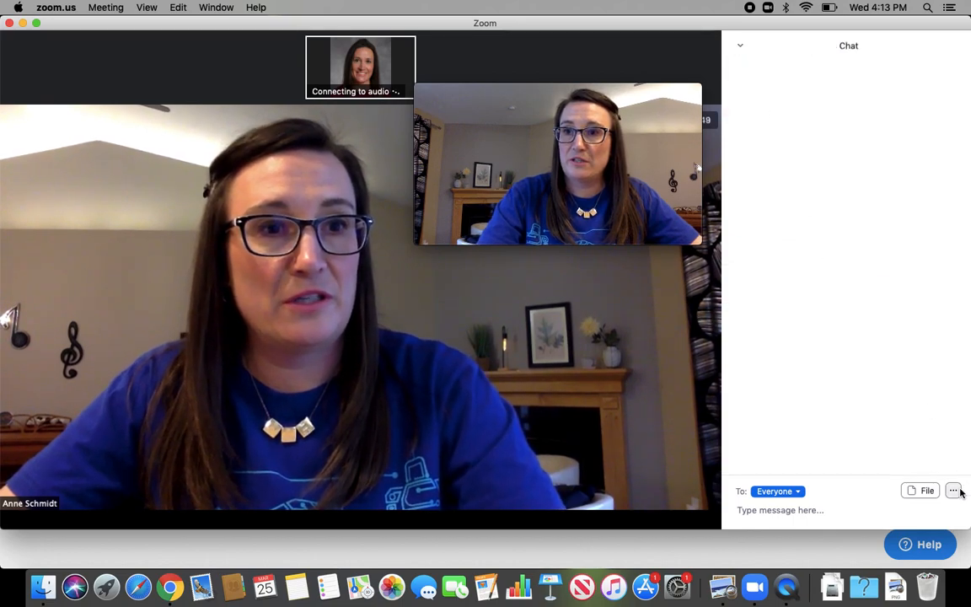
left_click(953, 490)
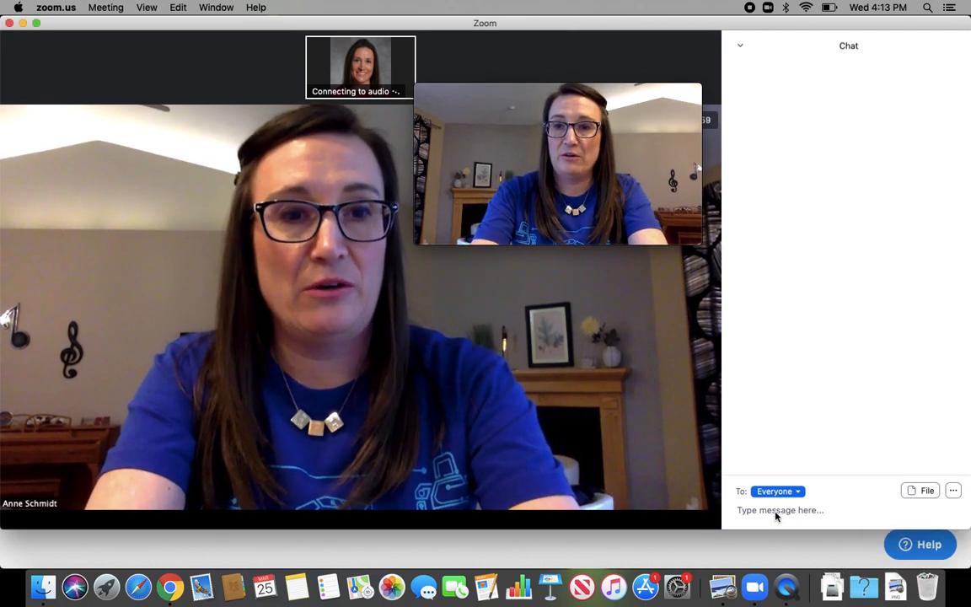
- Send 'Hello' to everyone, then close the chat panel after the guest's reply
type("Hello")
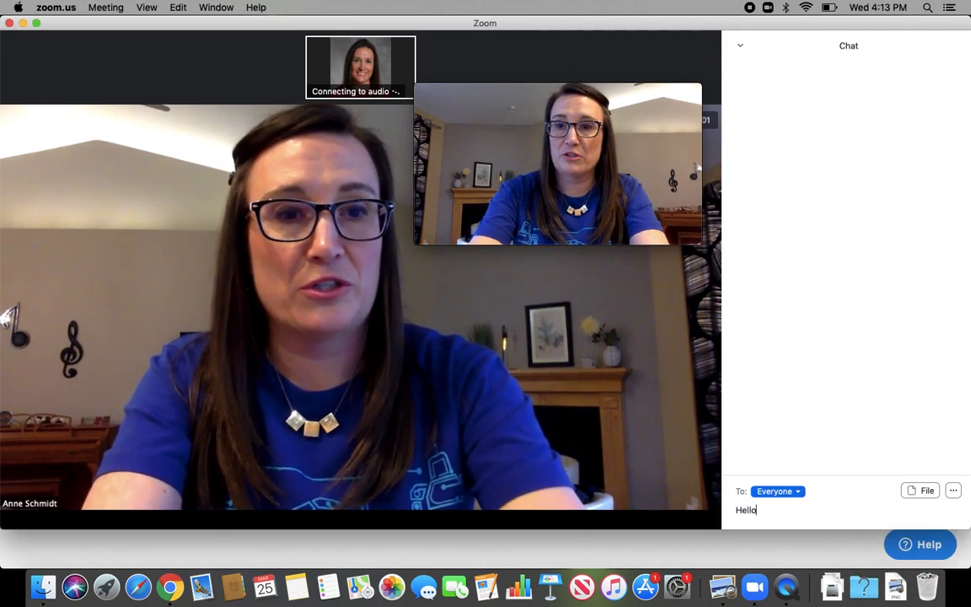
key("Return")
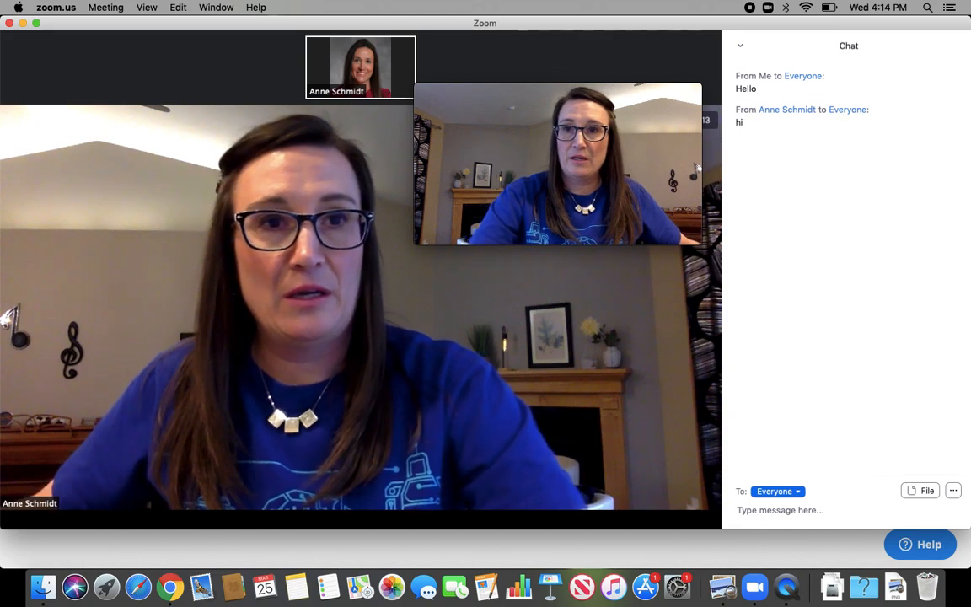
left_click(740, 45)
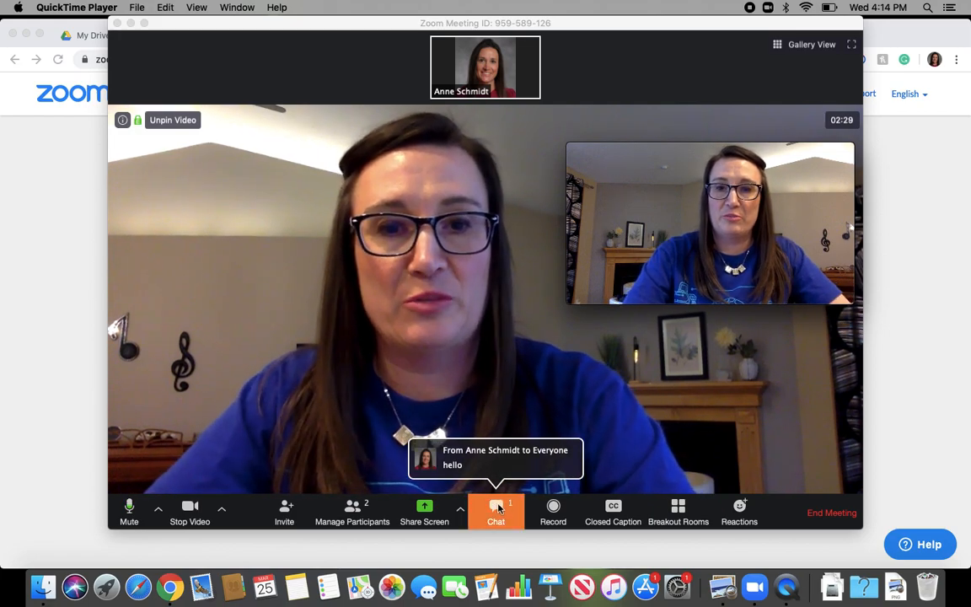
left_click(495, 512)
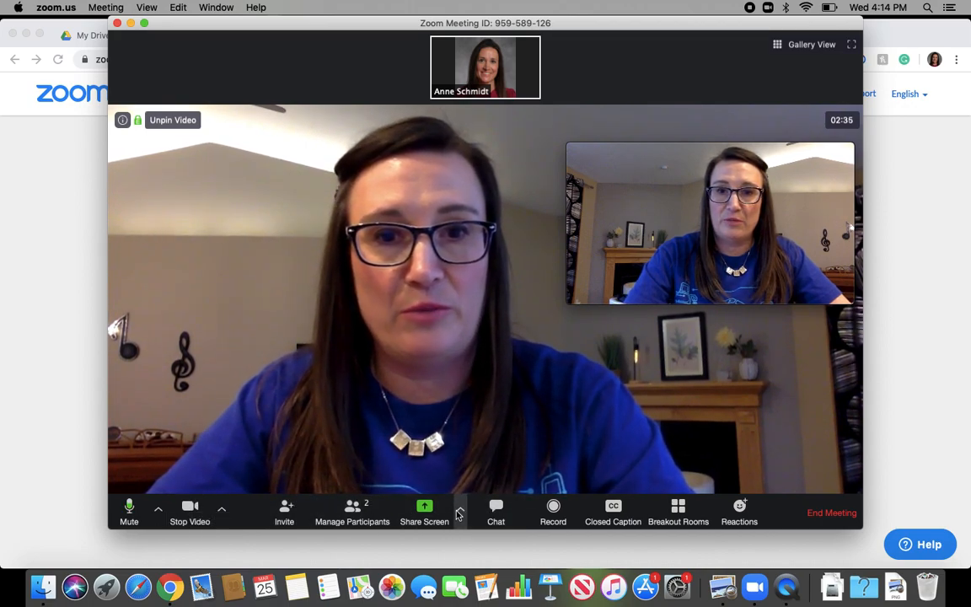
- Share the Google Chrome window showing the PES slides presentation
left_click(459, 513)
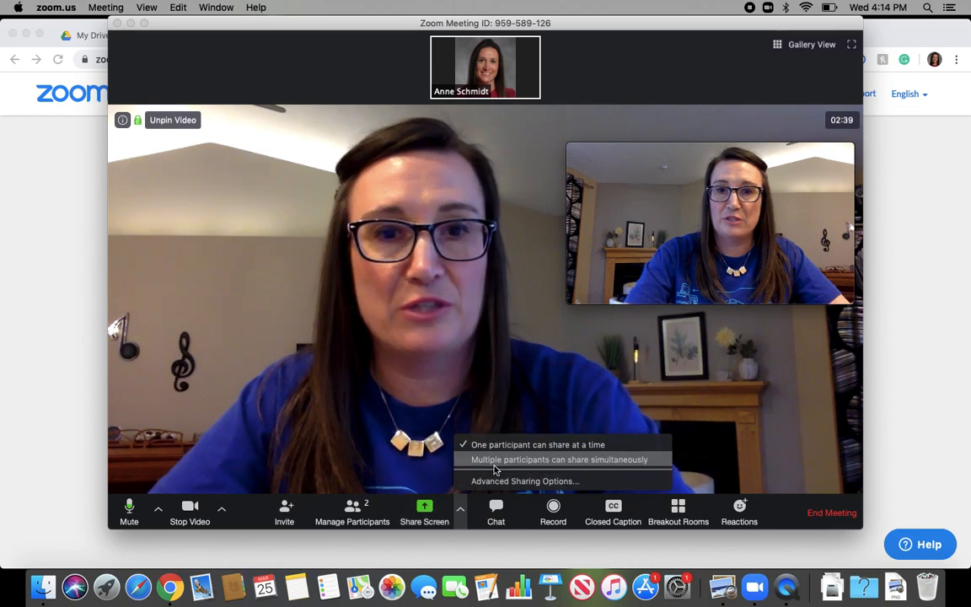
left_click(424, 511)
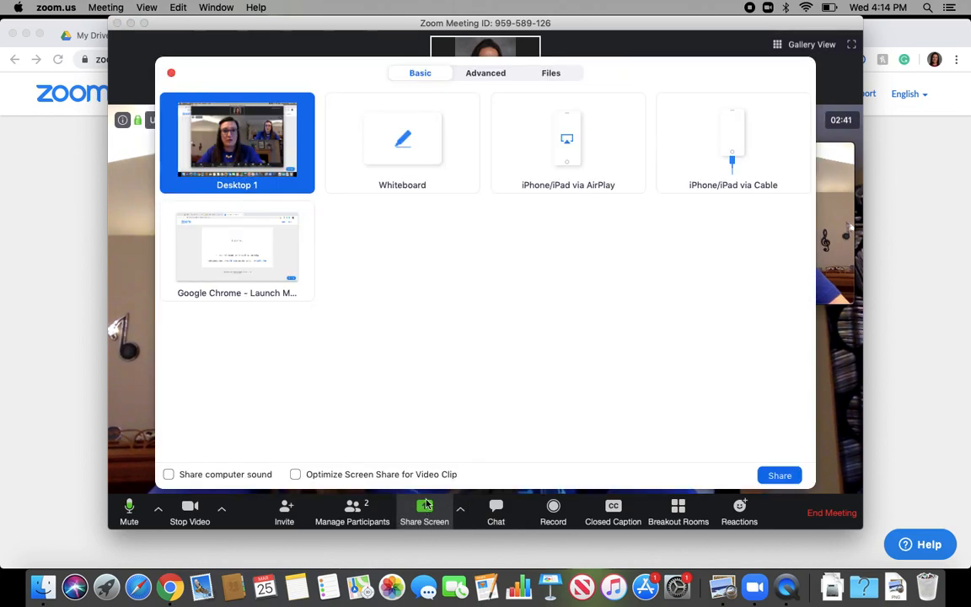
left_click(237, 251)
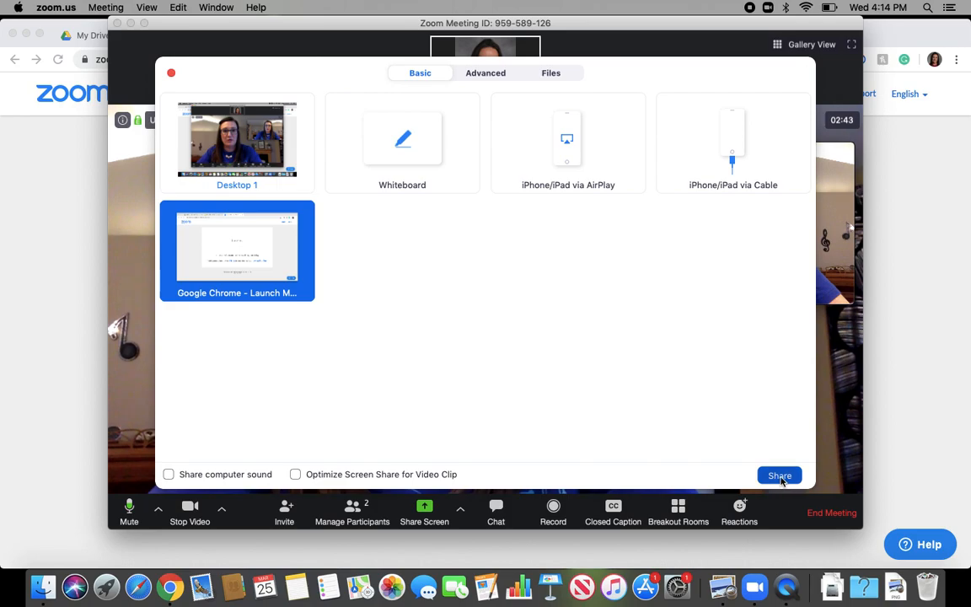
left_click(779, 475)
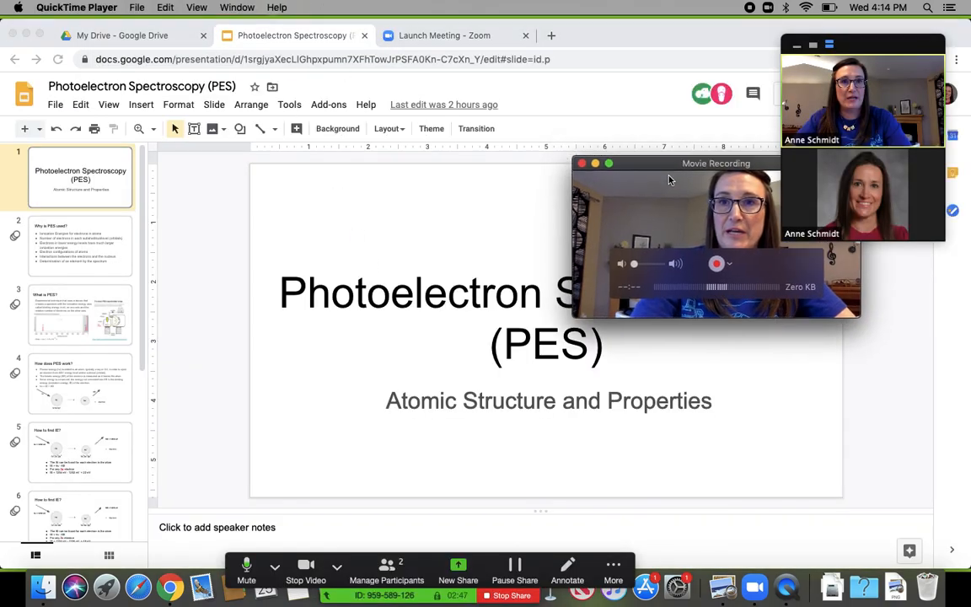
- Move the camera preview aside, draw a freehand loop on the title slide, and clear it
left_click_drag(717, 163, 825, 341)
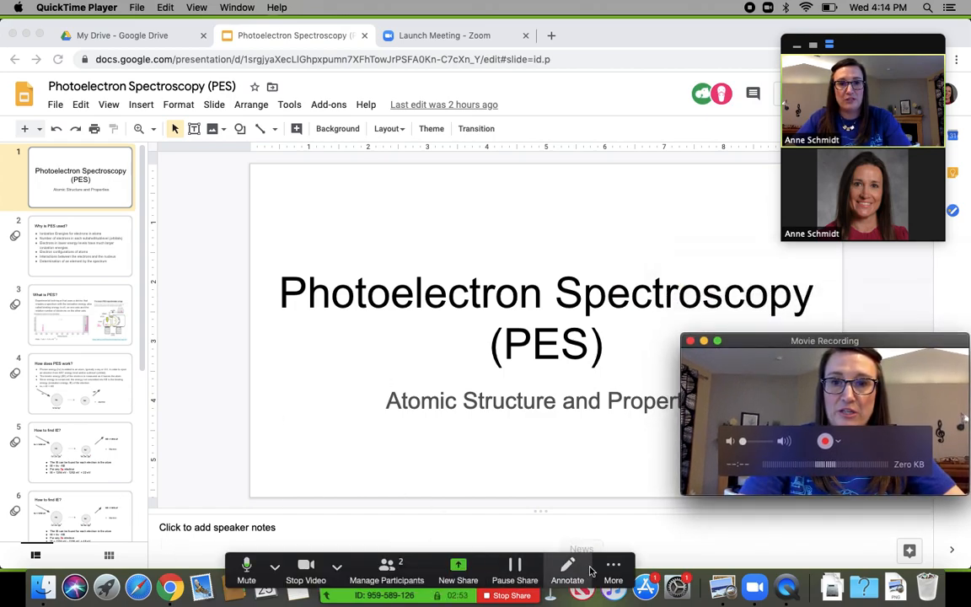
left_click(567, 574)
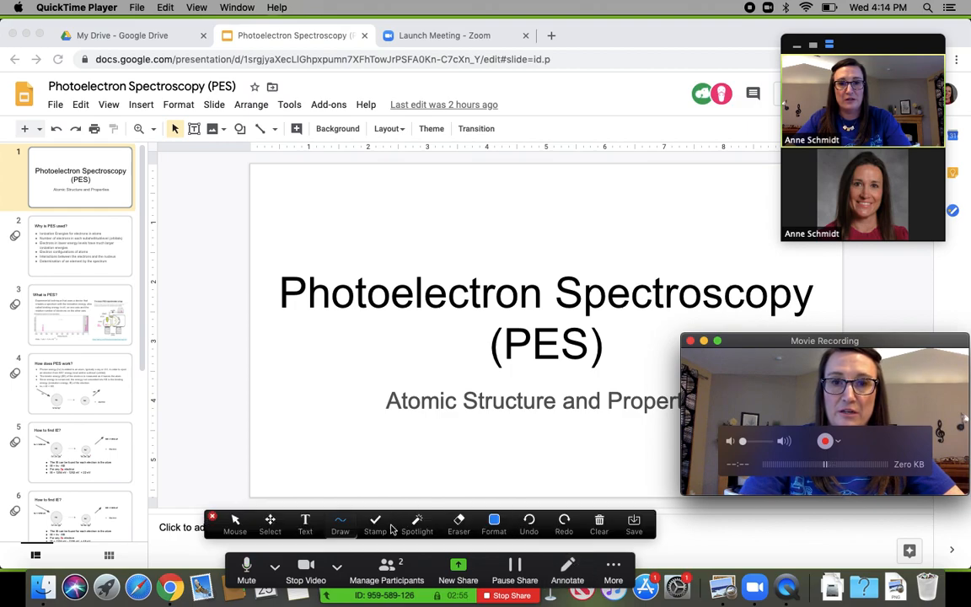
mouse_move(329, 498)
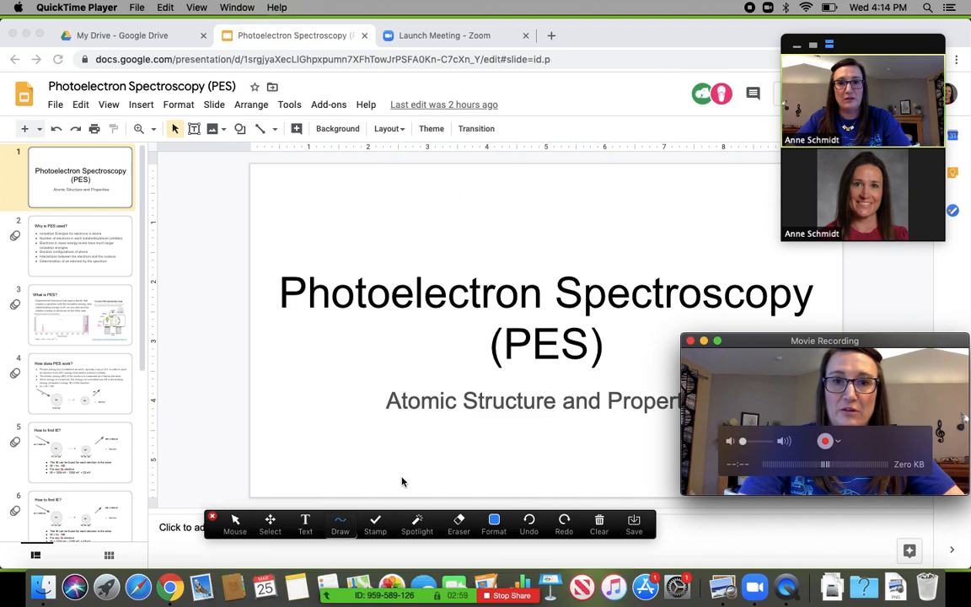
left_click(340, 524)
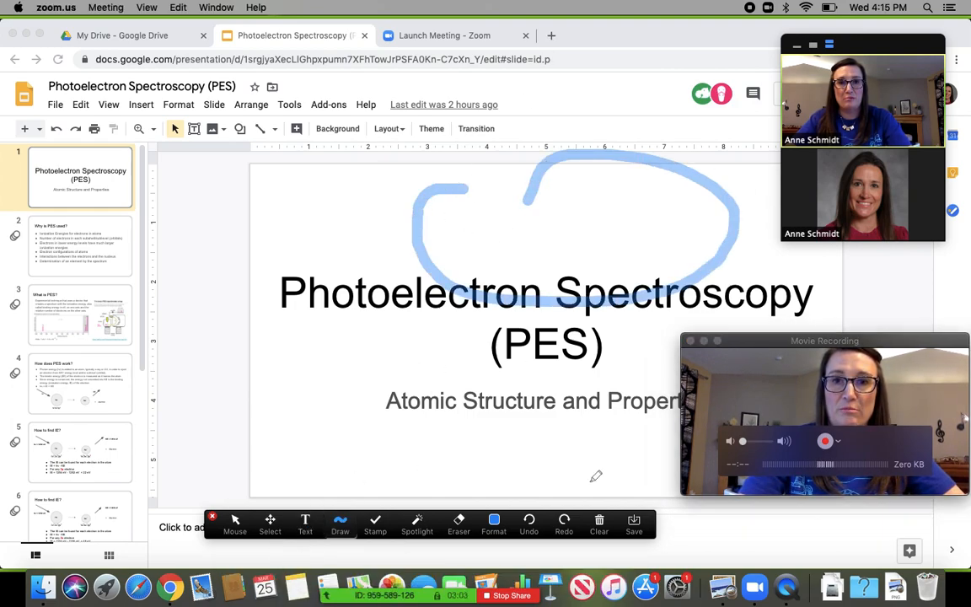
left_click(529, 523)
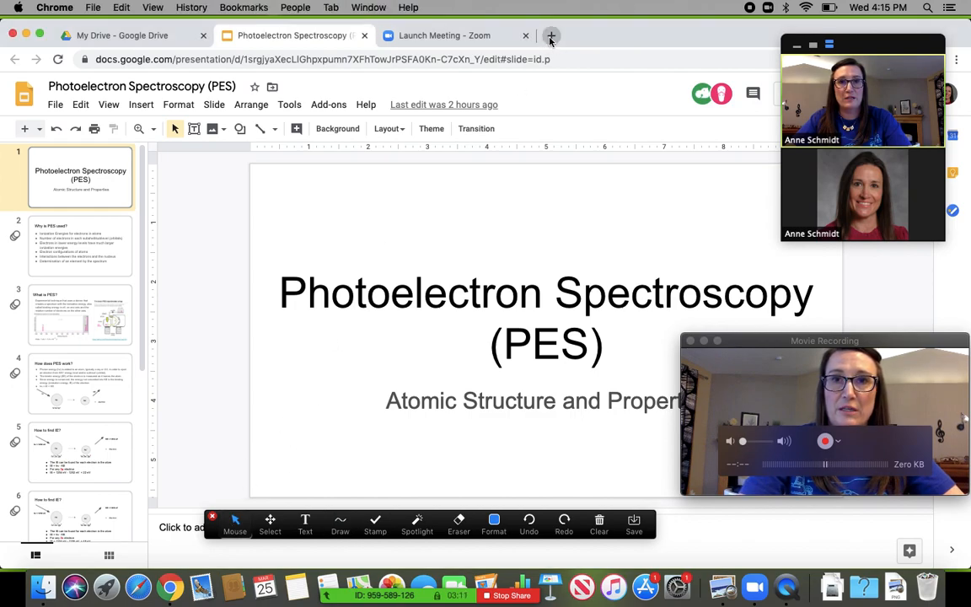
- Search chemistry in a new tab, open the Nature chemistry page, and underline its definition
left_click(551, 35)
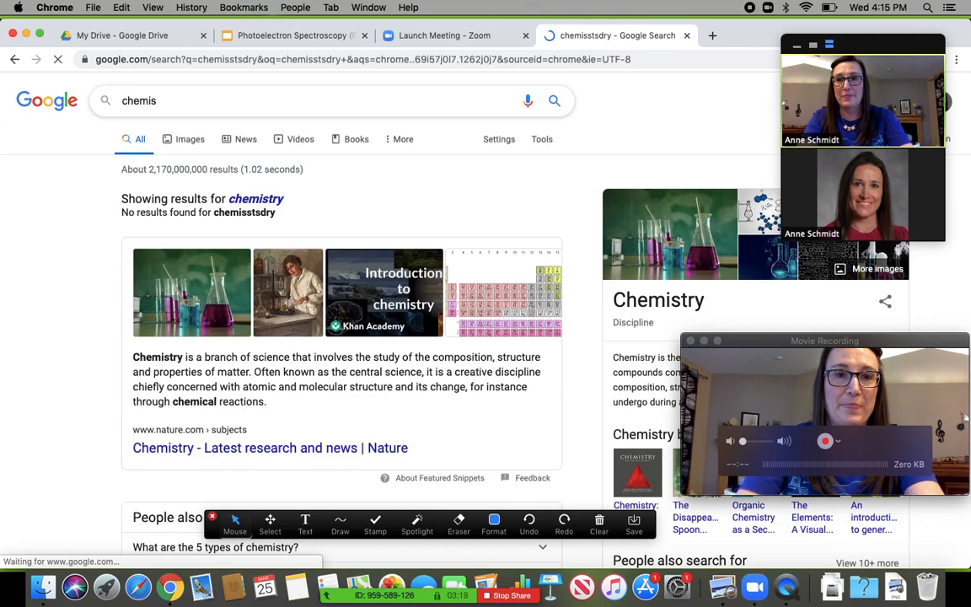
left_click(270, 448)
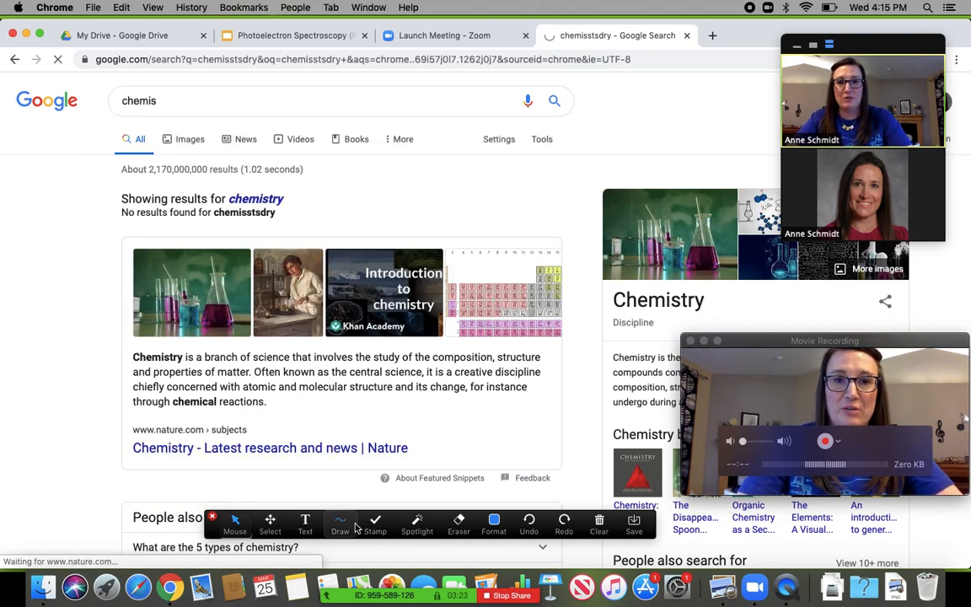
left_click(270, 447)
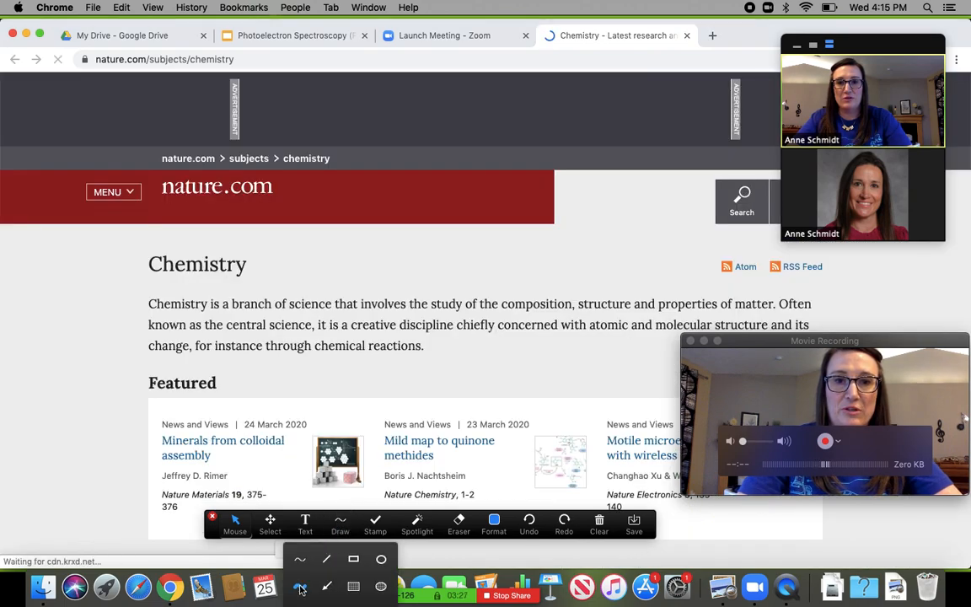
left_click(340, 523)
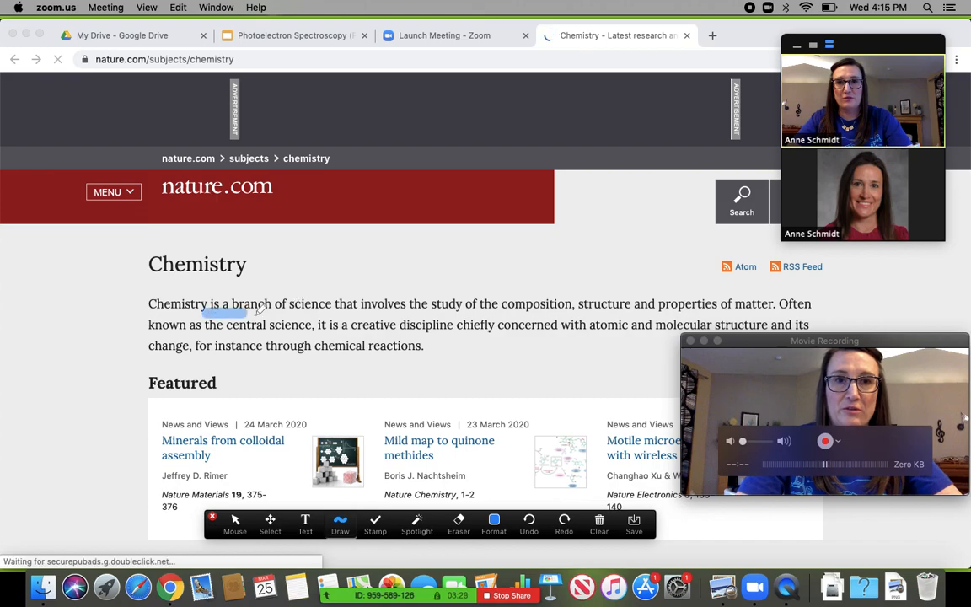
left_click_drag(211, 317, 362, 325)
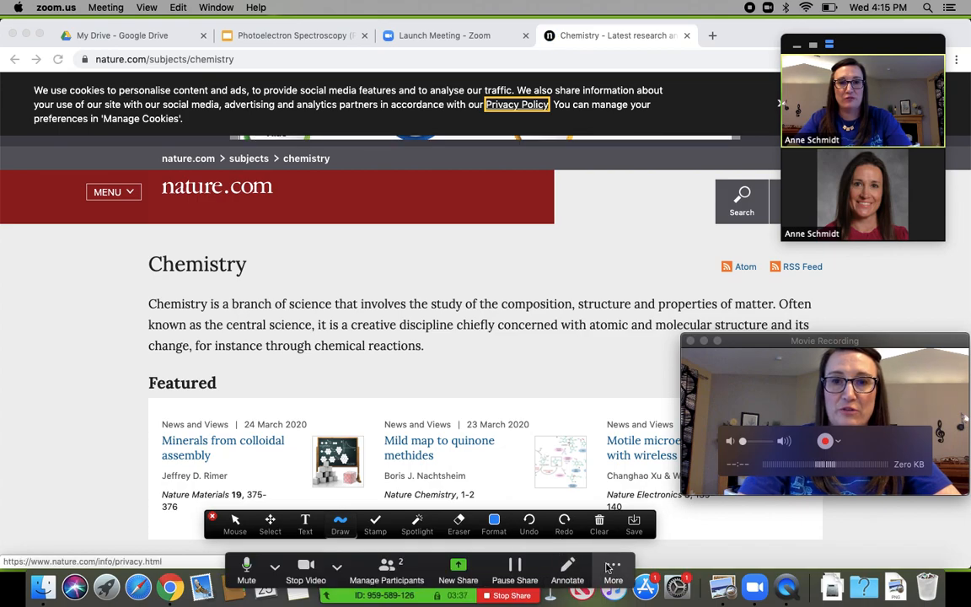
- Pick End Meeting under More, then back out to keep the meeting running
left_click(613, 573)
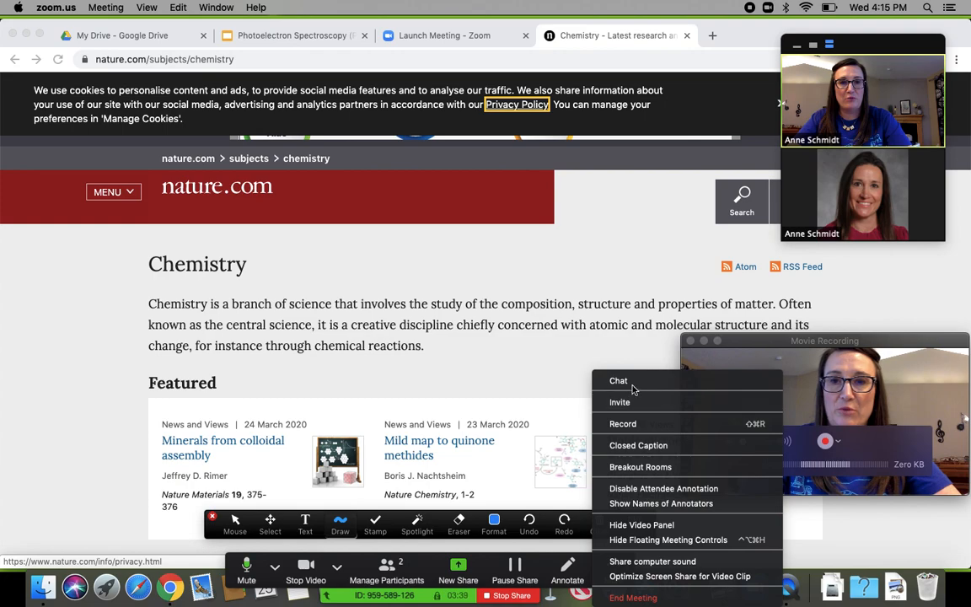
mouse_move(625, 423)
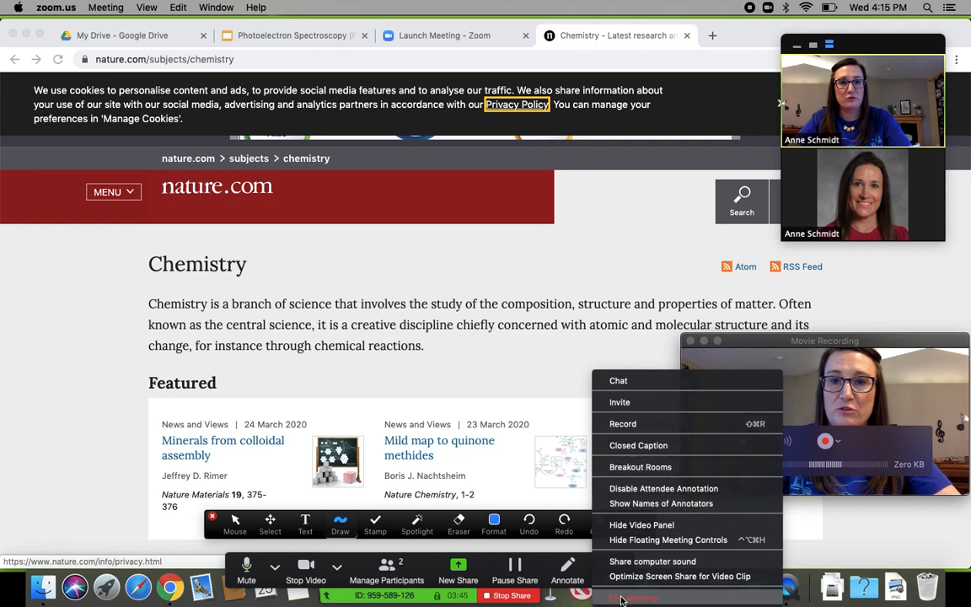
left_click(633, 597)
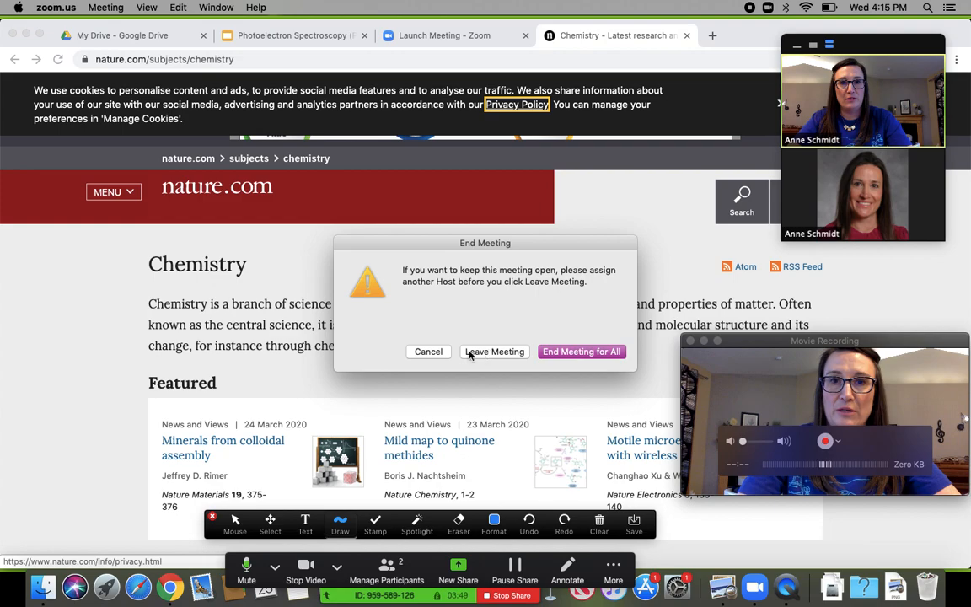
left_click(428, 352)
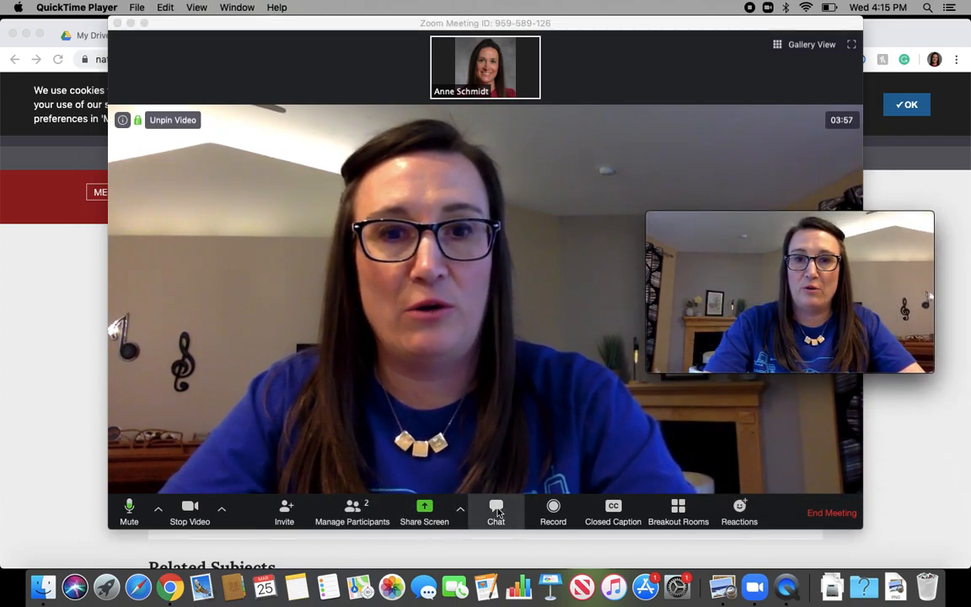
left_click(496, 506)
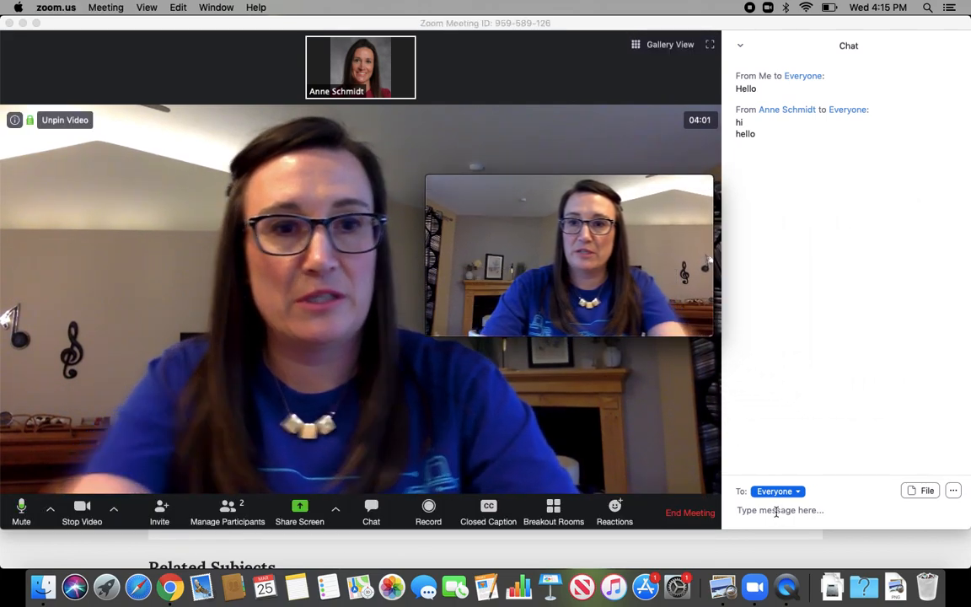
type("What i")
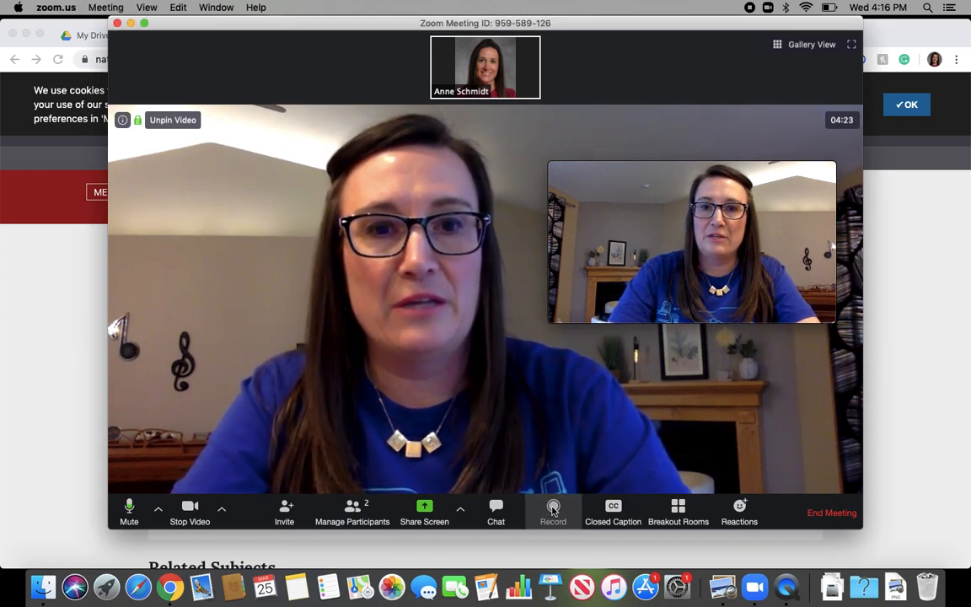
- Record a brief portion of the meeting, then briefly share the Chrome Nature chemistry window
left_click(554, 506)
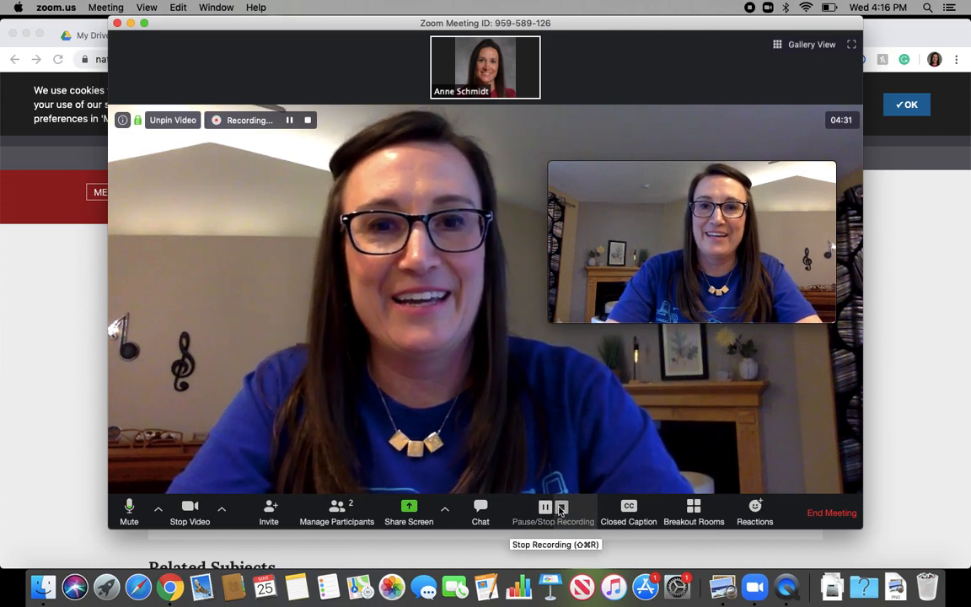
left_click(561, 507)
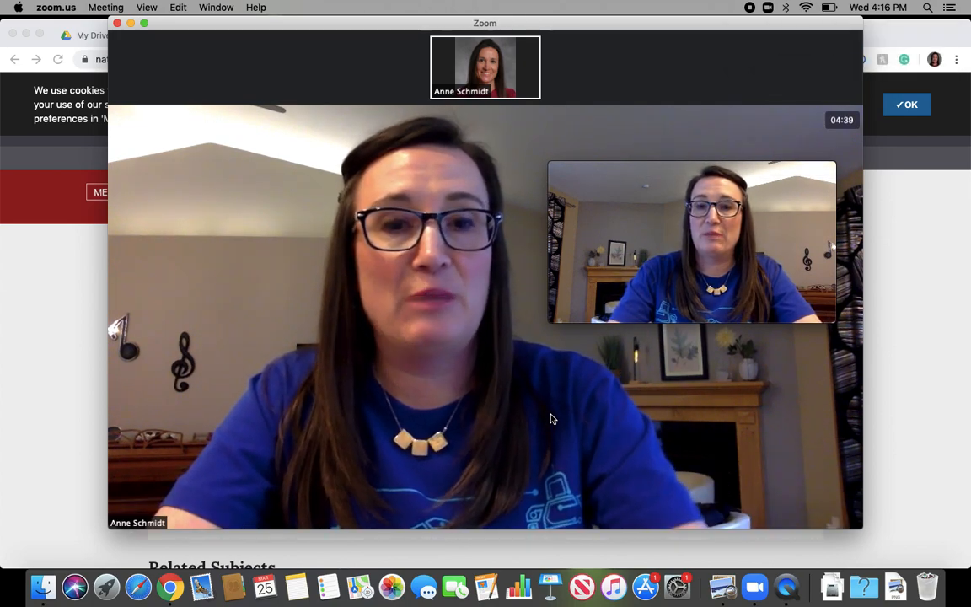
left_click(424, 512)
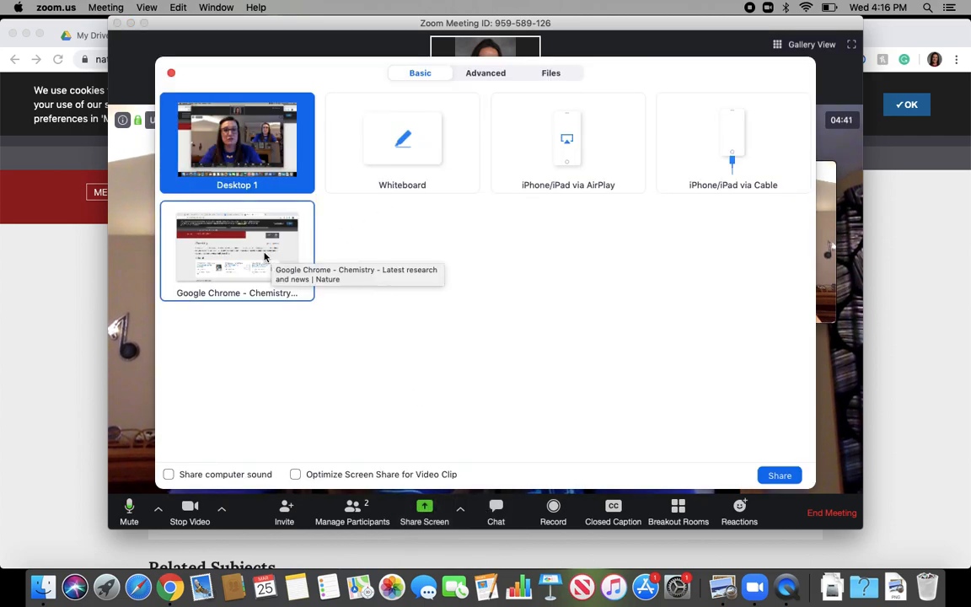
left_click(779, 475)
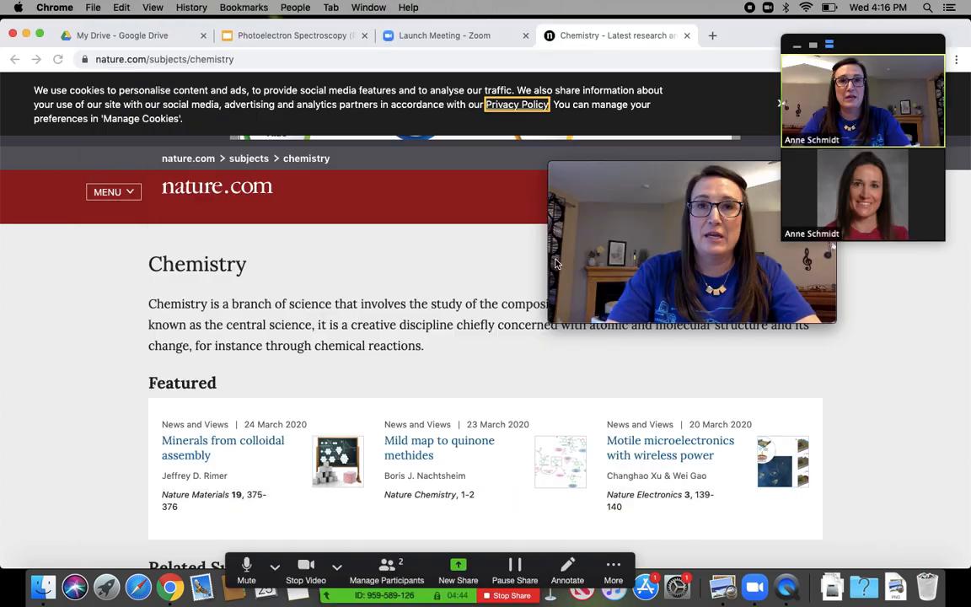
left_click(290, 36)
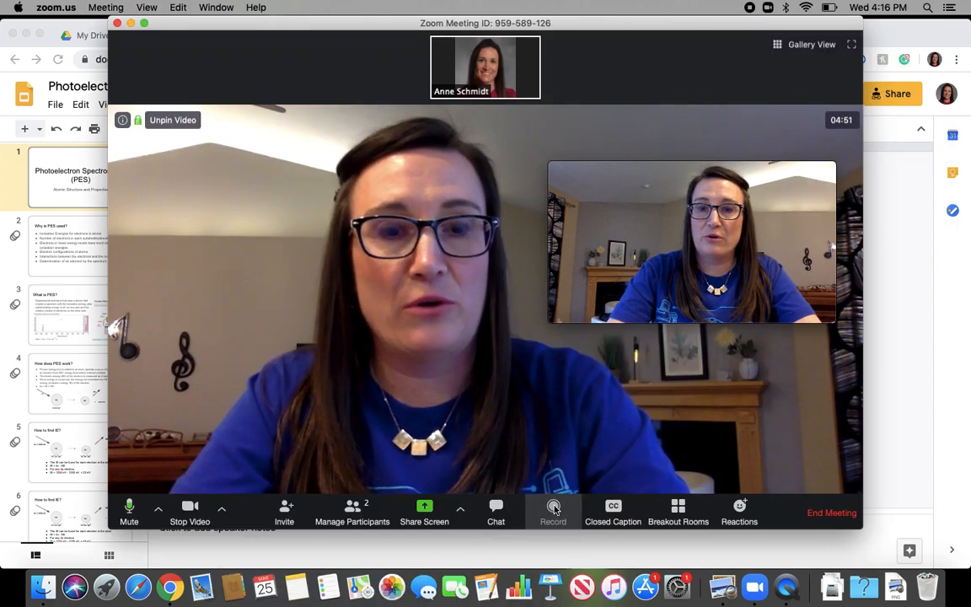
- Share the Chrome Photoelectron Spectroscopy slides window and start the slideshow presentation
left_click(424, 506)
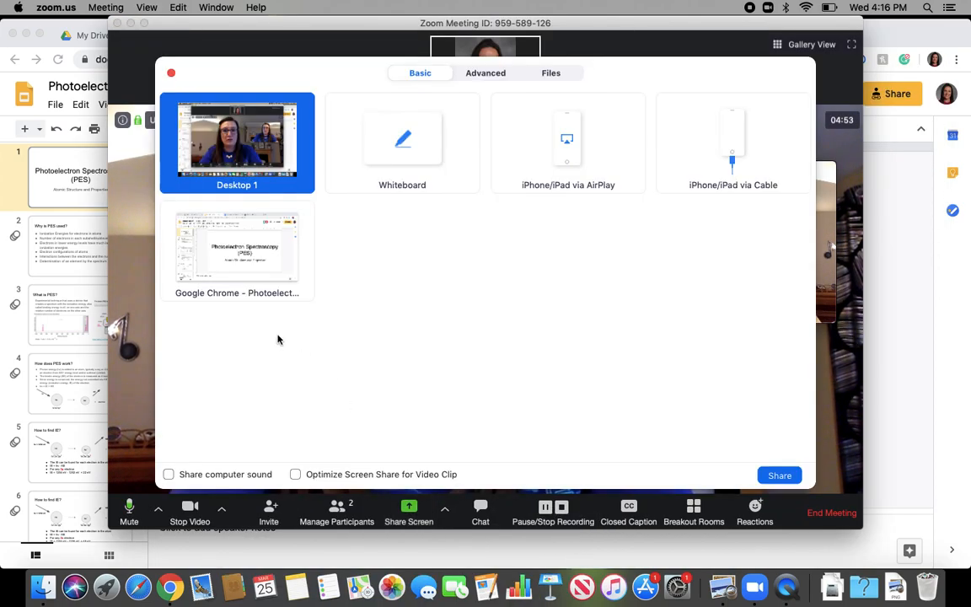
left_click(237, 244)
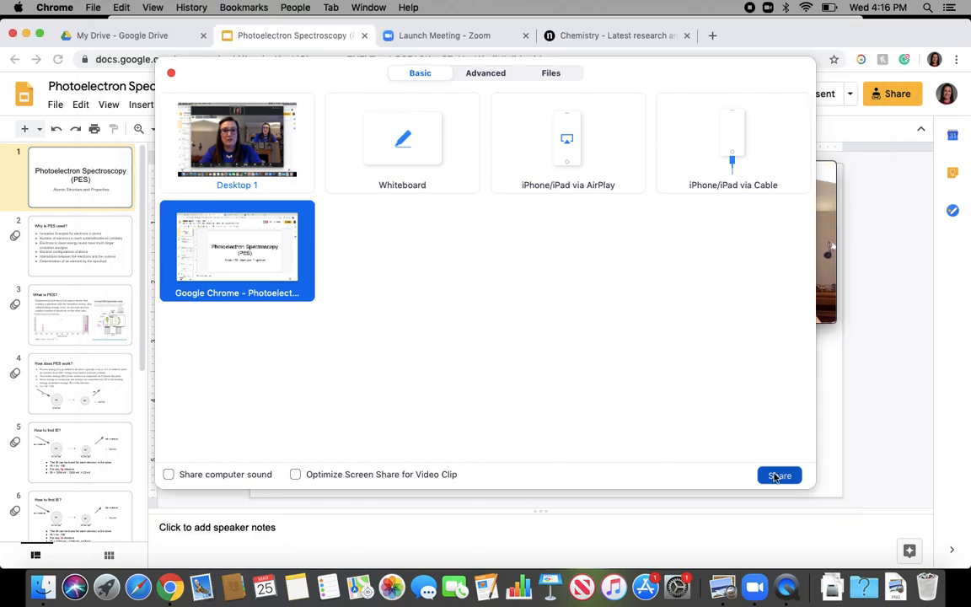
left_click(780, 475)
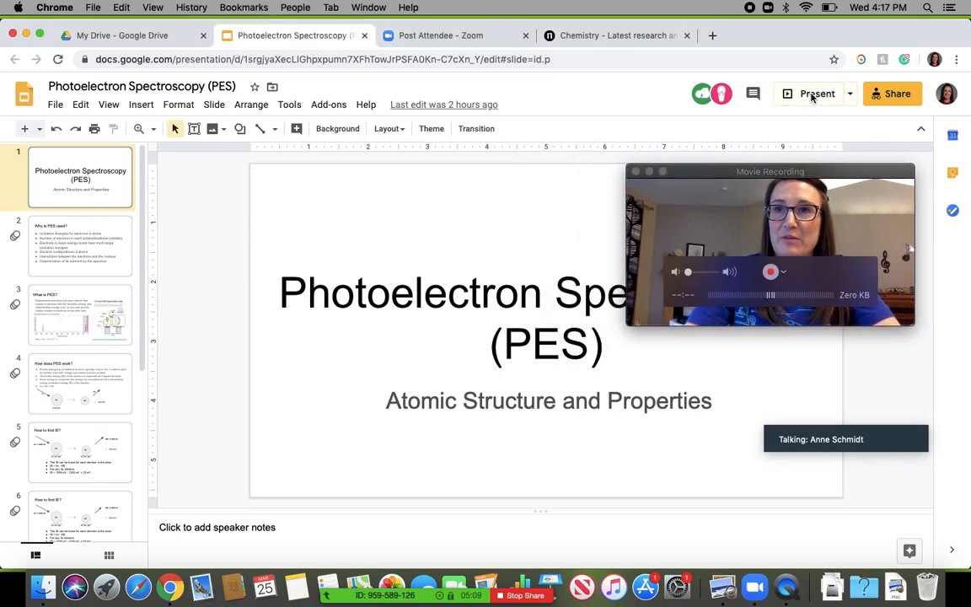
left_click(817, 93)
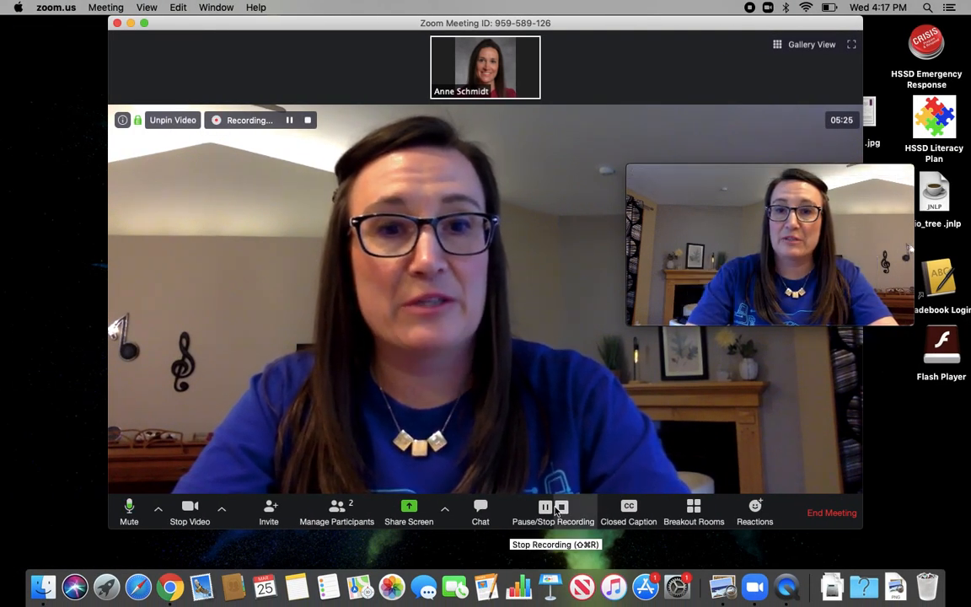
- Stop and restart the recording, then open the meeting chat and participants panels
left_click(561, 505)
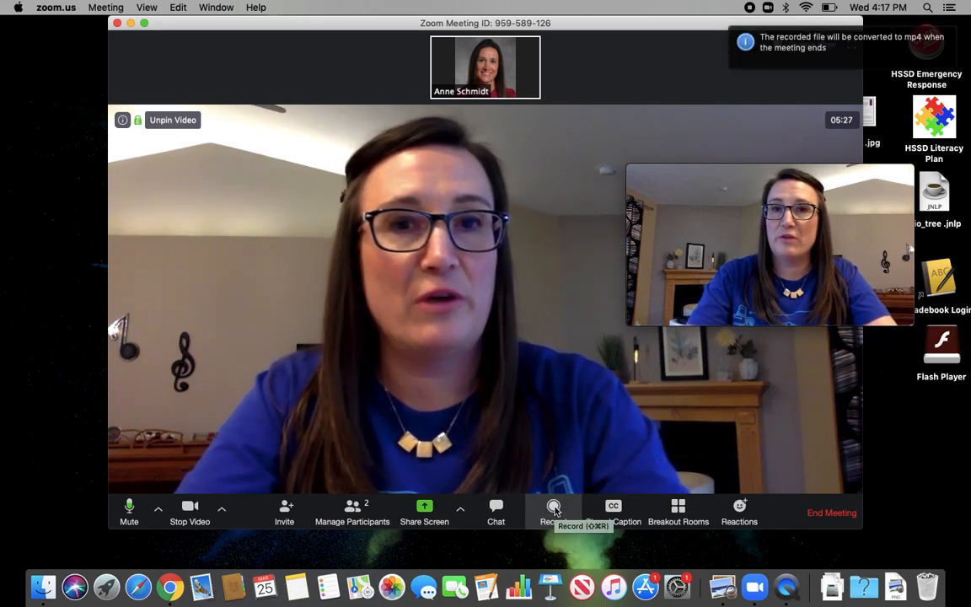
left_click(553, 507)
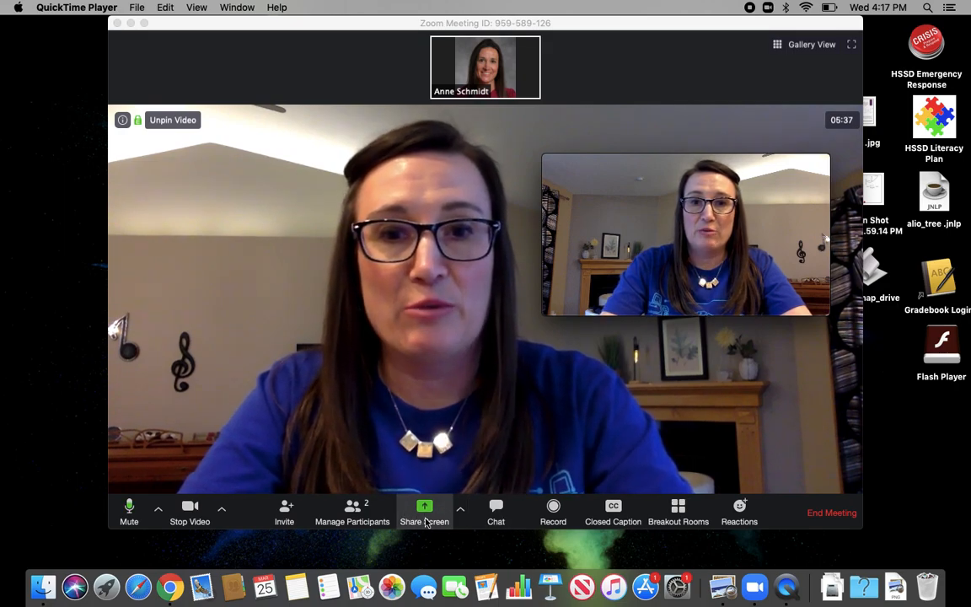
left_click(460, 509)
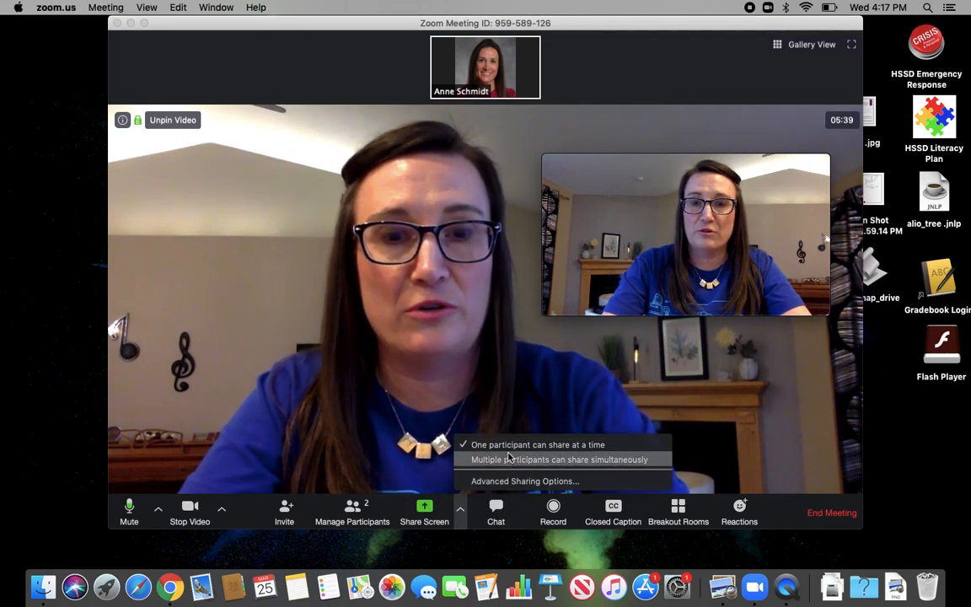
left_click(496, 506)
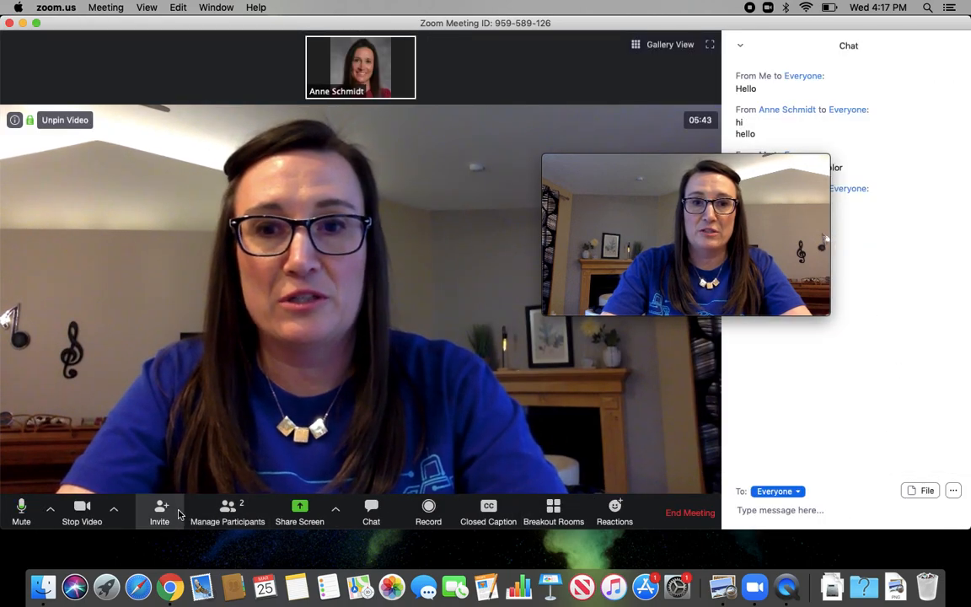
left_click(226, 512)
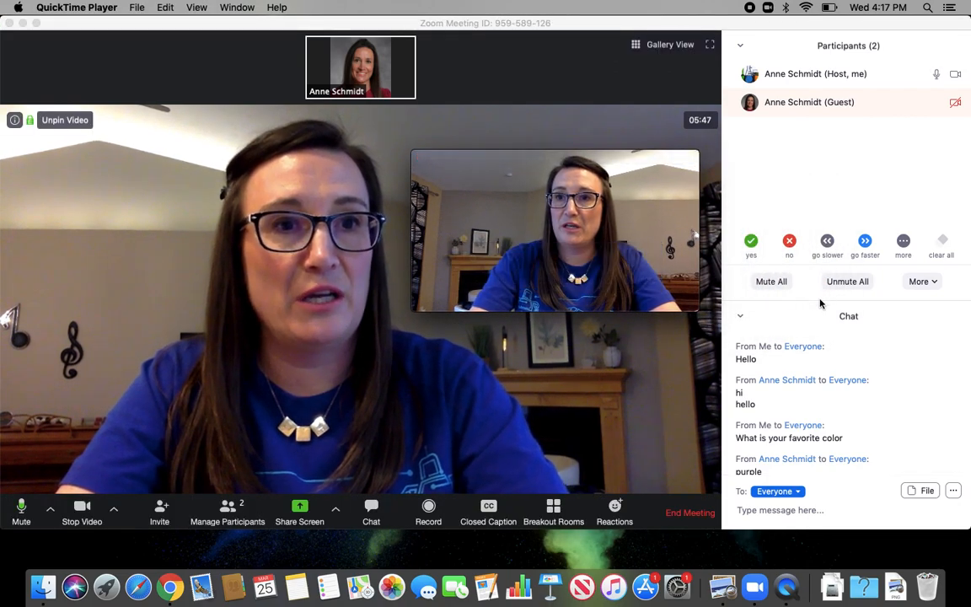
left_click(919, 281)
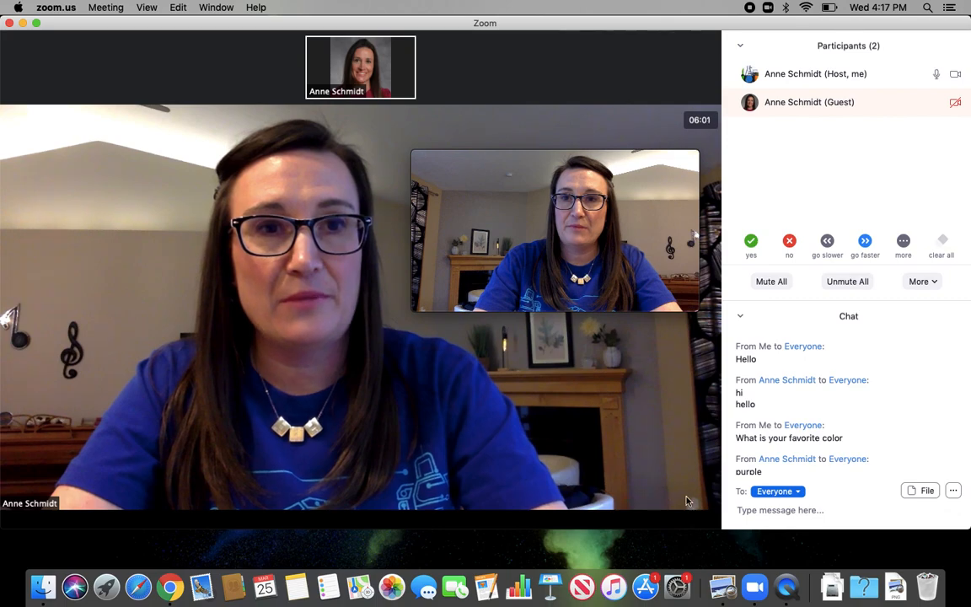
- End the meeting for all participants so the recording converts and its folder opens
left_click(690, 512)
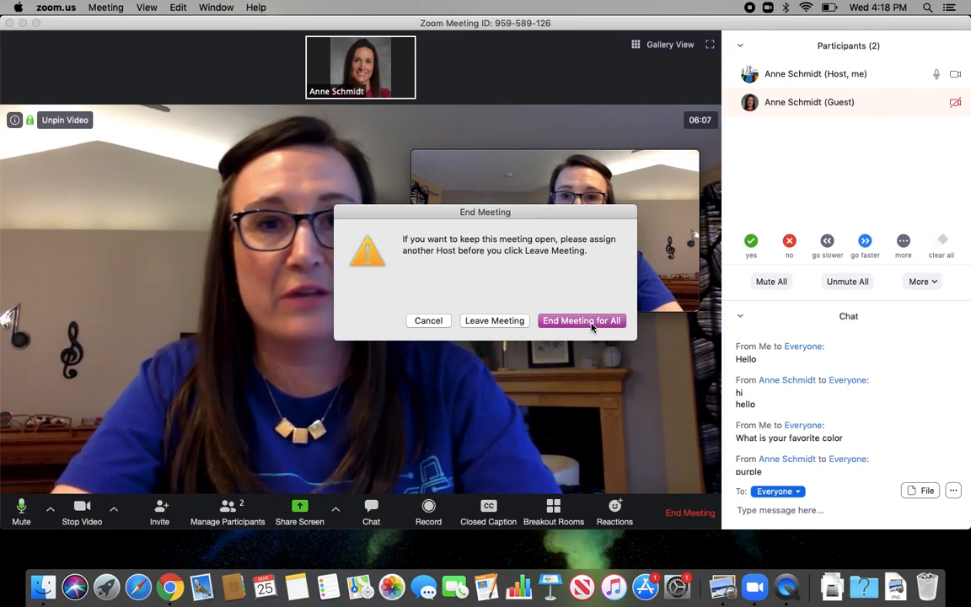
left_click(581, 320)
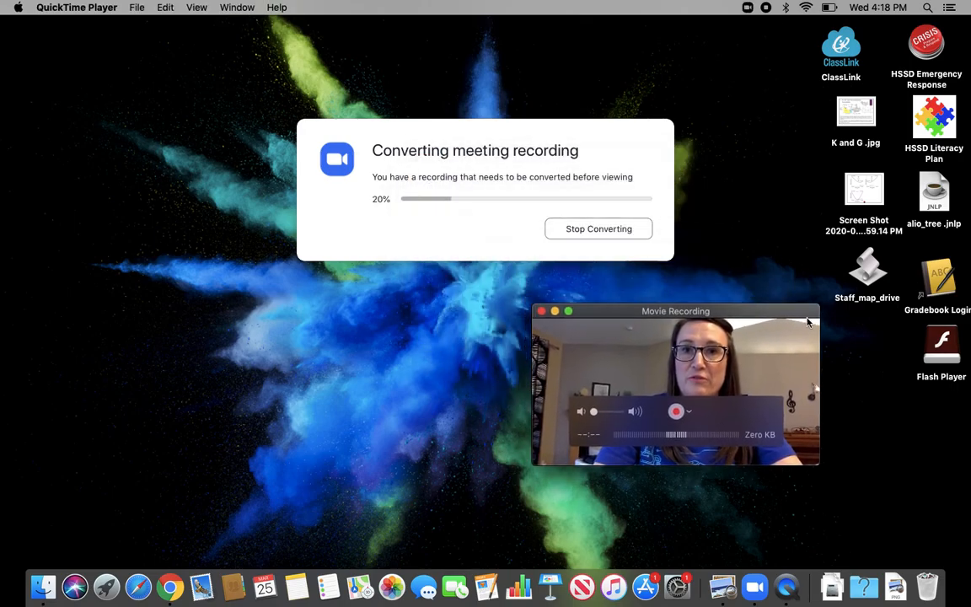
left_click_drag(674, 312, 727, 364)
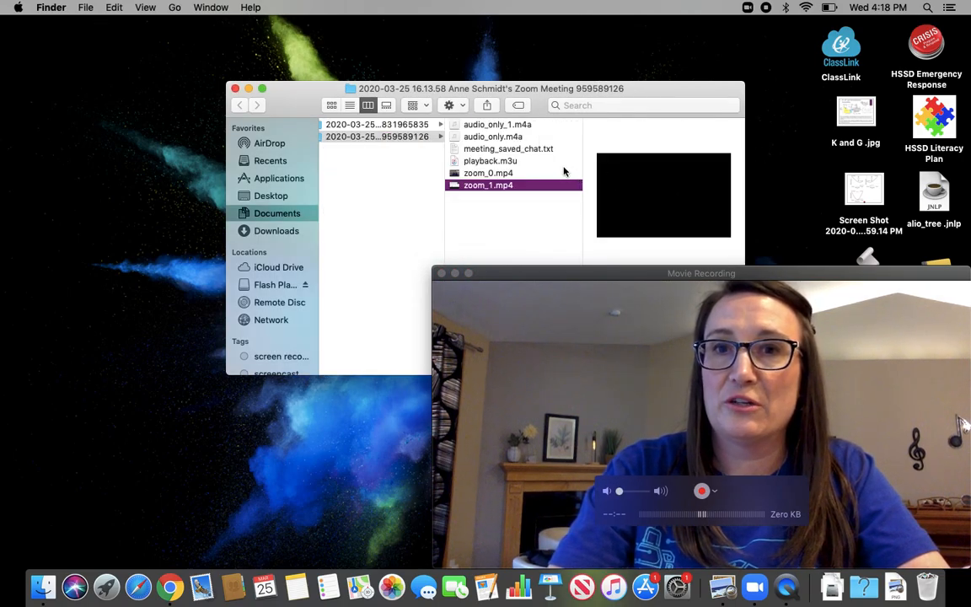
- Preview zoom_0.mp4, then play zoom_1.mp4 in the Finder preview pane
left_click(489, 172)
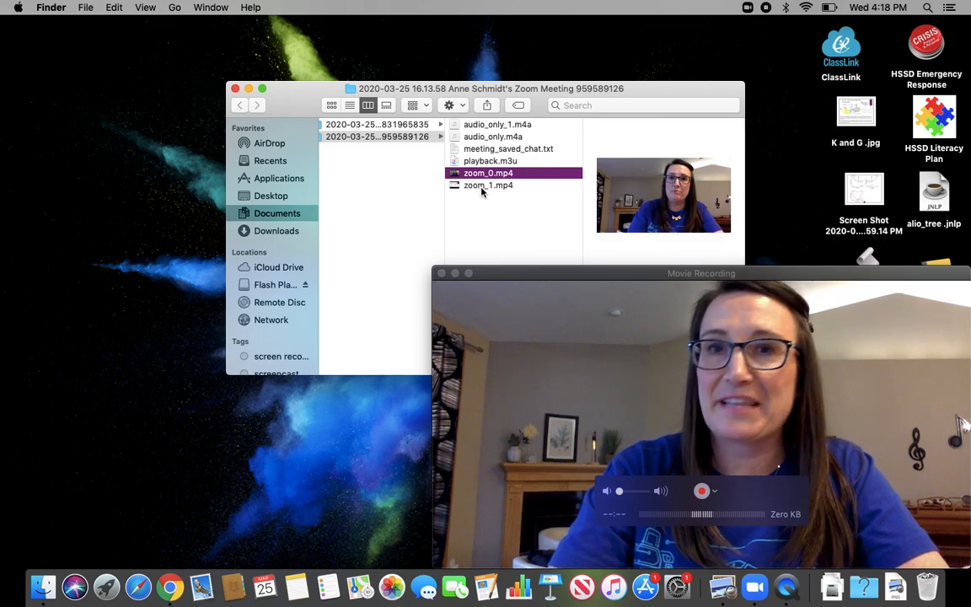
left_click(489, 185)
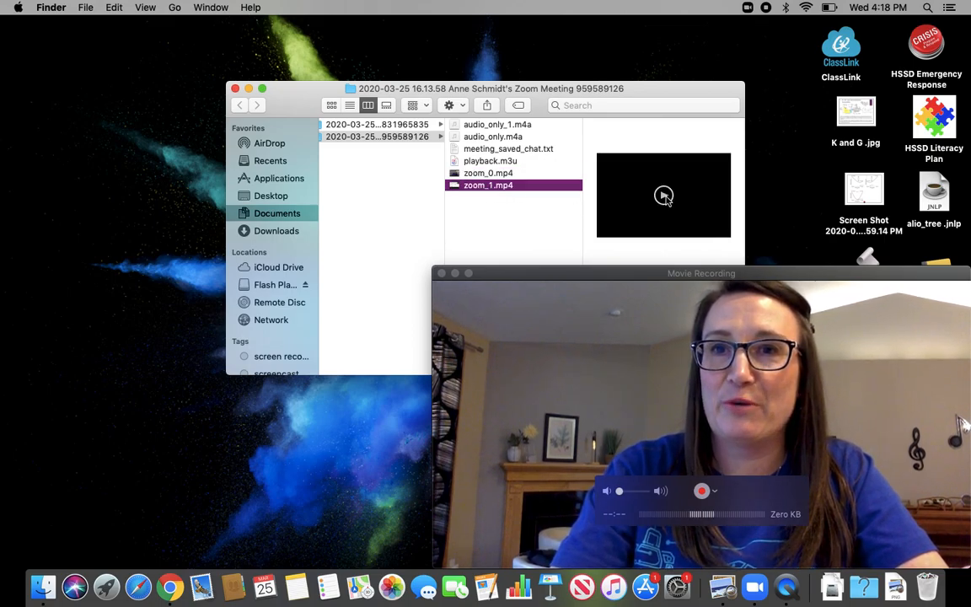
left_click(664, 195)
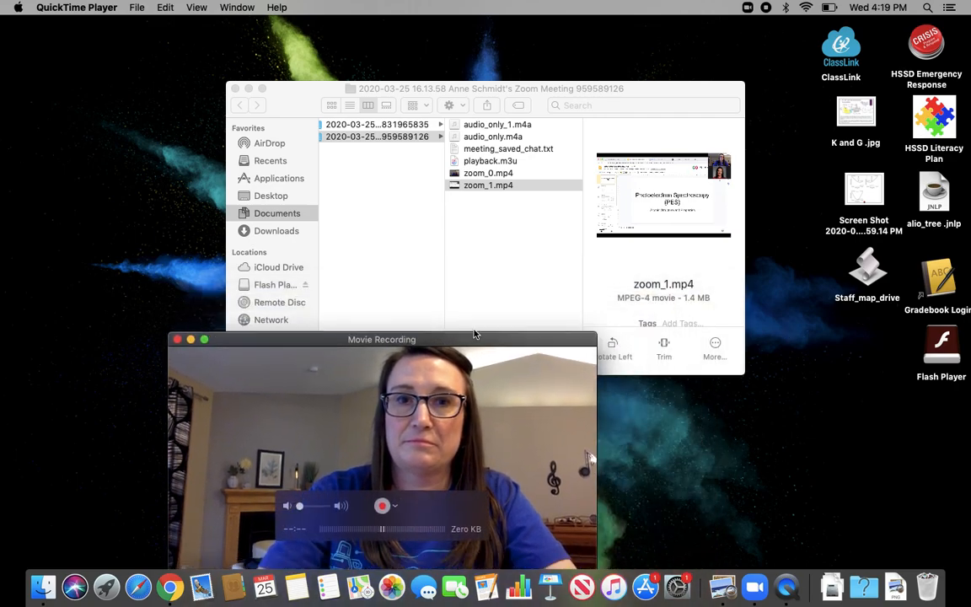
left_click_drag(381, 339, 296, 222)
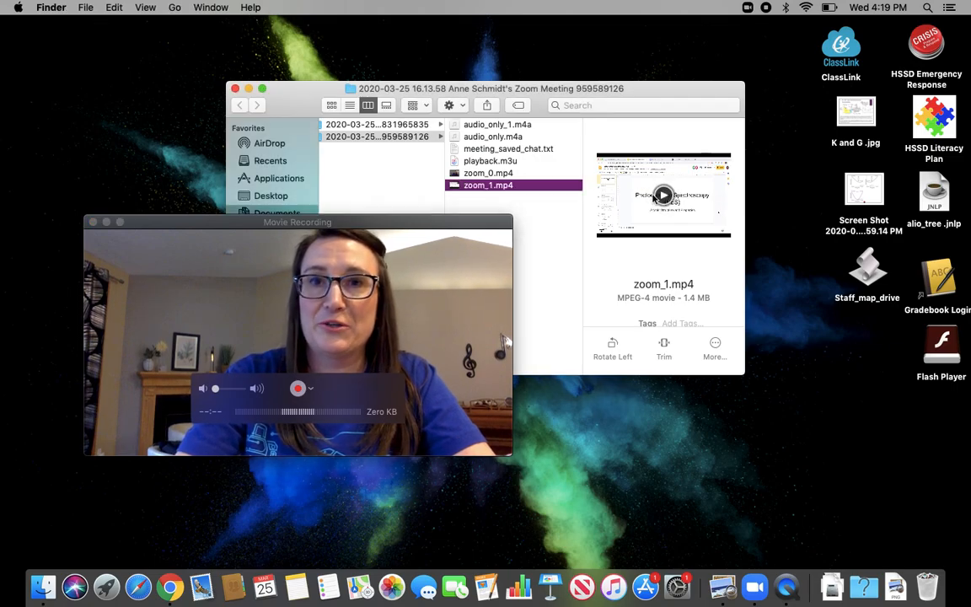
left_click(508, 148)
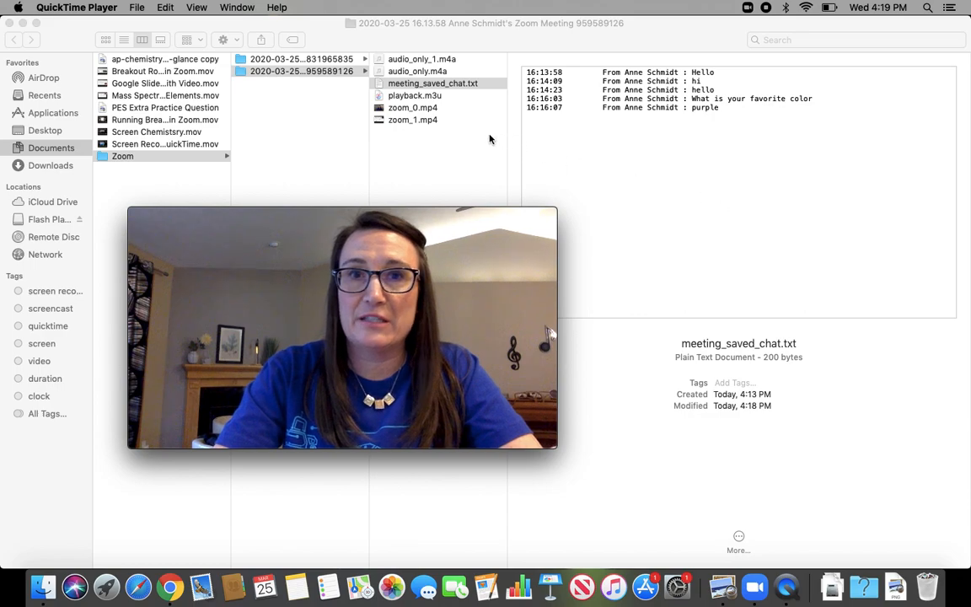
- Check the details of zoom_0.mp4 and zoom_1.mp4, then open zoom_1.mp4 for trimming
left_click(412, 107)
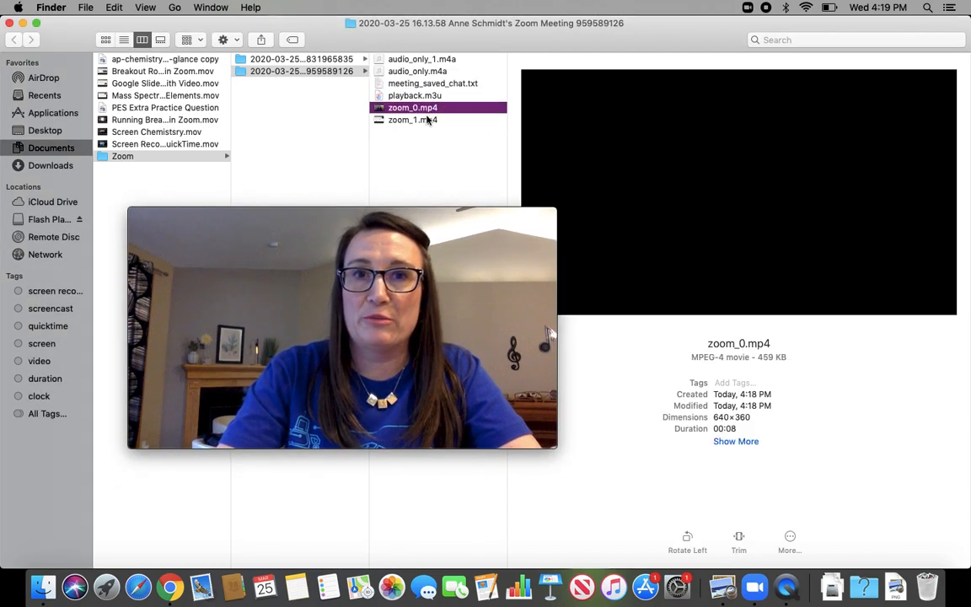
left_click(413, 119)
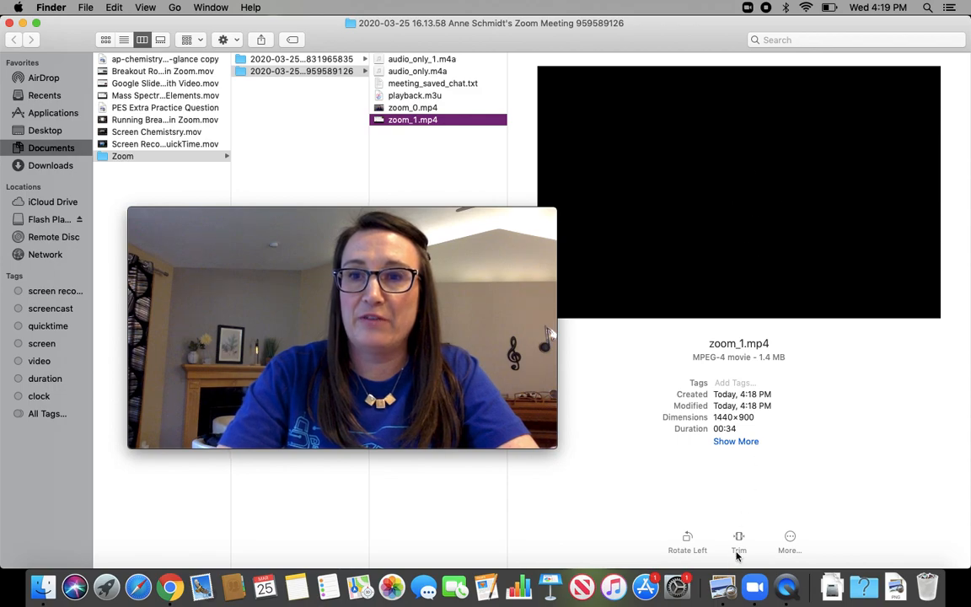
left_click(739, 539)
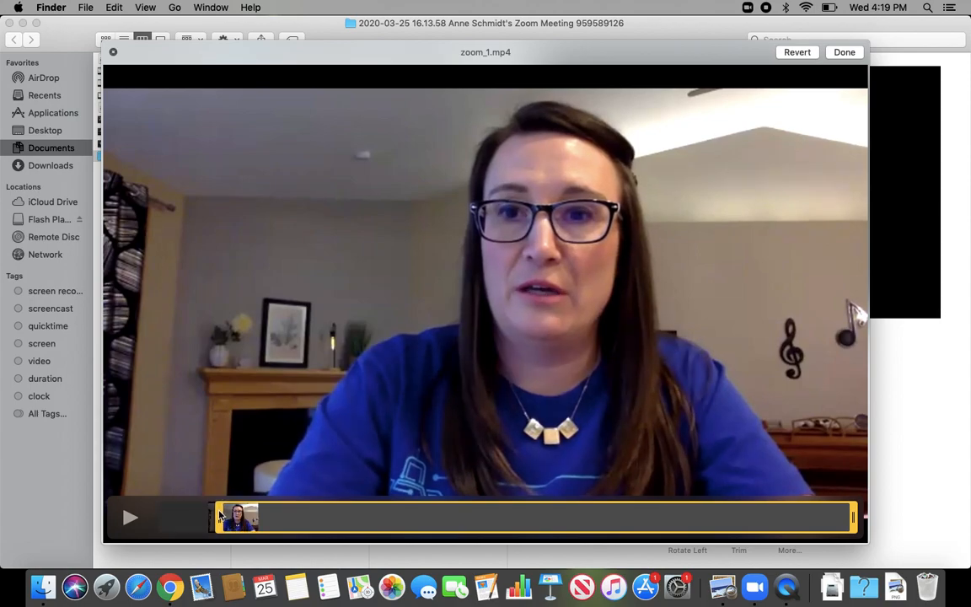
mouse_move(222, 516)
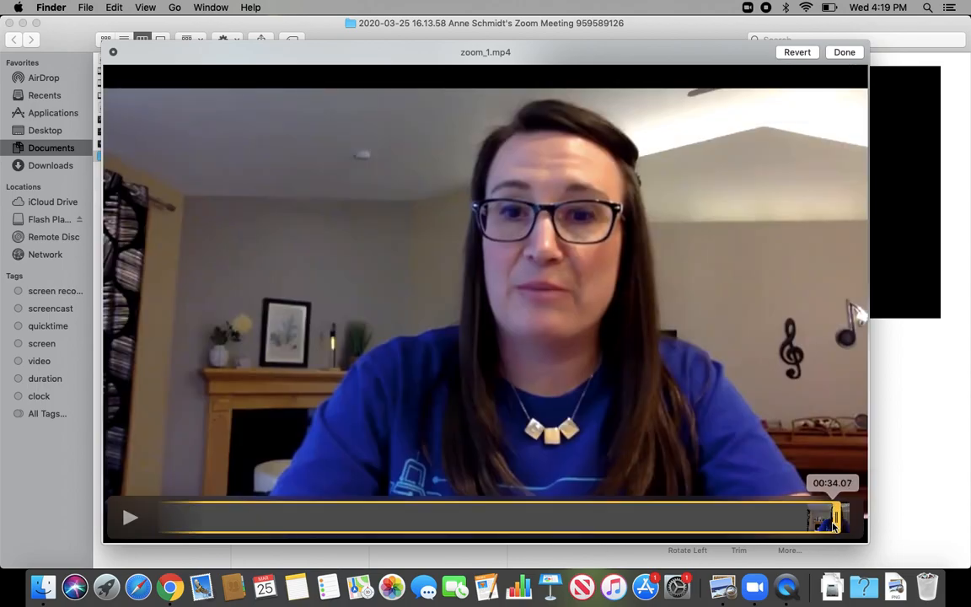
- Drag the trim handle in to the slide portion and apply the trim
left_click_drag(834, 518, 784, 518)
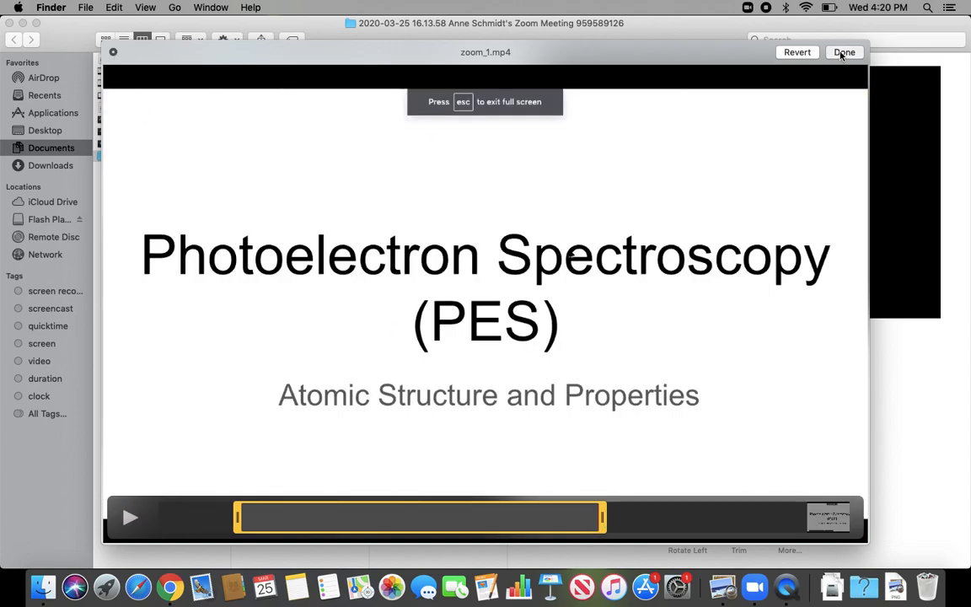
left_click(844, 52)
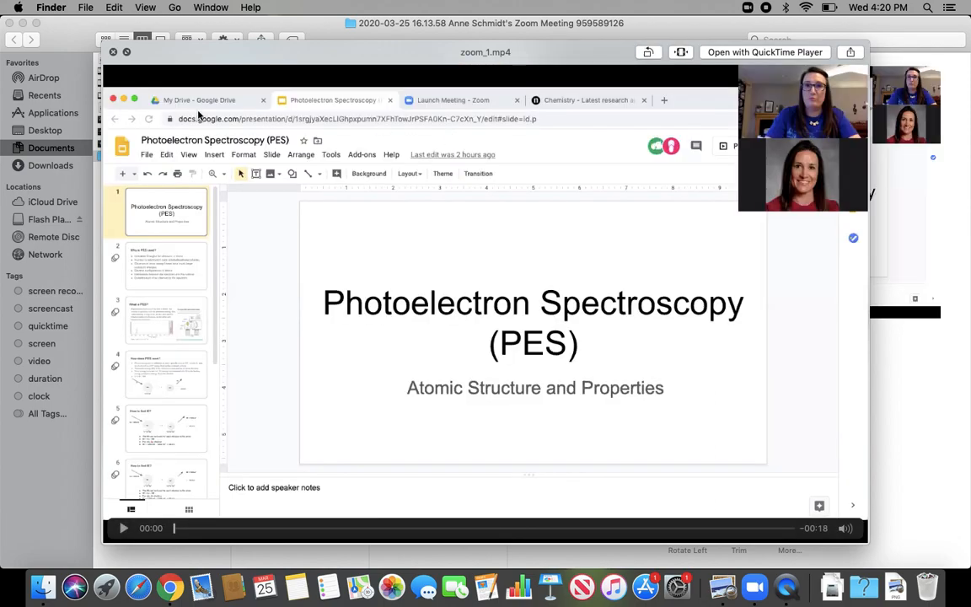
mouse_move(683, 182)
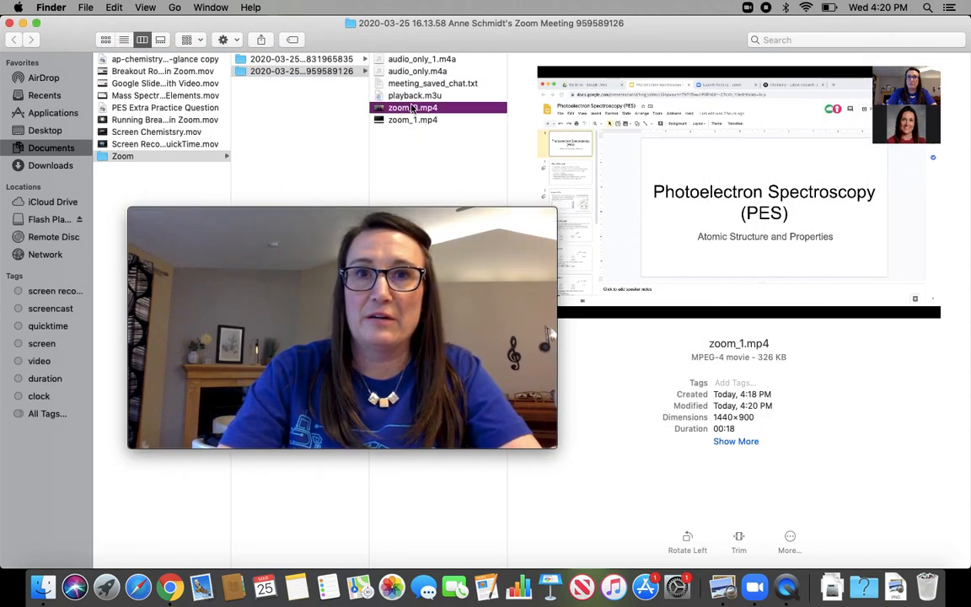
- Select zoom_0.mp4 to view its details and rearrange the open windows
left_click(413, 107)
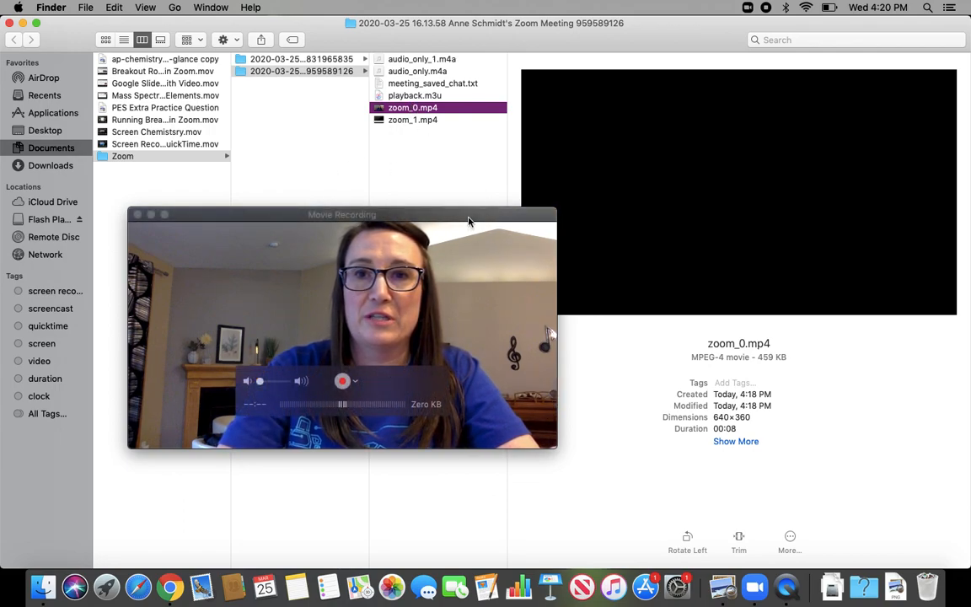
left_click_drag(342, 214, 289, 190)
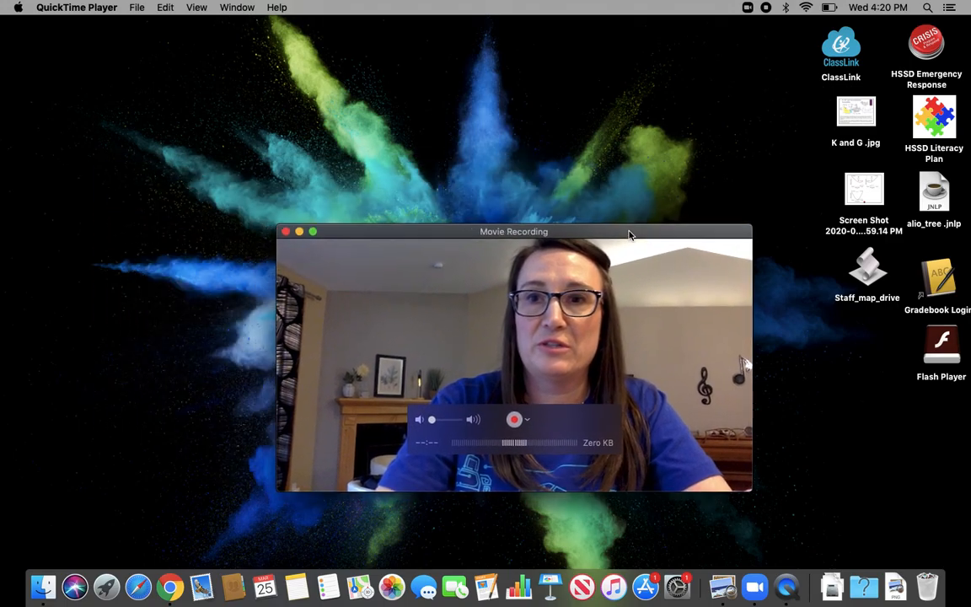
left_click_drag(513, 231, 716, 176)
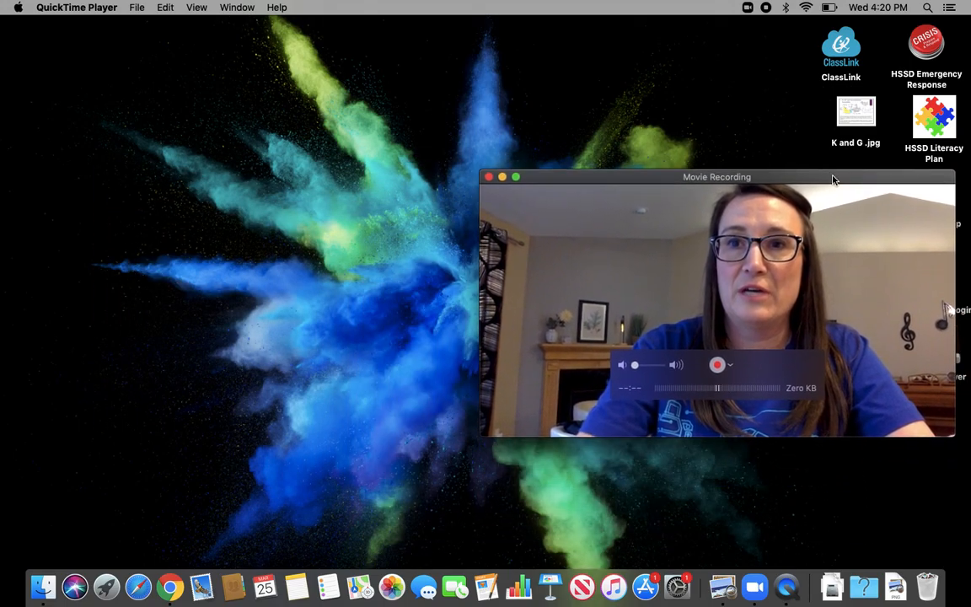